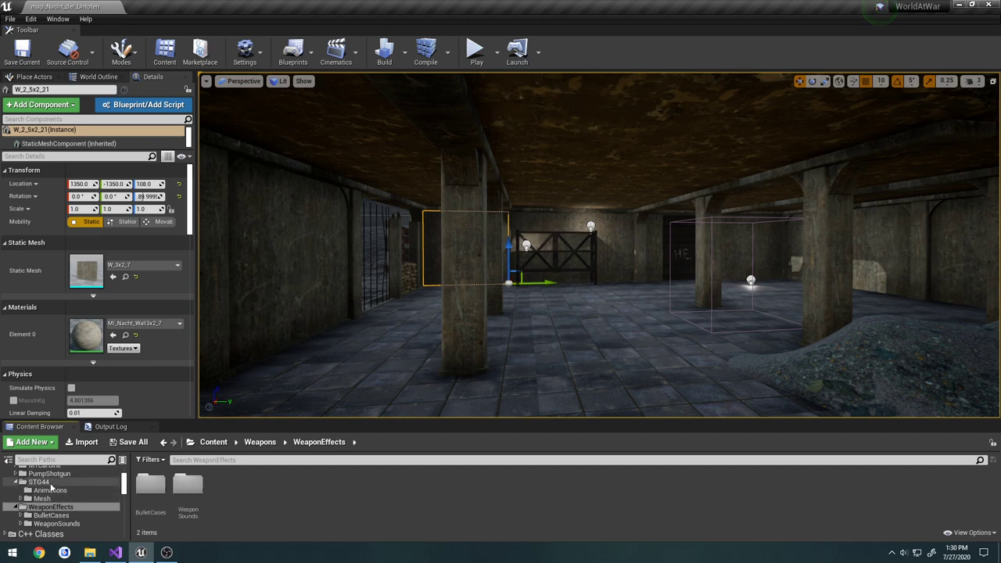
- Open STG44_Fire and add a Play Niagara Particle Effect notify on its Notifies track
left_click(50, 490)
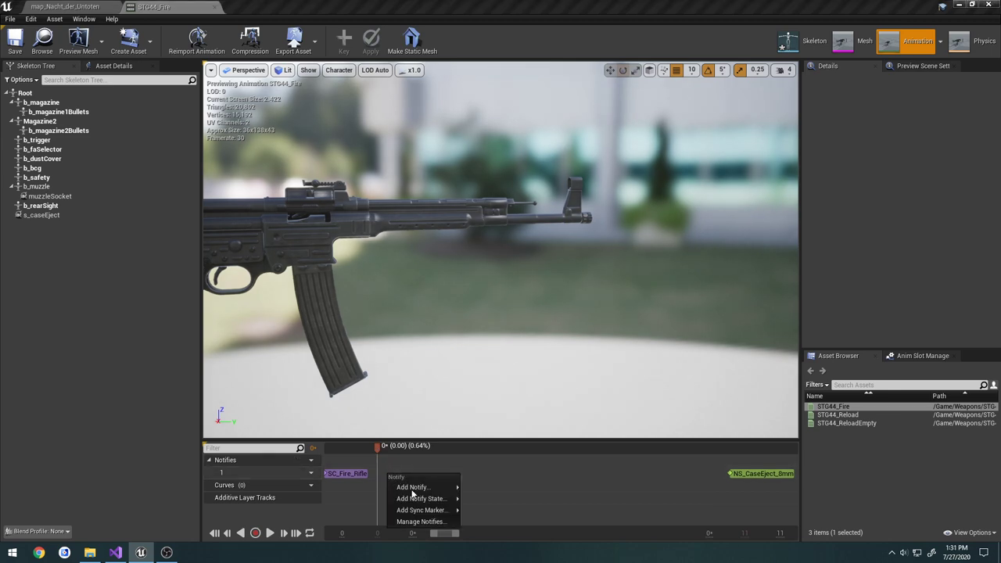
left_click(413, 488)
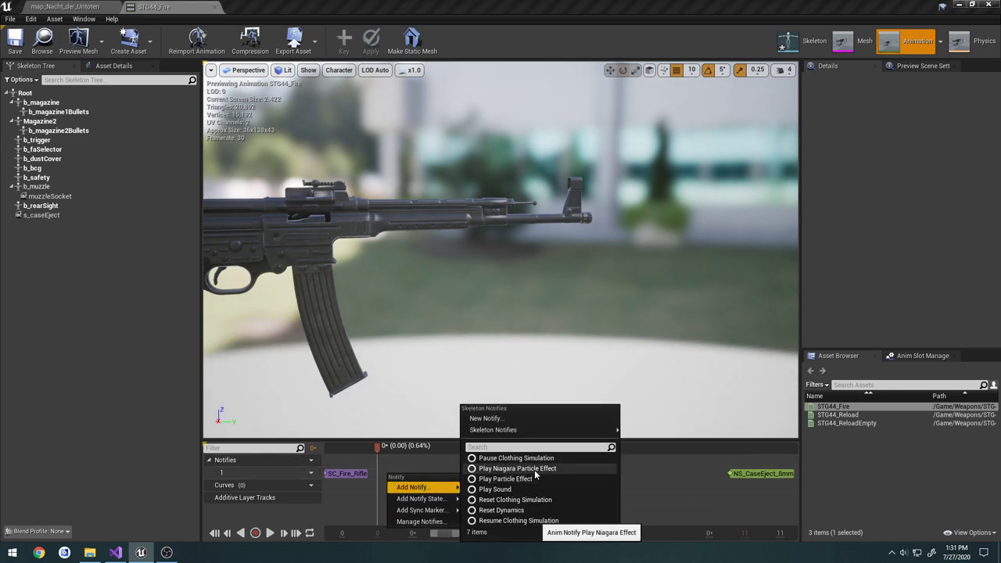
left_click(516, 468)
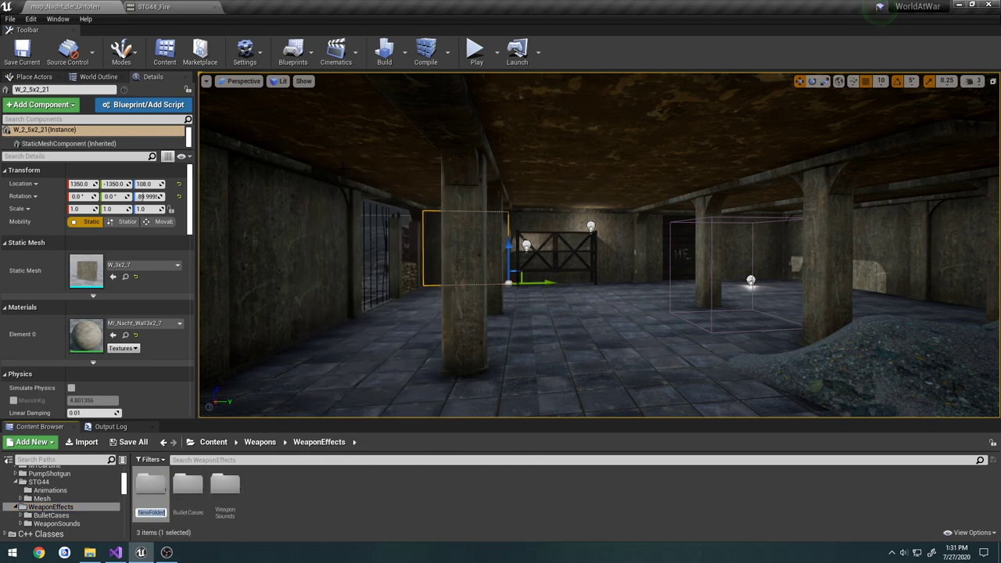
- Name the folder MuzzleEffect and create NE_MuzzleSmoke from the Directional Burst emitter template
type("Muzzle")
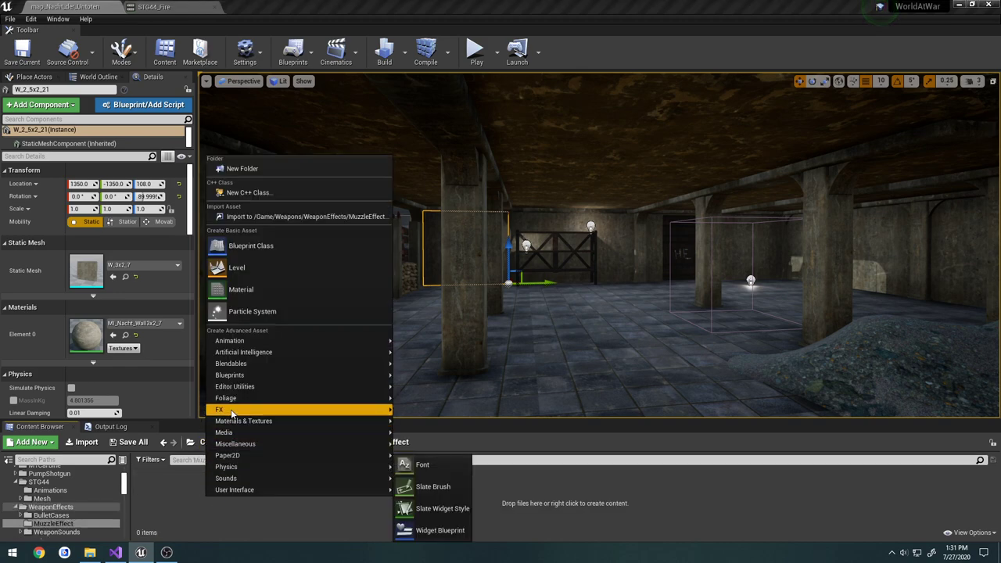
left_click(252, 312)
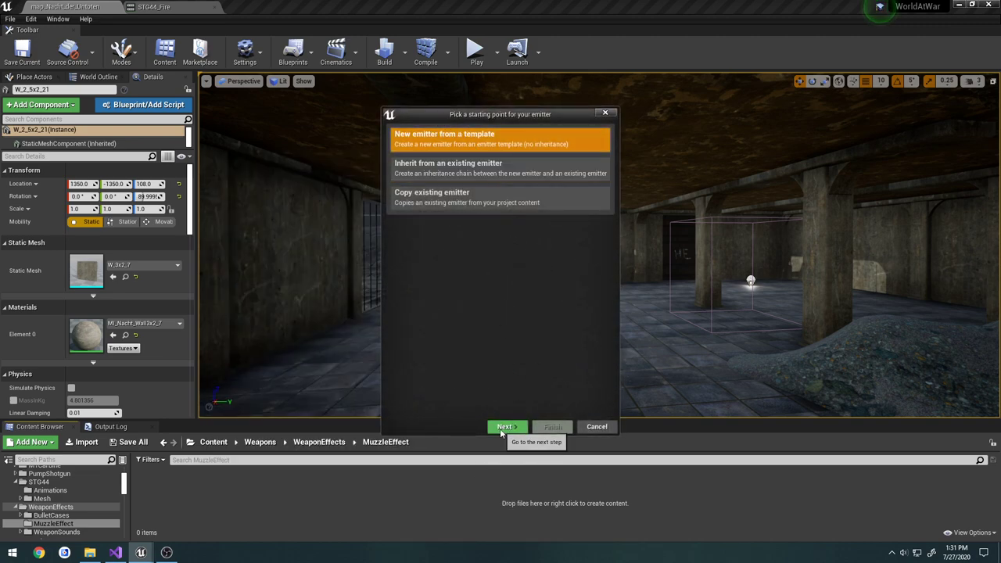
left_click(504, 426)
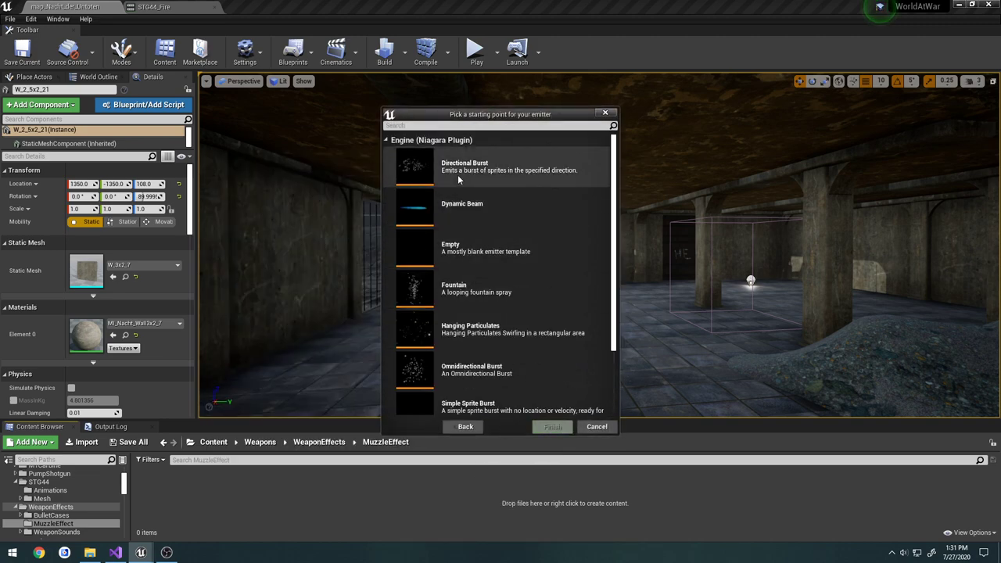
left_click(501, 166)
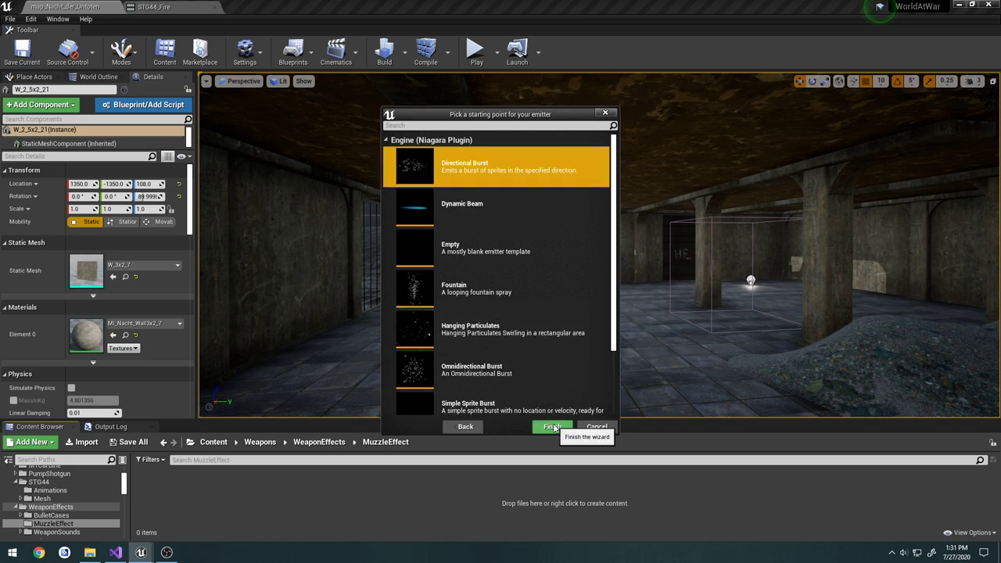
left_click(552, 427)
type("NE_MuzzleSmoke")
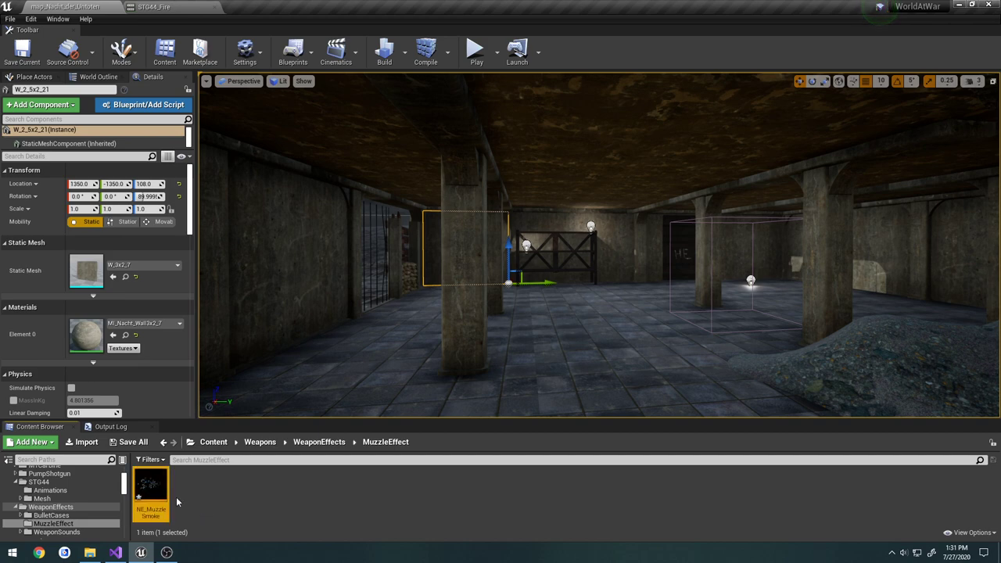
- Create NS_MuzzleEffect from NE_MuzzleSmoke and set the STG44_Fire notify to play it at muzzleSocket
right_click(150, 488)
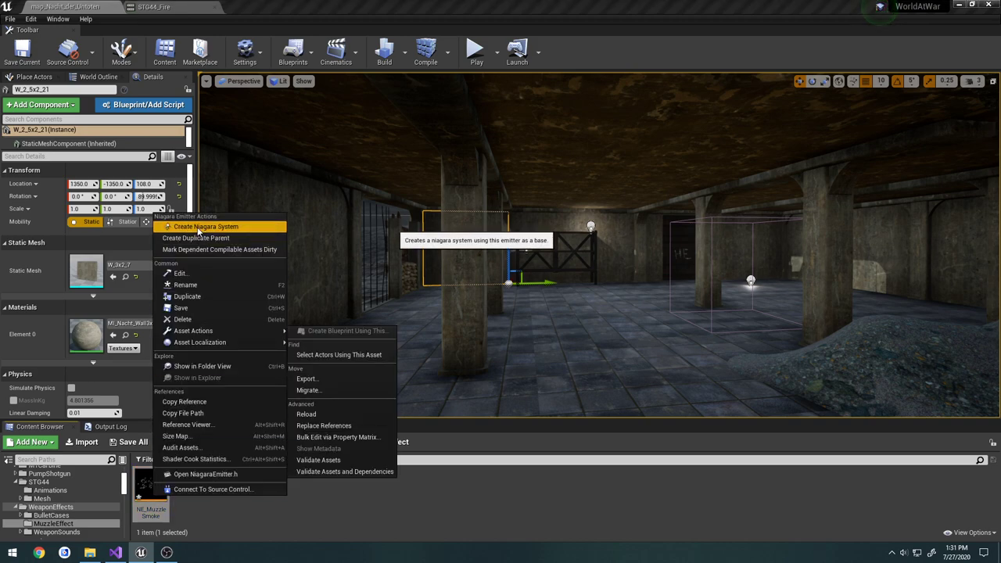
left_click(206, 226)
type("muzz")
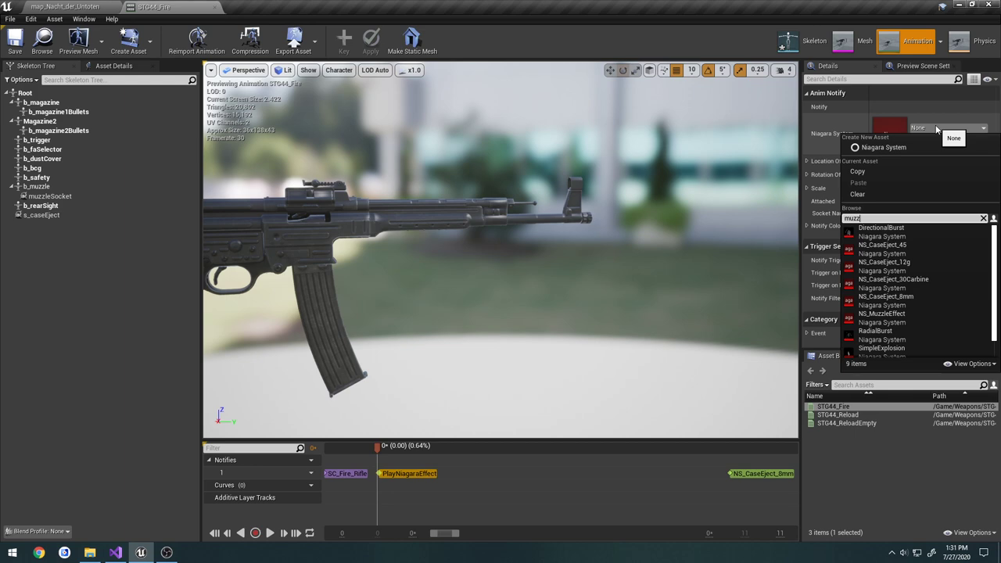
left_click(881, 314)
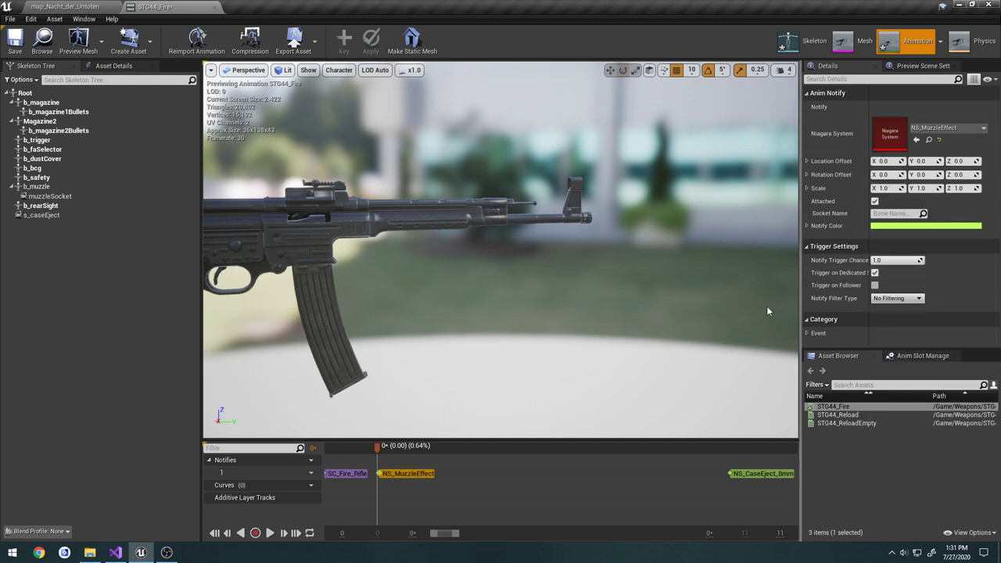
left_click(52, 196)
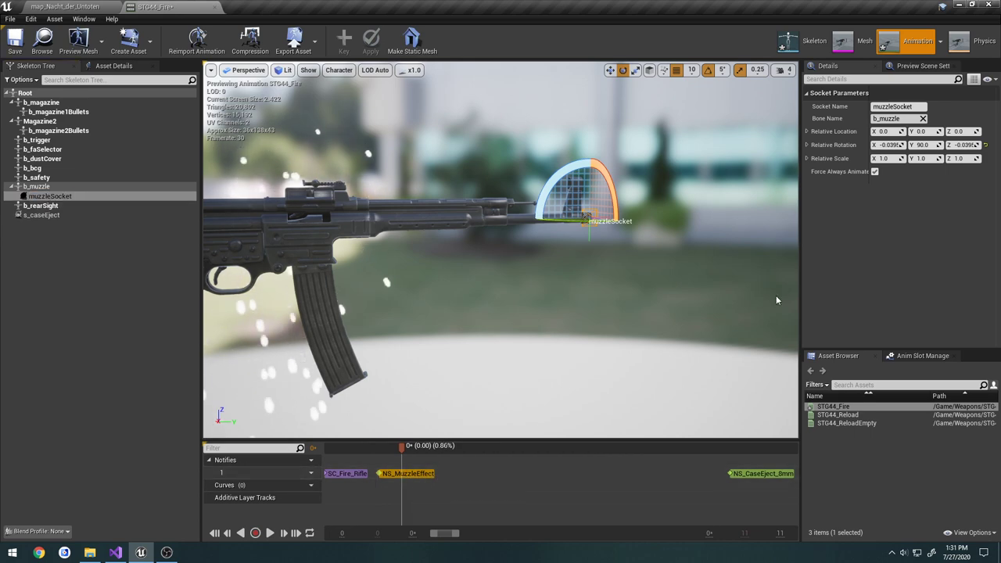
left_click(407, 473)
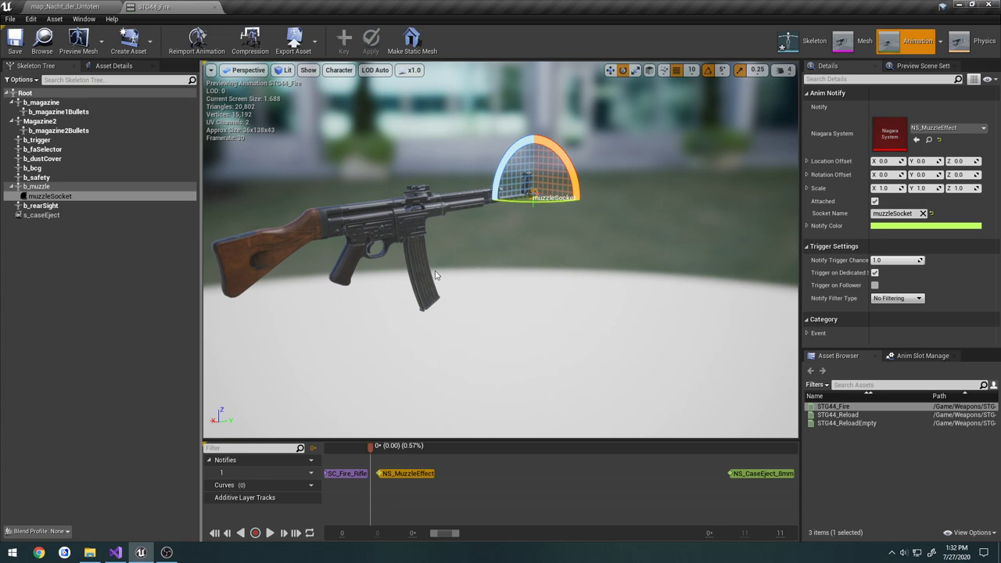
- Scroll through AWeaponBase::PerformLineTrace in WeaponBase.cpp, where the trace starts at muzzleSocket
left_click(114, 553)
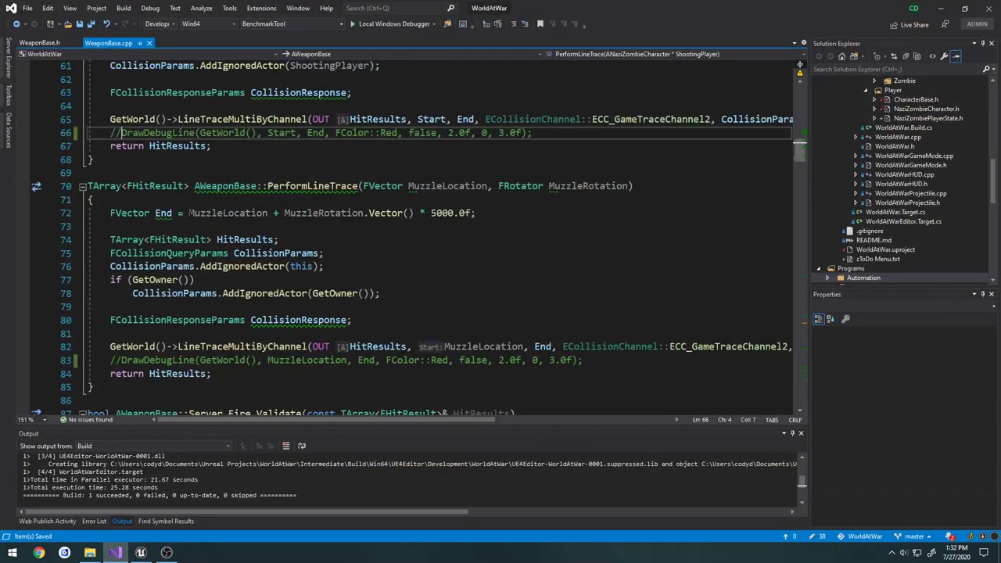
scroll("up", 3)
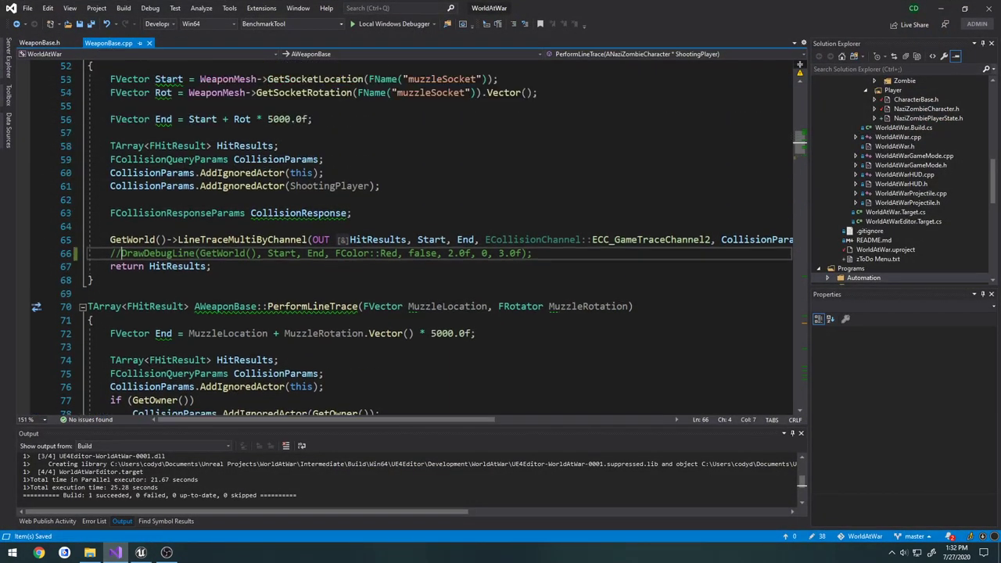
scroll("up", 3)
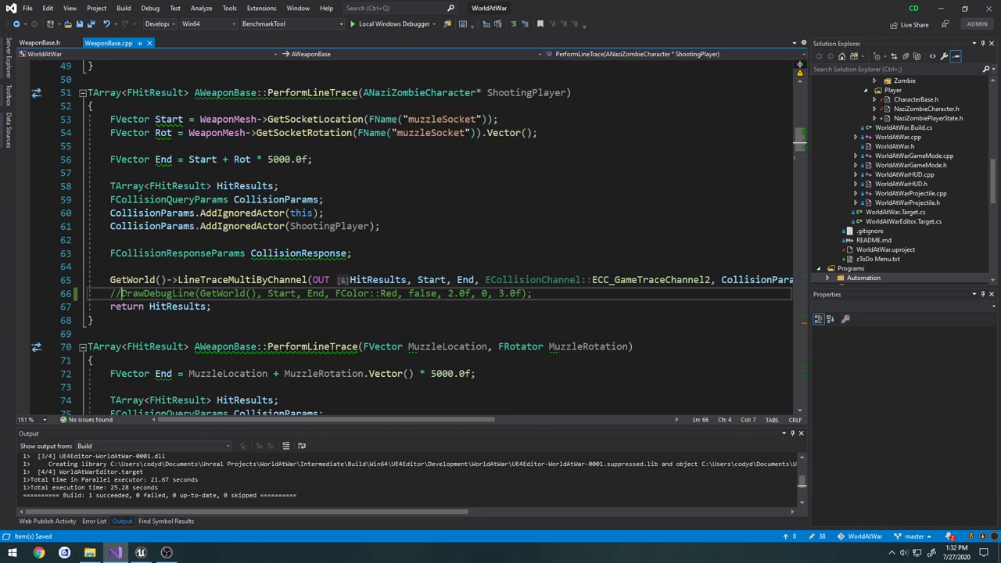
scroll("down", 3)
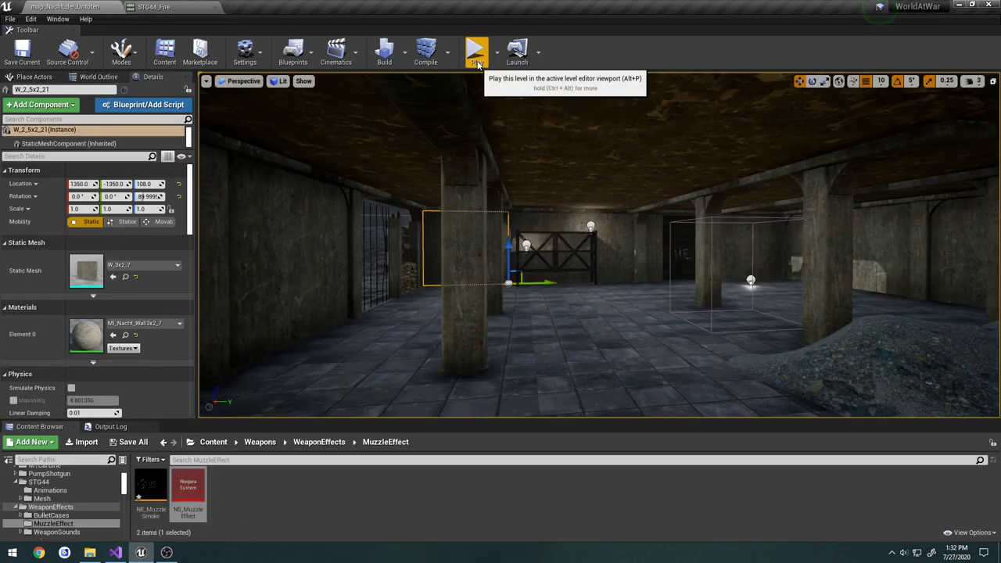
- Play the level and fire the STG44 to see the white muzzle particles
left_click(476, 51)
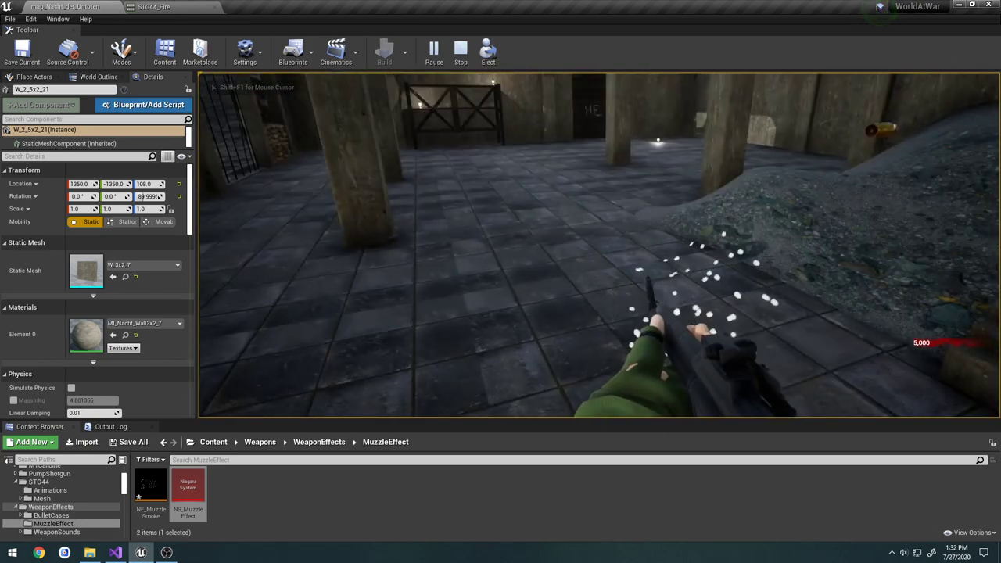
left_click(460, 51)
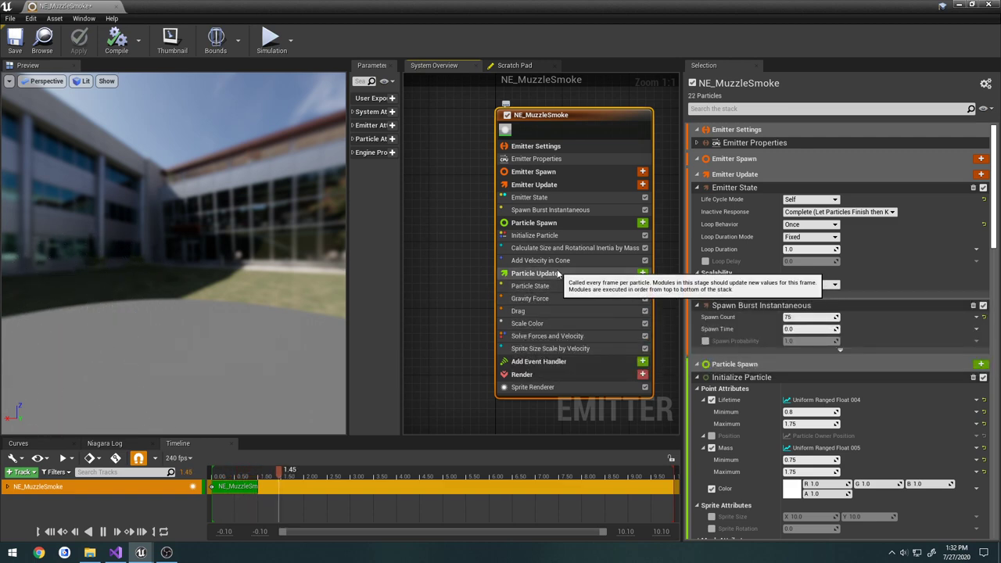
- Set NE_MuzzleSmoke's cone axis Z to 0, remove Gravity Force, and set cone velocity 15–30
left_click(540, 260)
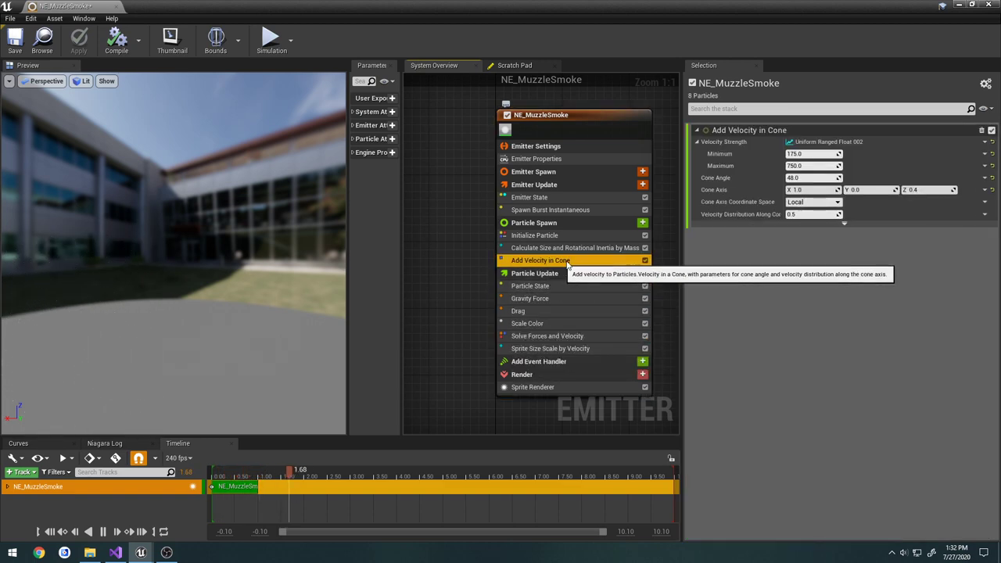
left_click(927, 190)
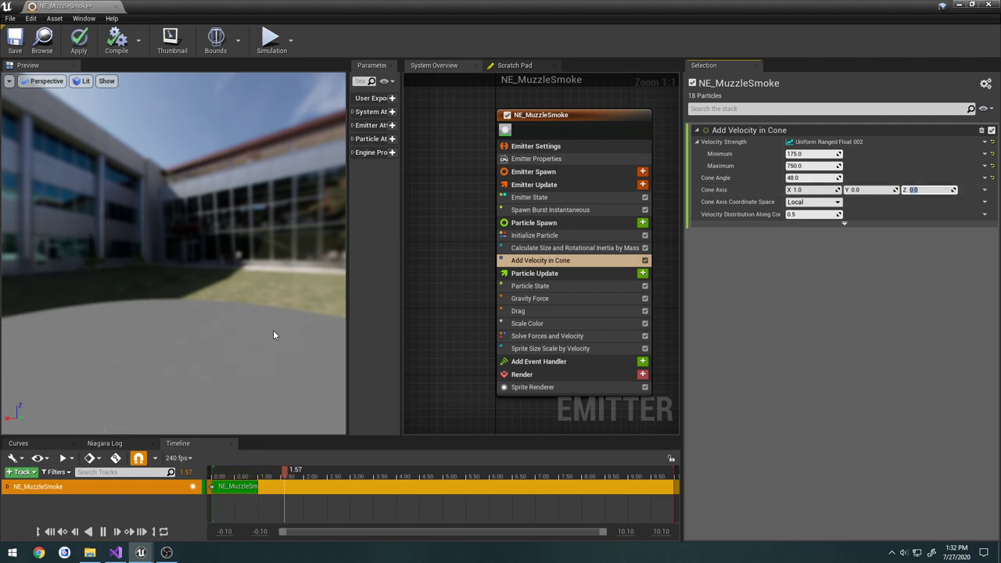
mouse_move(517, 311)
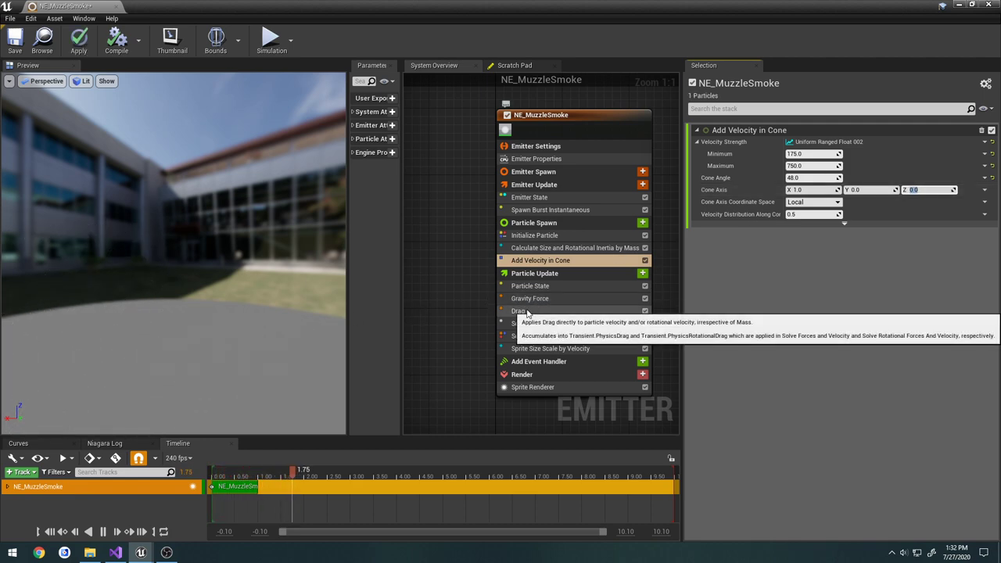
left_click(529, 298)
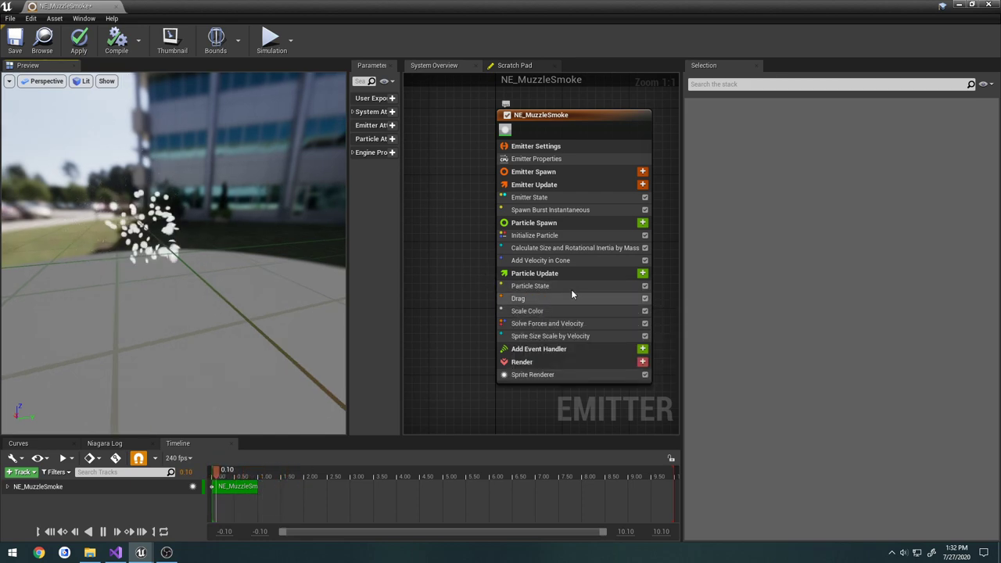
left_click(540, 260)
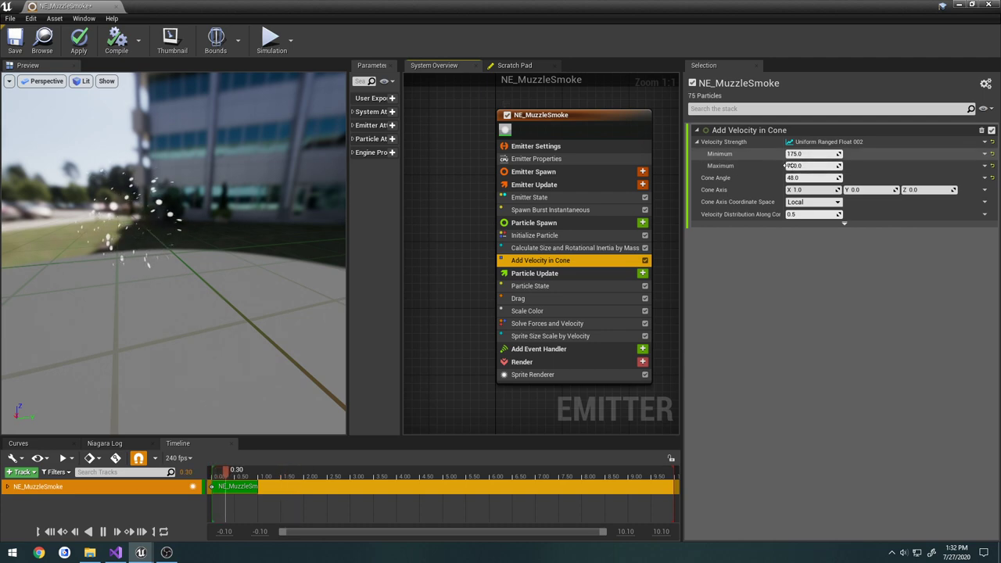
triple_click(813, 153)
type("15")
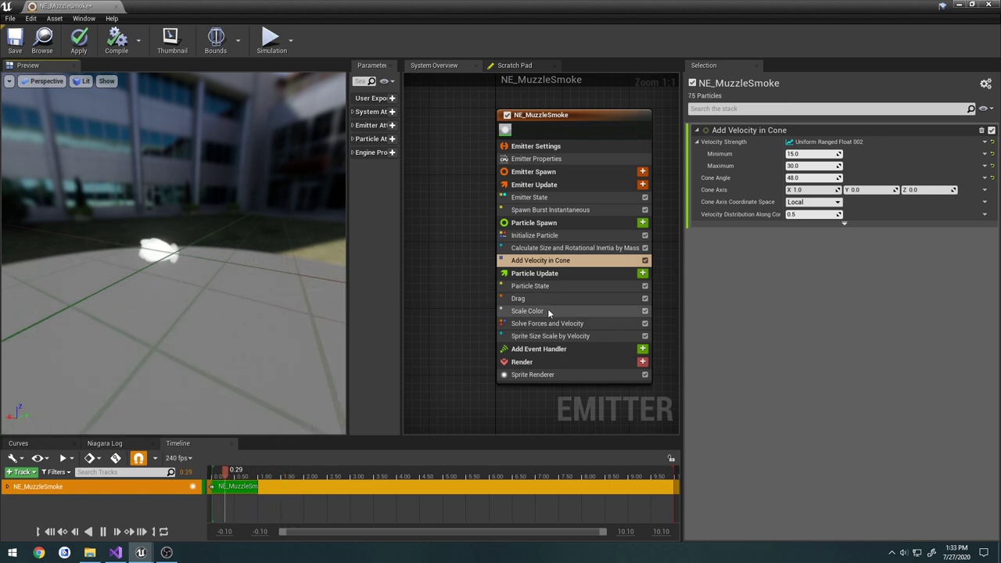
- Drop the Scale Color alpha curve's first key near 0, play-test the faint puff, and adjust burst spawn count
left_click(527, 310)
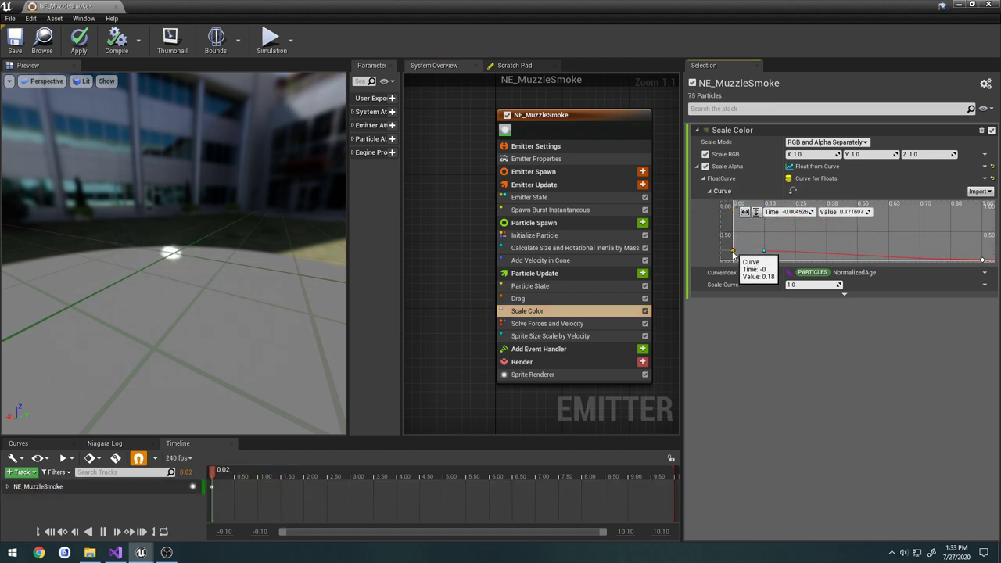
left_click_drag(212, 469, 251, 470)
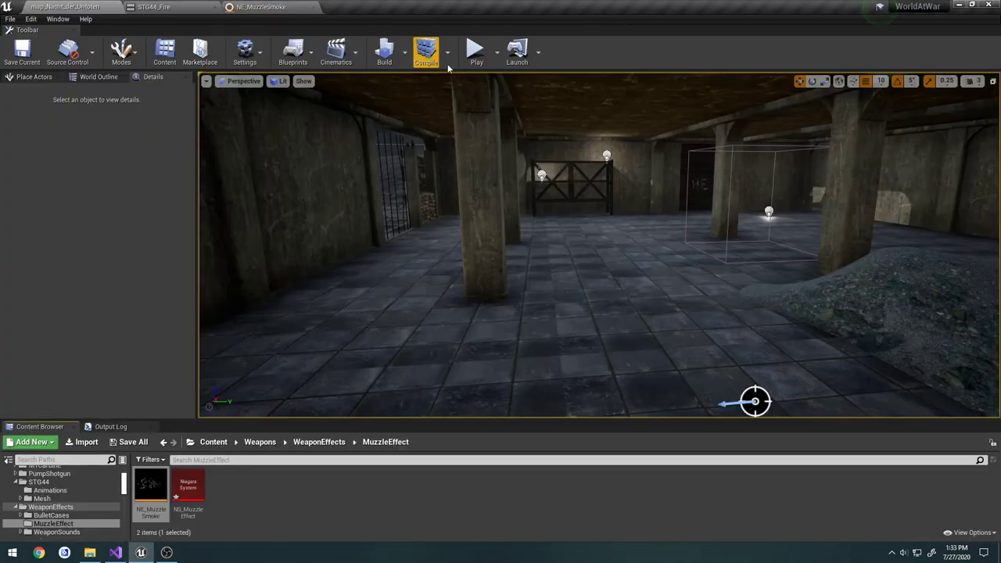
left_click(477, 51)
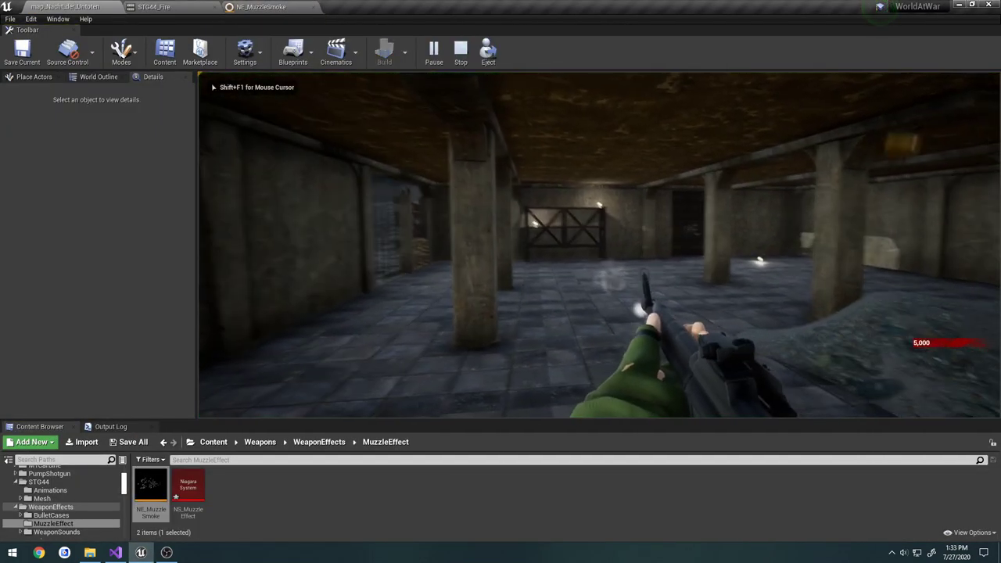
left_click(460, 51)
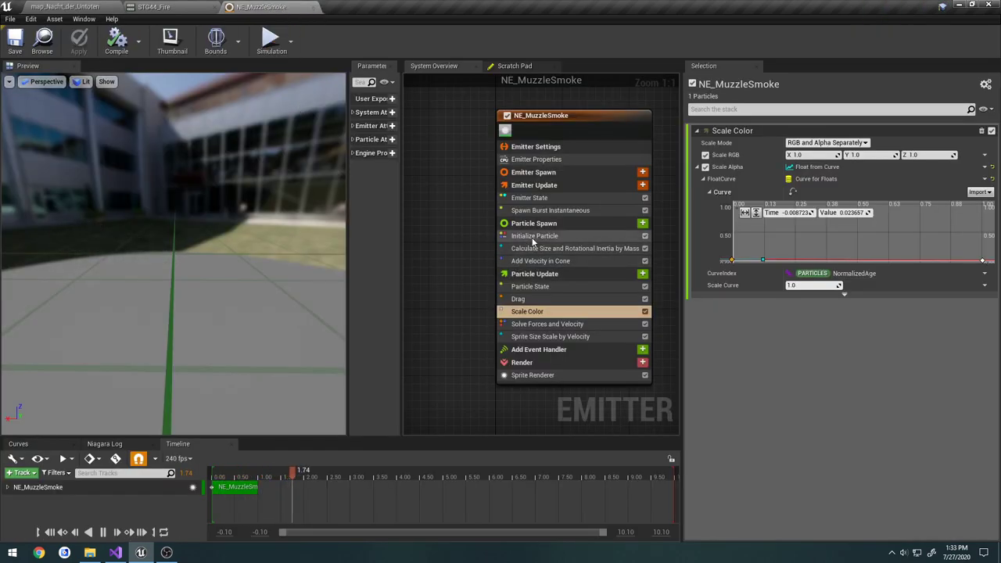
left_click(549, 209)
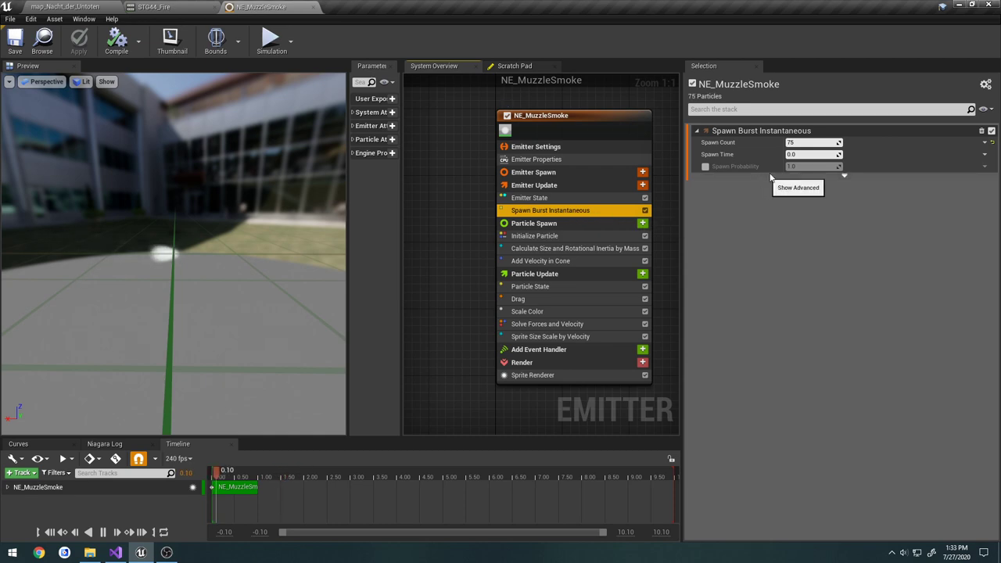
left_click(813, 143)
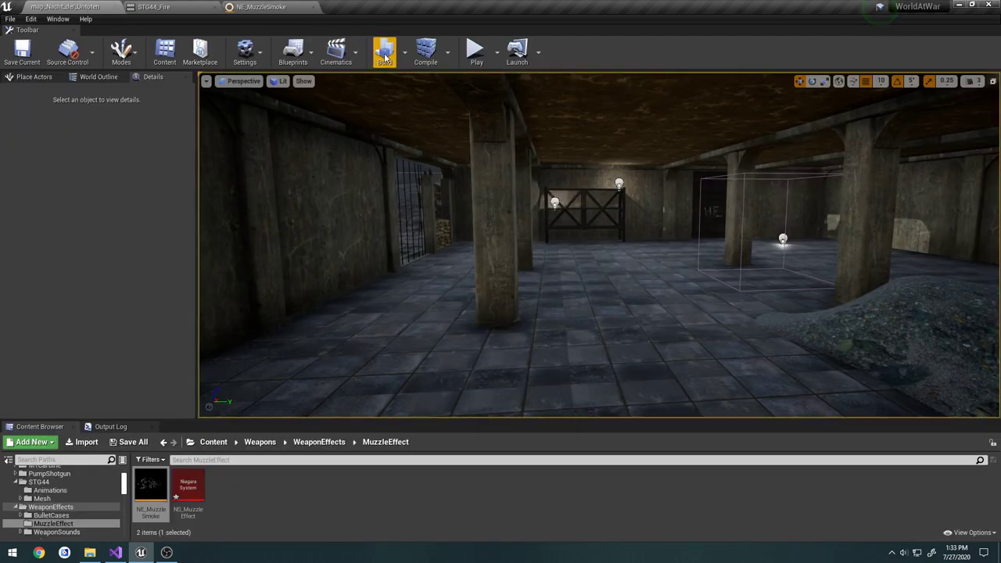
left_click(476, 51)
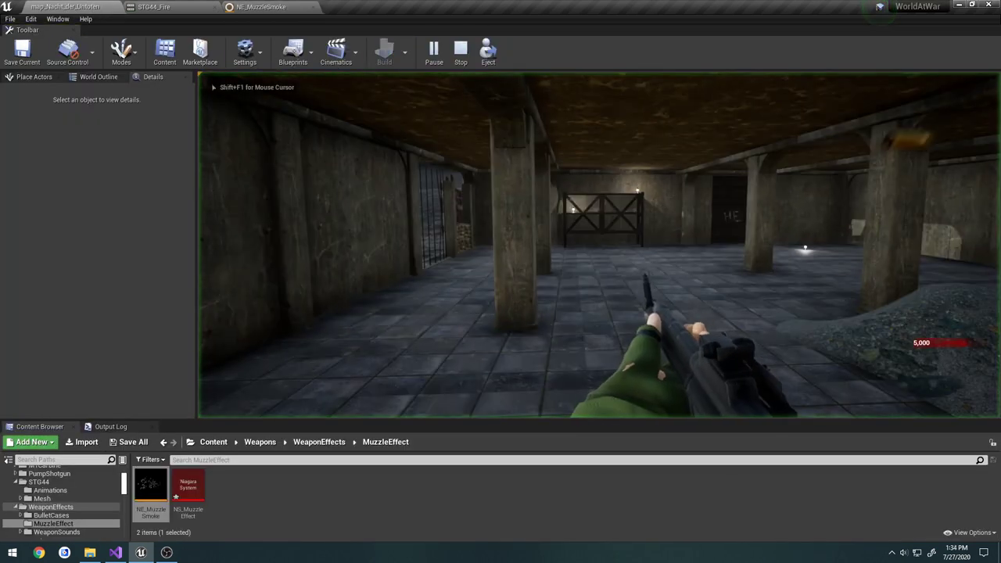
left_click(460, 52)
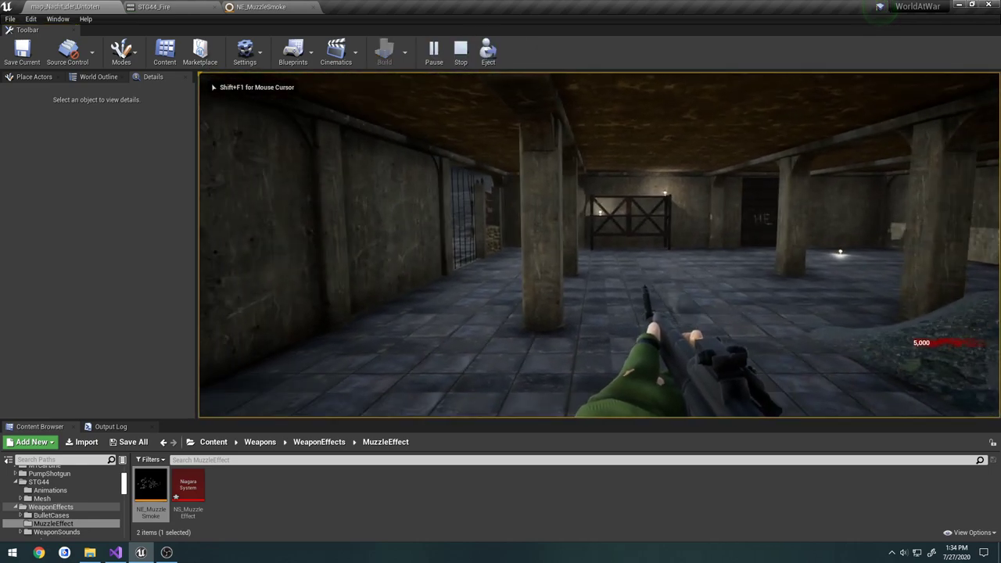
double_click(151, 485)
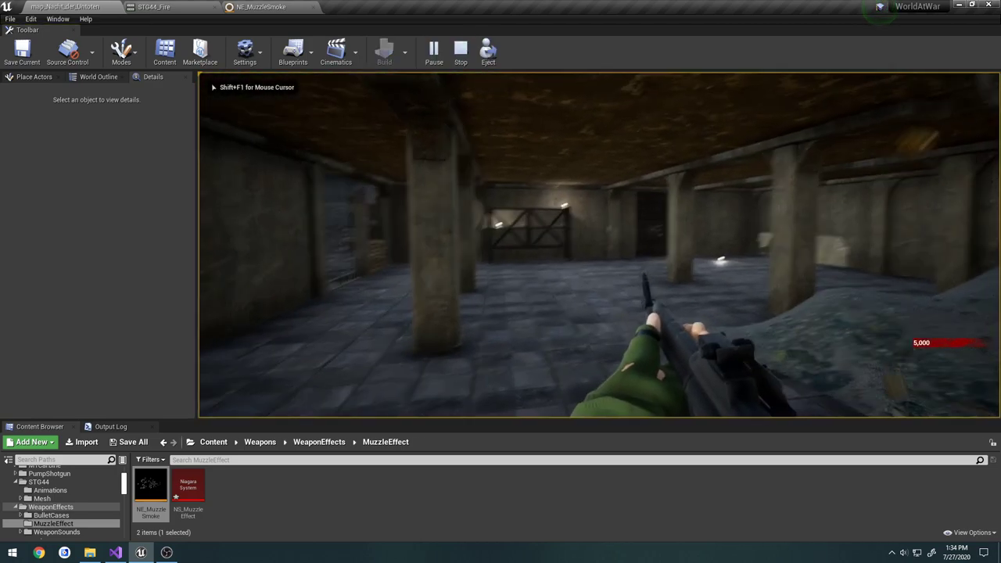
left_click(460, 50)
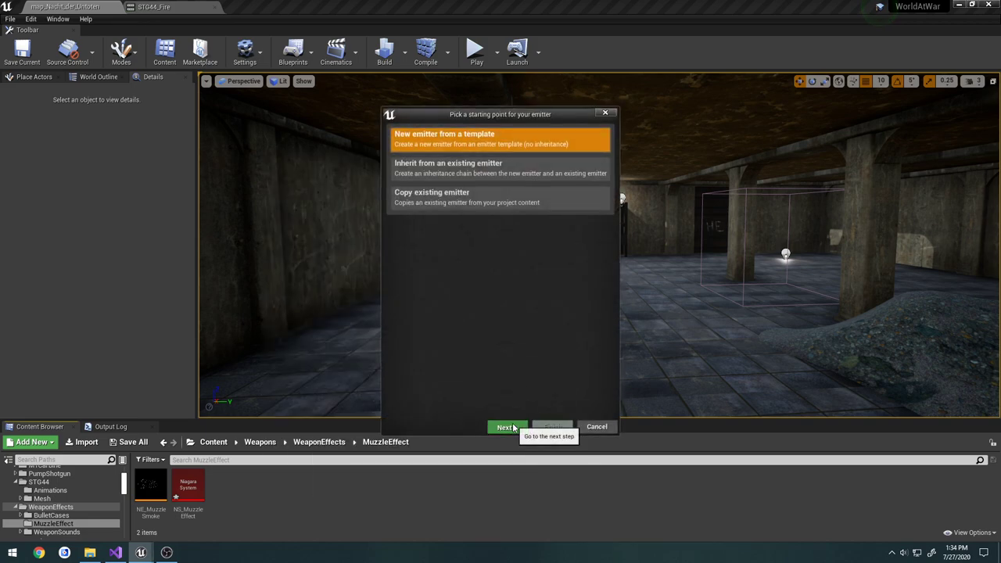
- Create NE_MuzzleFlash from the Empty emitter template and open it in the emitter editor
left_click(503, 426)
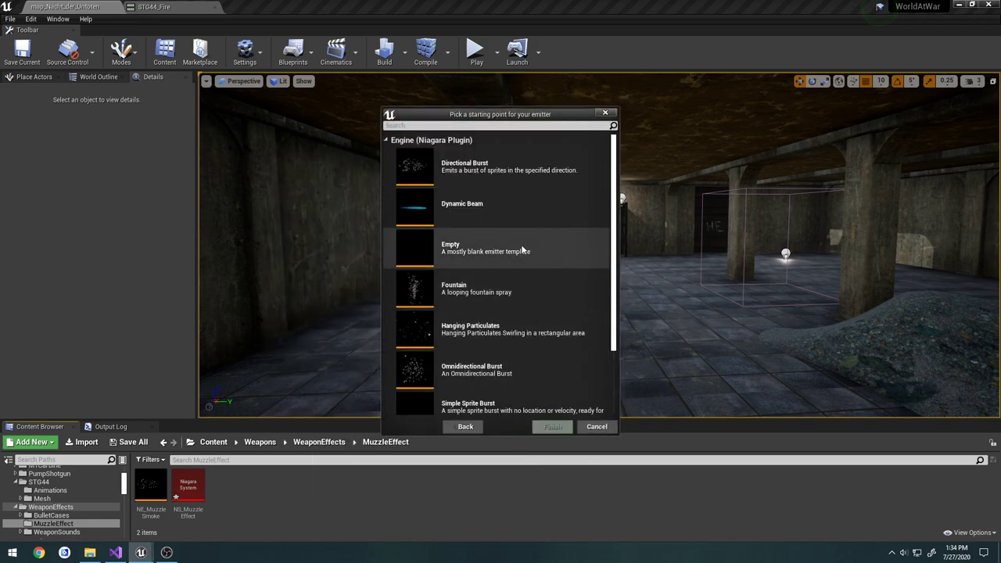
left_click(497, 247)
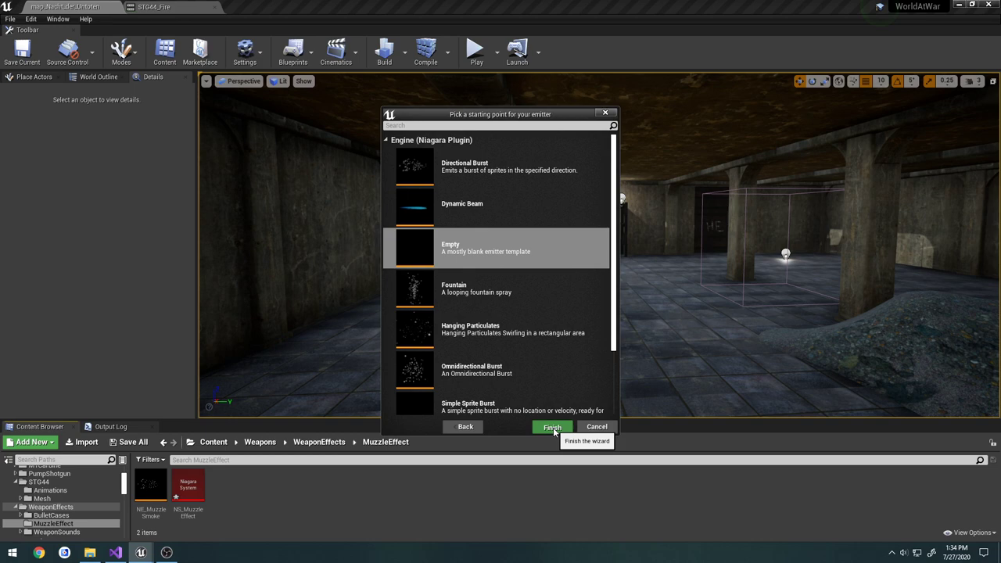
left_click(552, 427)
type("MuzzleFlas")
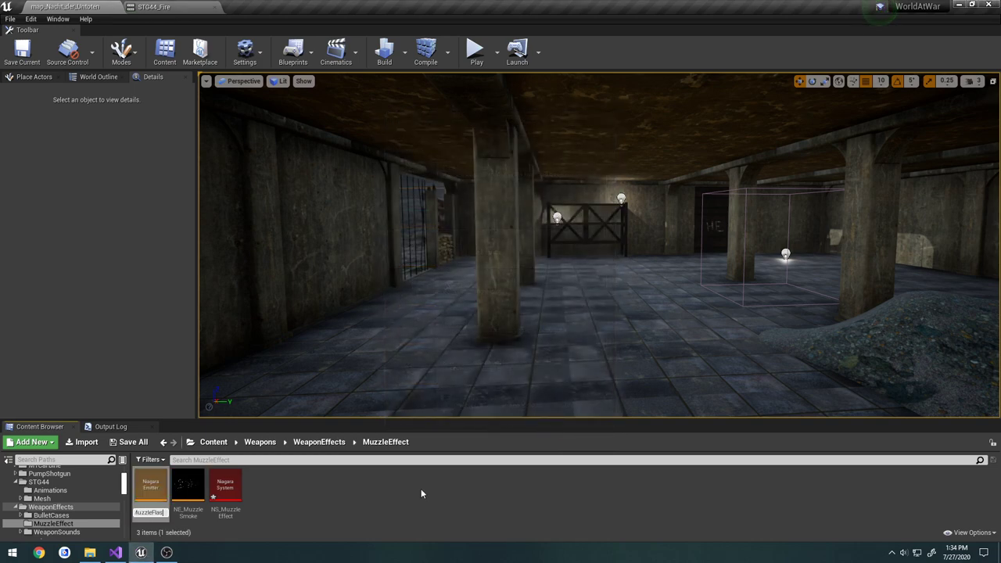
double_click(150, 485)
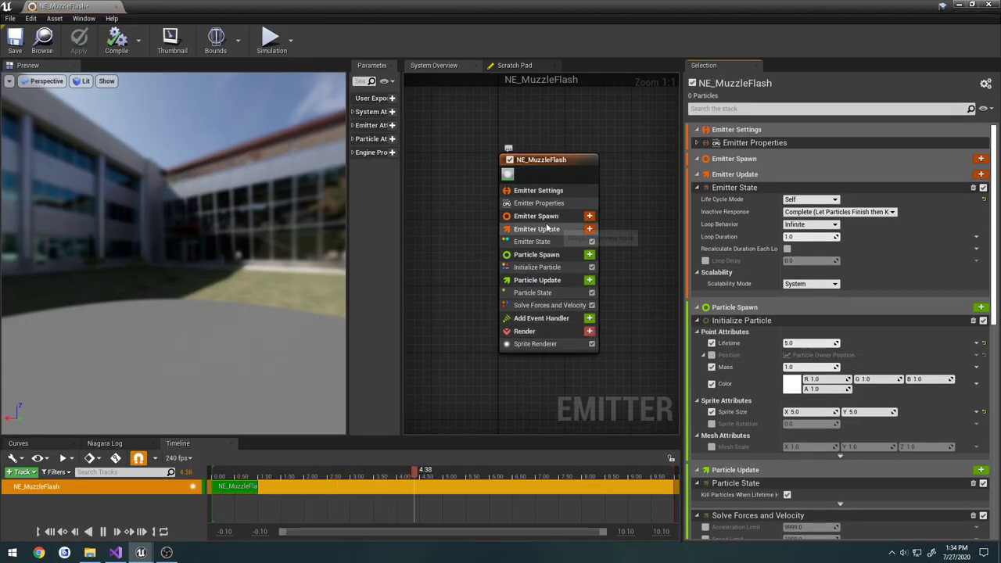
- Add a Spawn Burst Instantaneous module of 5 particles to NE_MuzzleFlash's Emitter Update stage
left_click(588, 228)
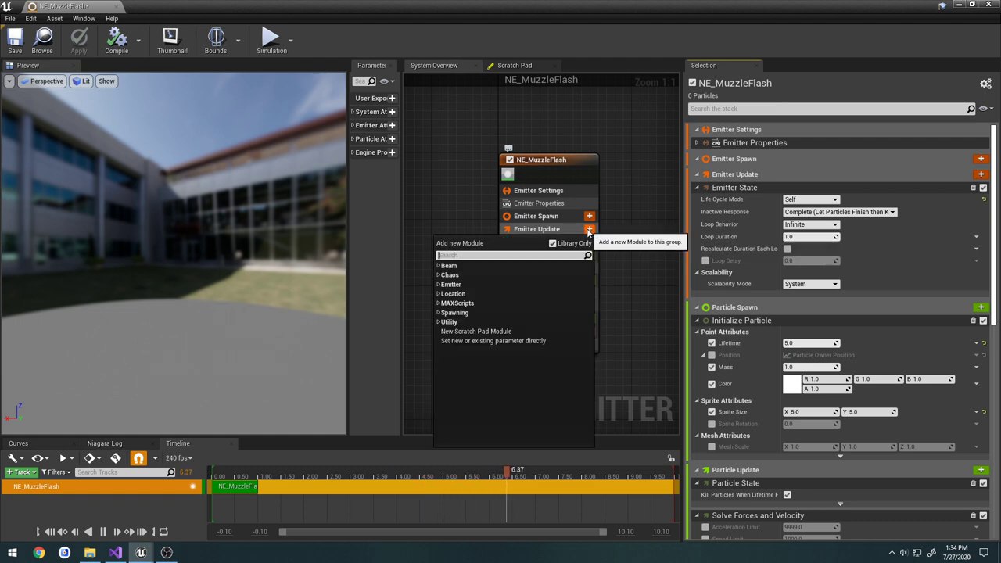
left_click(454, 312)
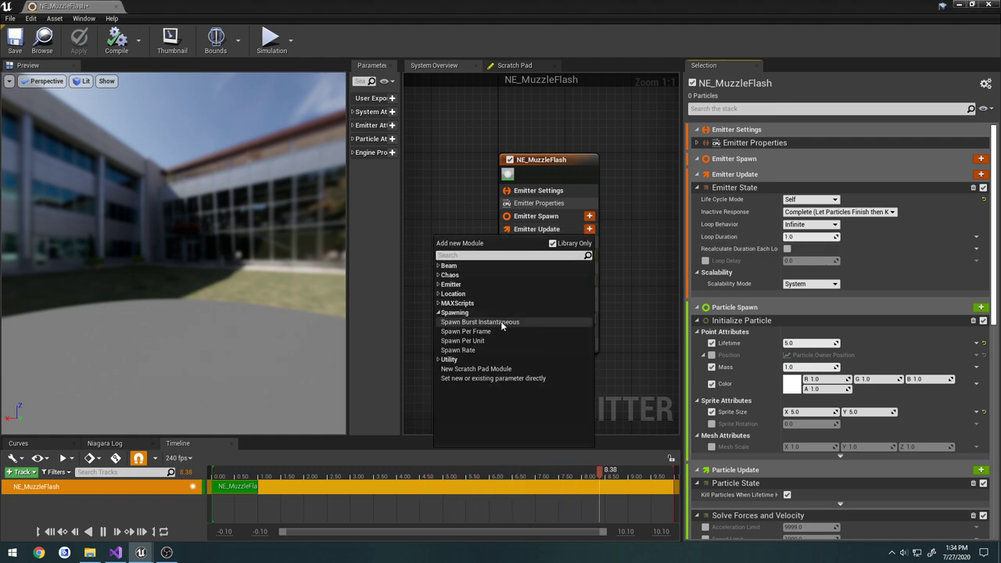
left_click(479, 322)
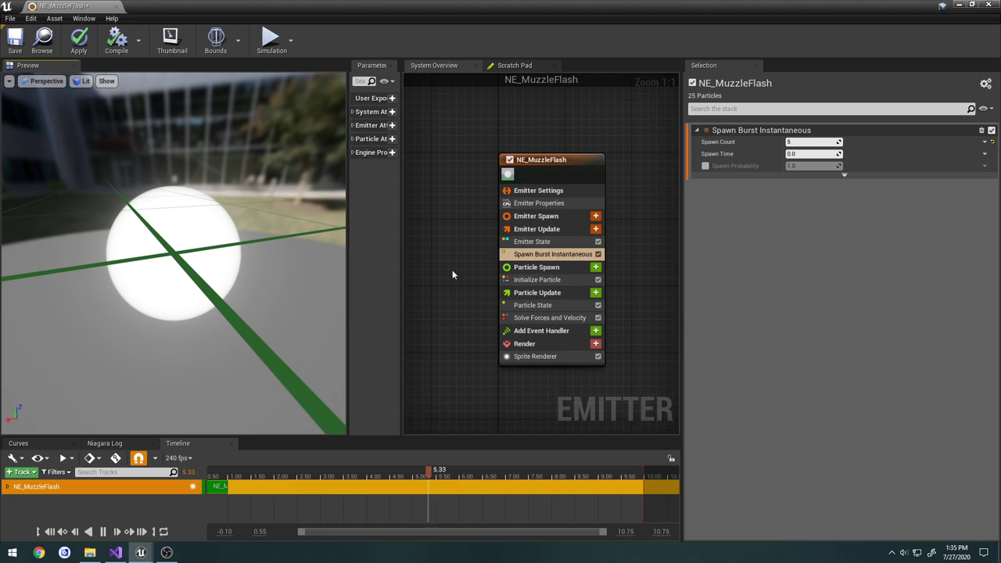
mouse_move(573, 299)
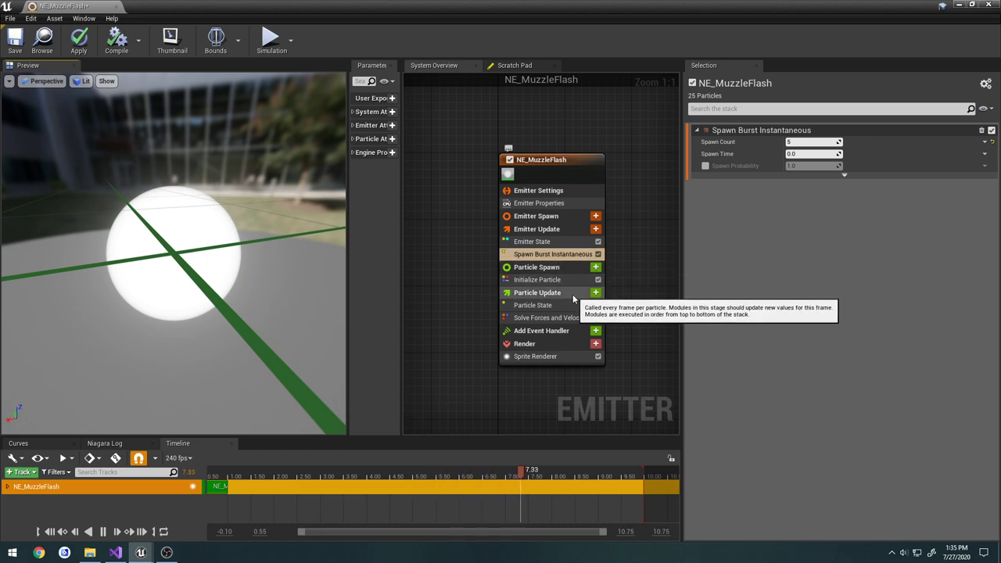
mouse_move(537, 280)
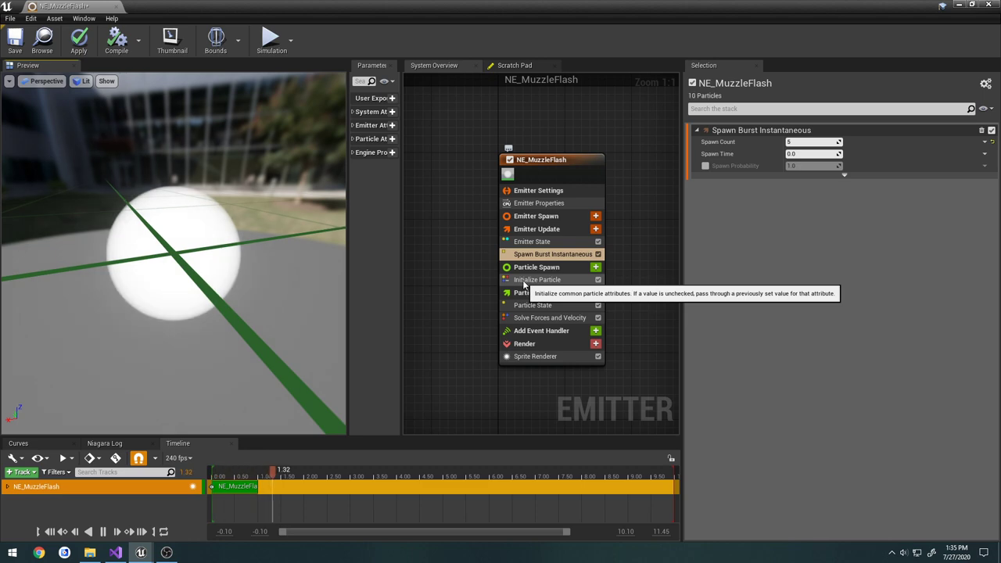
- Search 'cone' and add Add Velocity in Cone to NE_MuzzleFlash's Particle Spawn stage
left_click(596, 267)
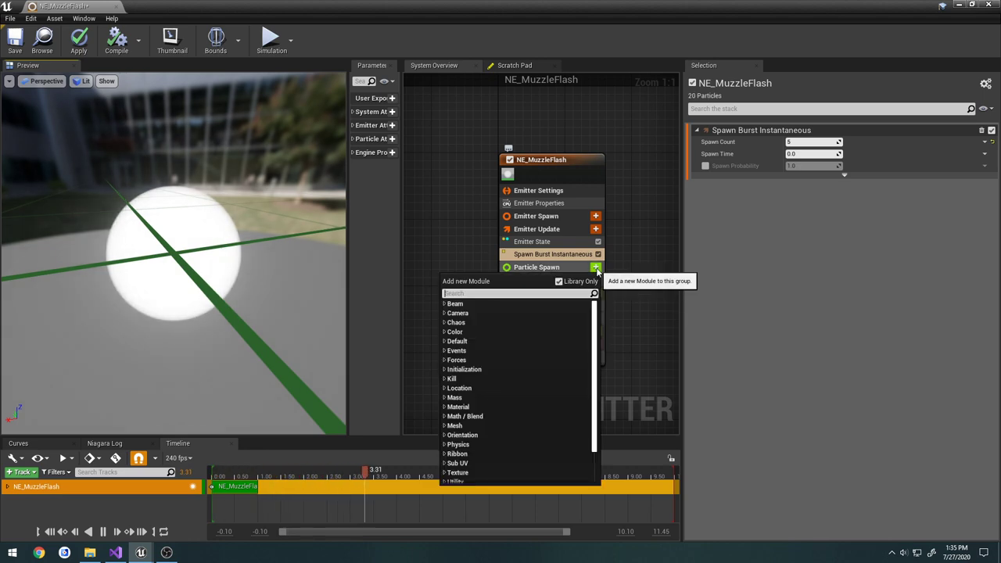
type("cone")
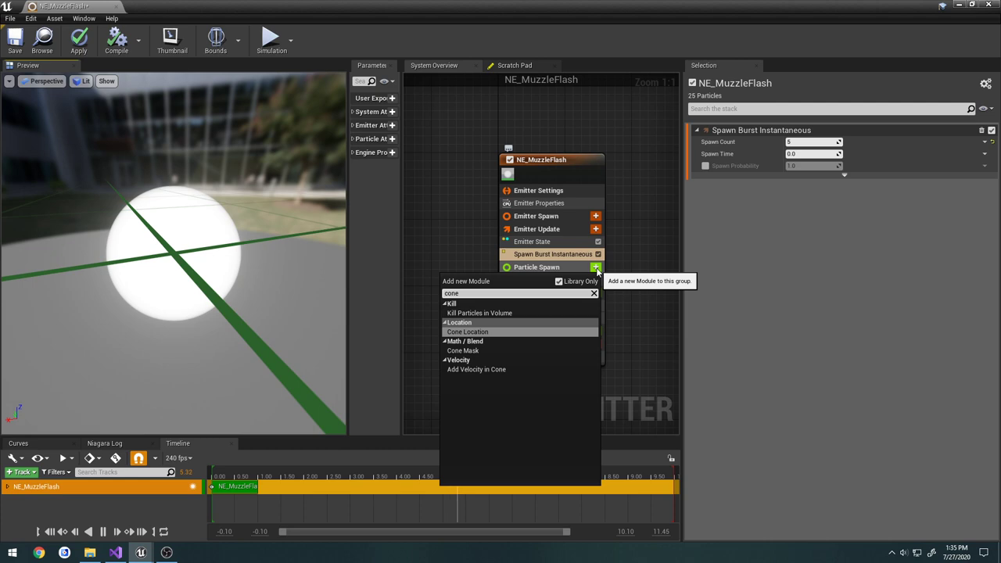
left_click(477, 369)
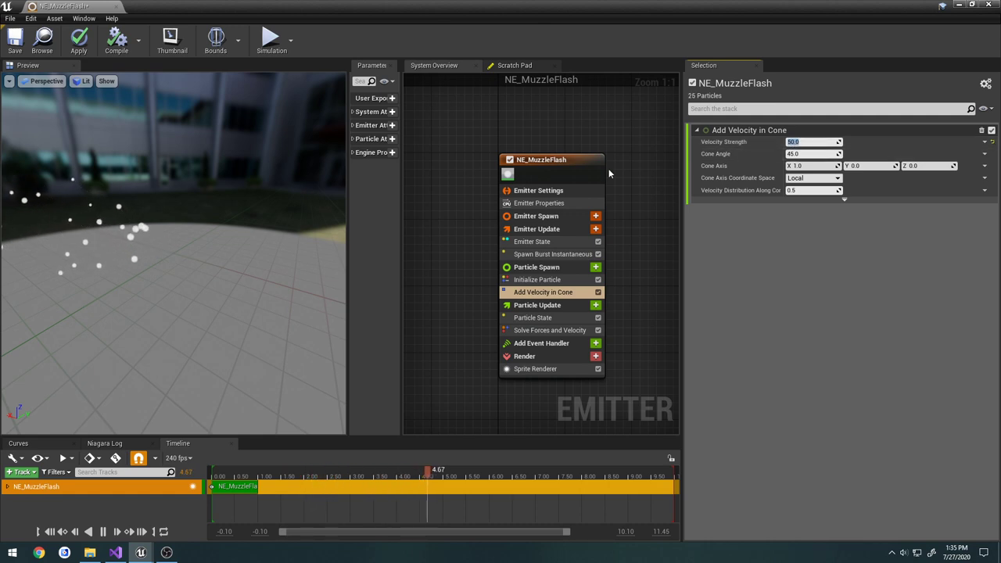
- Change NE_MuzzleFlash's Emitter State Loop Behavior from Infinite to Once
left_click(541, 159)
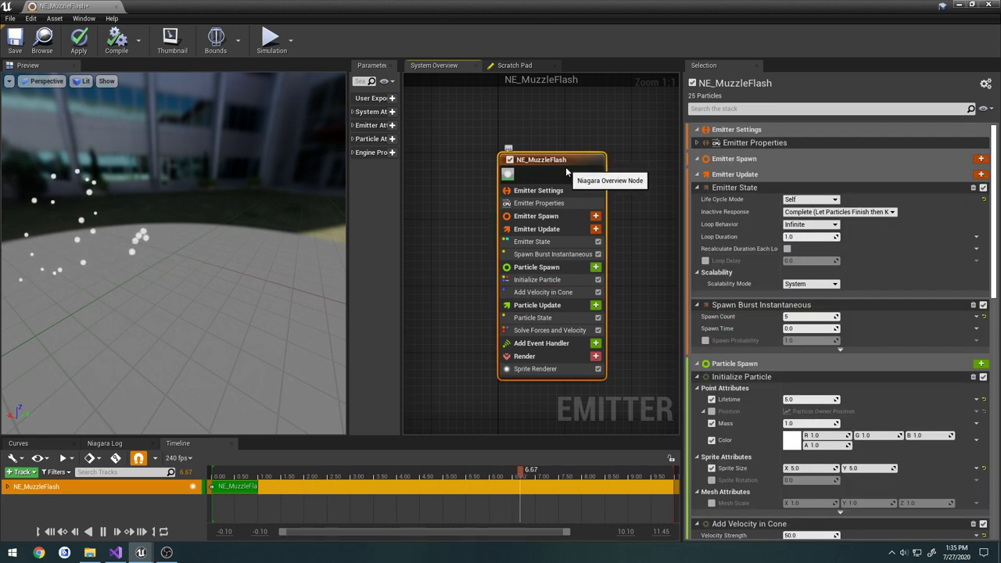
left_click(811, 225)
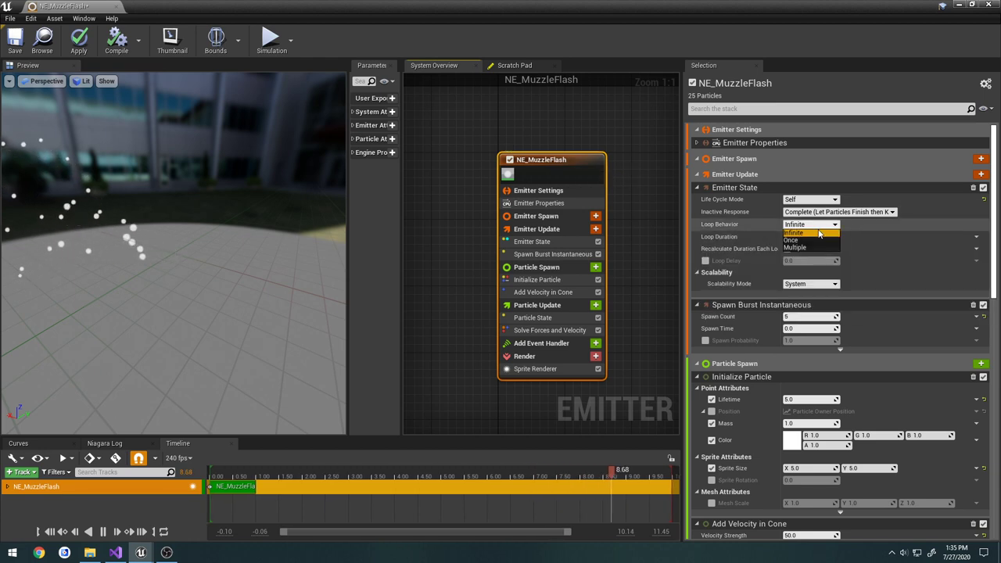
left_click(794, 239)
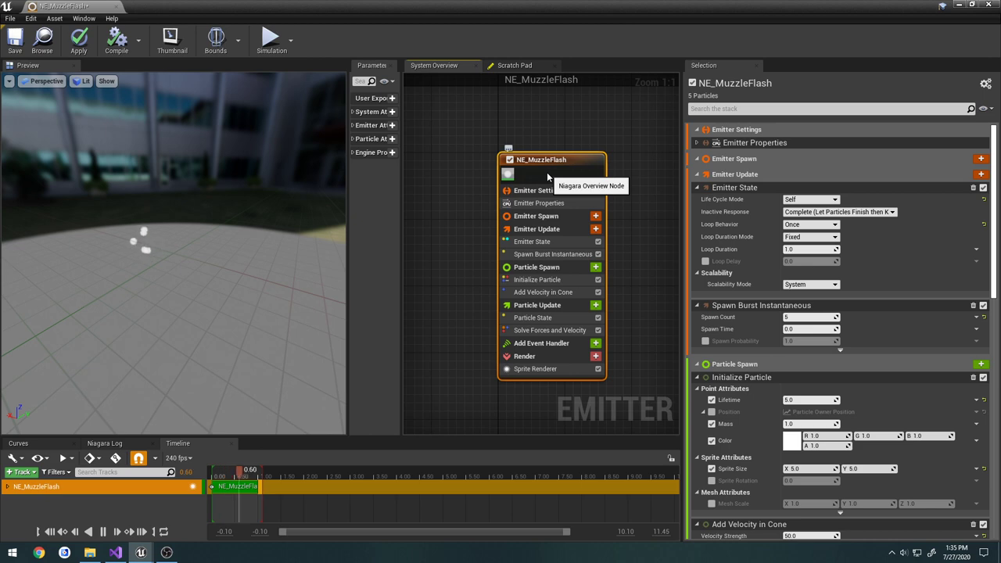
left_click(534, 368)
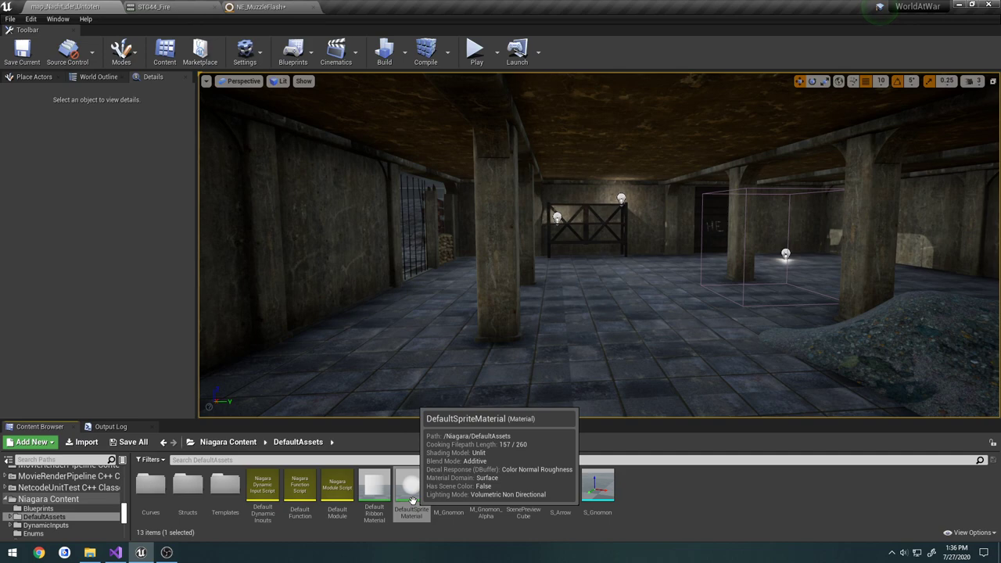
- Copy DefaultSpriteMaterial into MuzzleEffect as M_MuzzleFlash and open it for editing
left_click(412, 485)
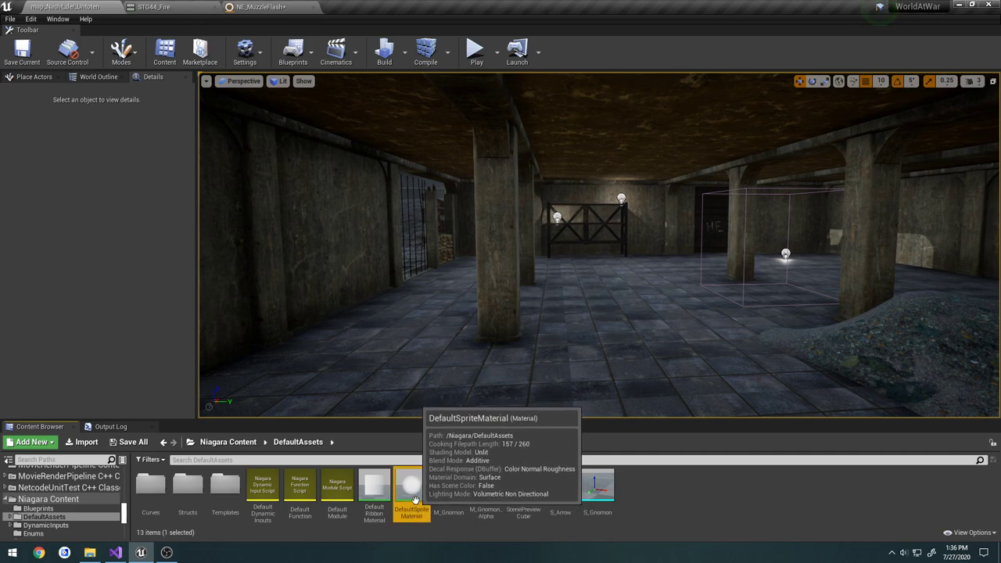
right_click(412, 489)
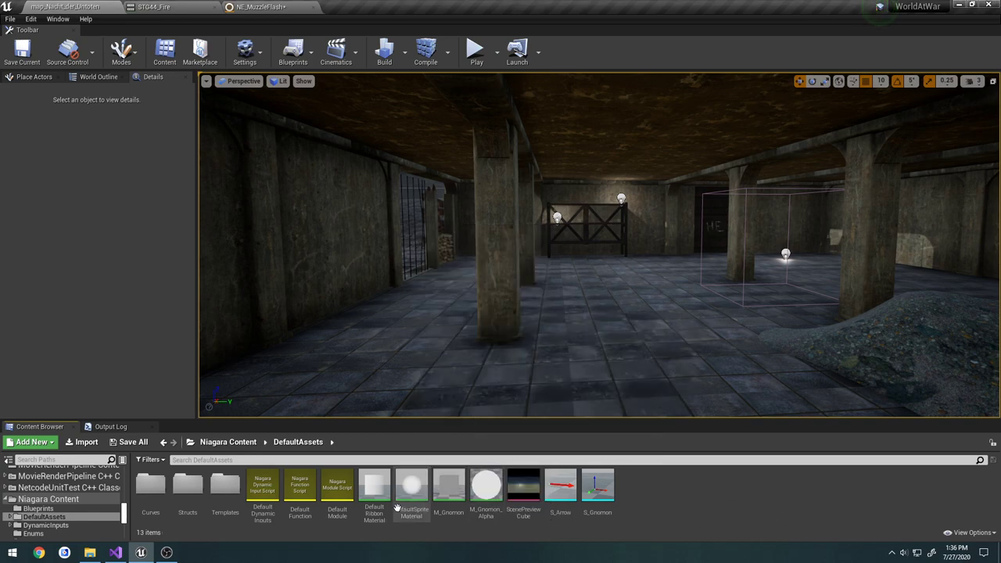
left_click(410, 485)
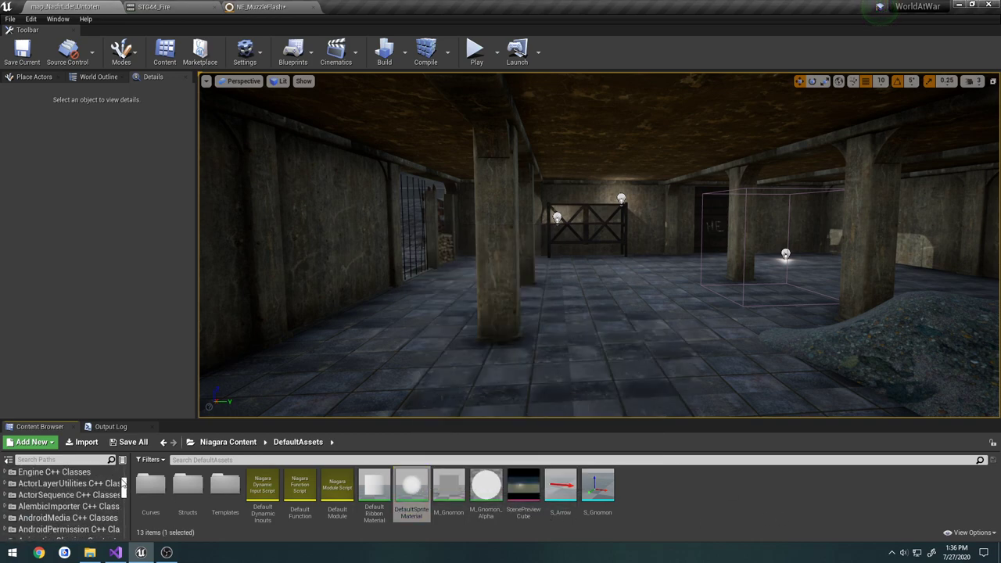
scroll("down", 3)
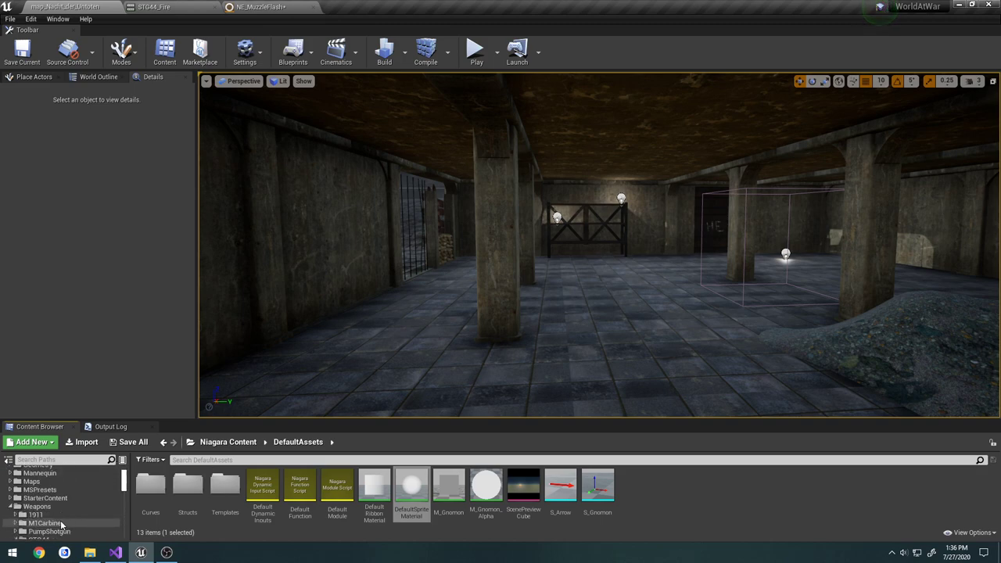
left_click(54, 513)
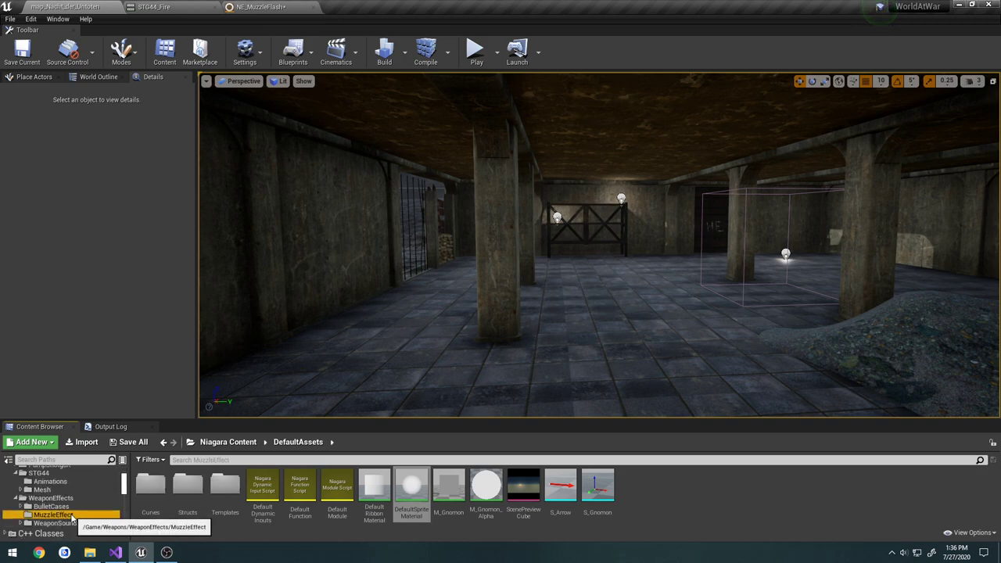
left_click(53, 514)
type("M_Mu")
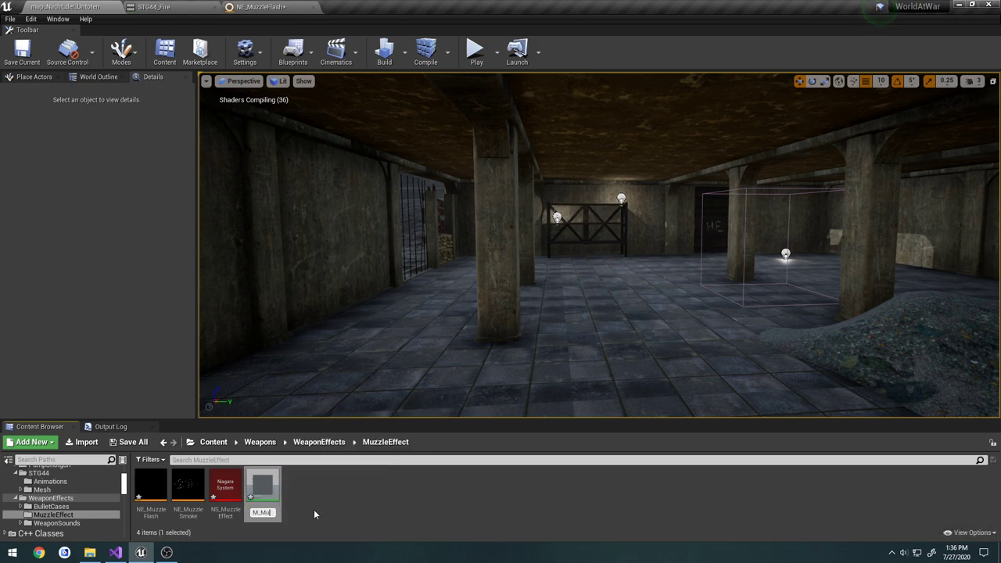
left_click(132, 442)
type("uzzleFlash")
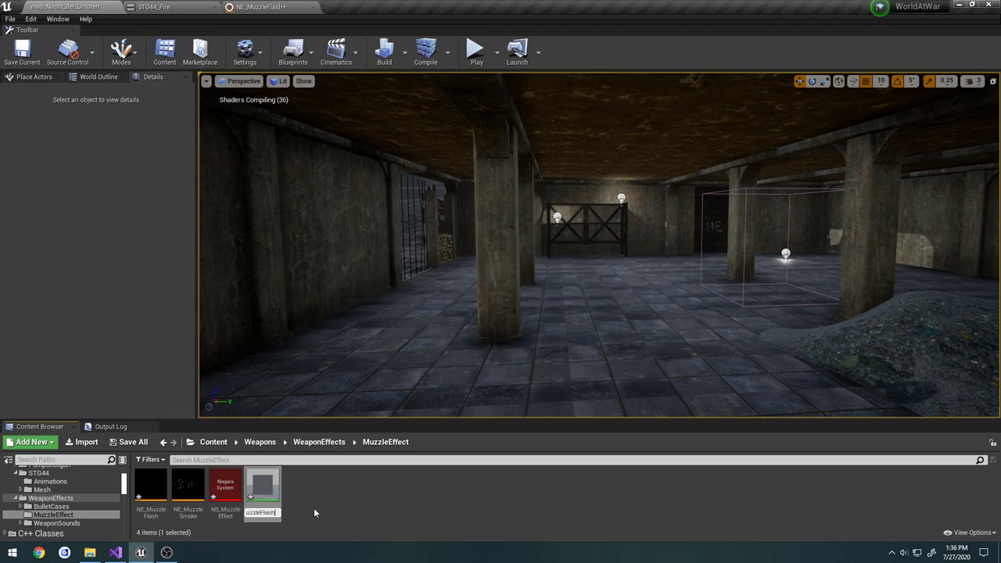
double_click(262, 485)
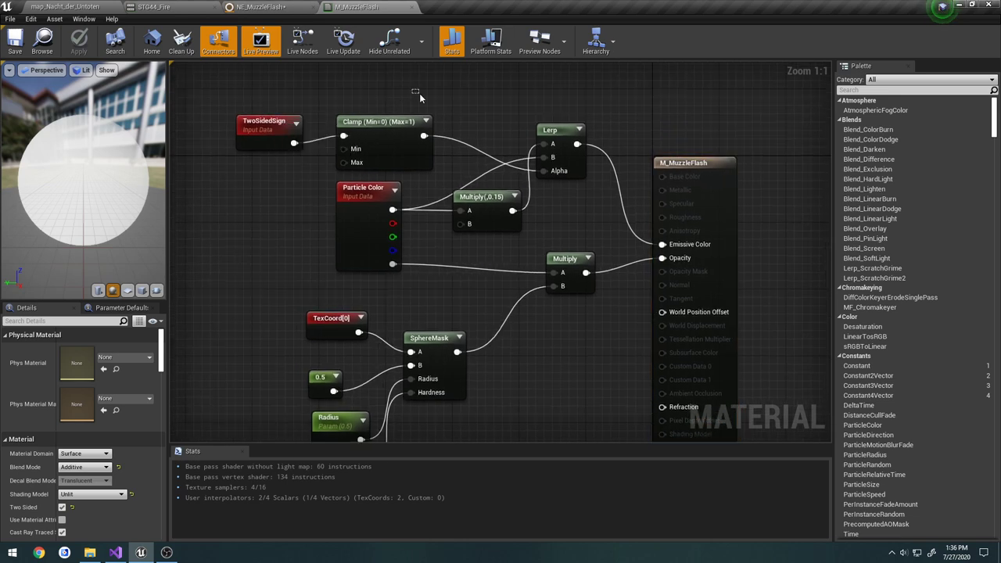
- Replace the graph with a yellow BaseColor parameter feeding Emissive Color, then save M_MuzzleFlash
left_click_drag(416, 91, 542, 211)
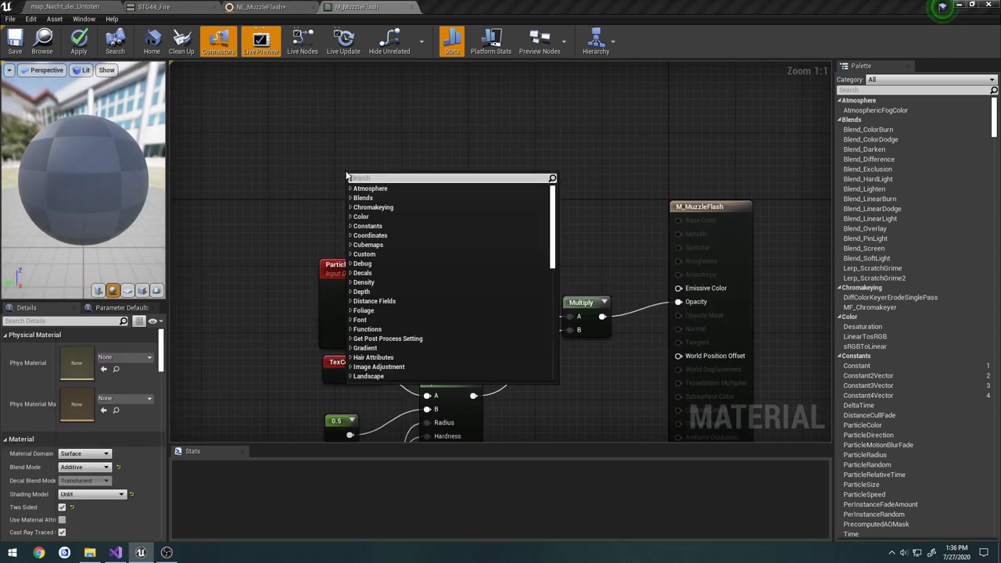
type("param")
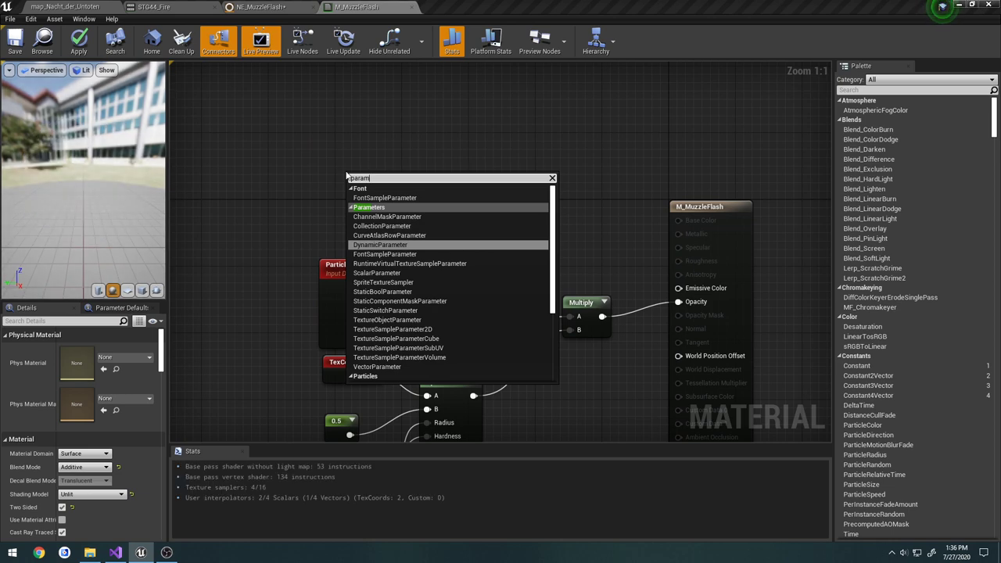
left_click(376, 367)
type("BaseColor")
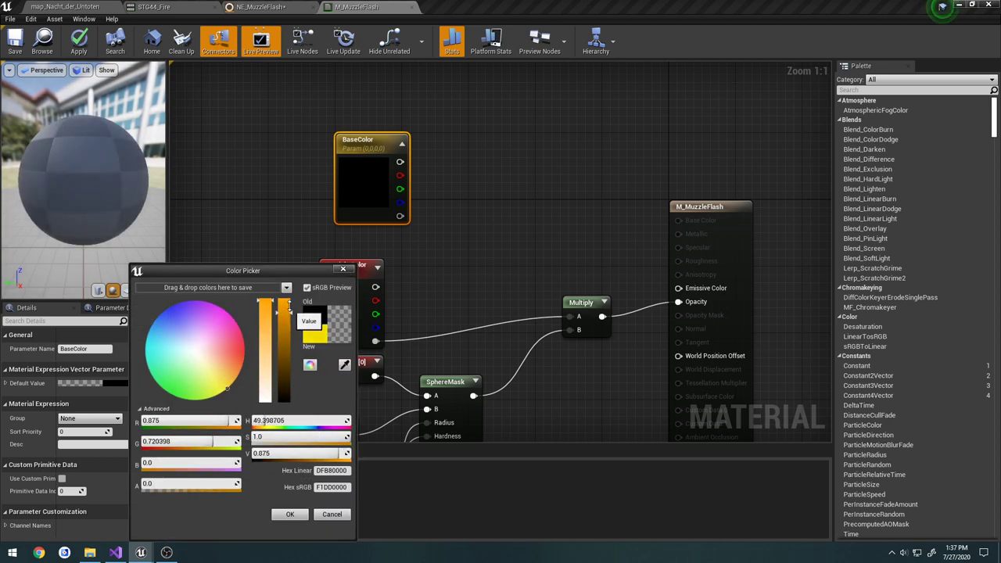
left_click(290, 513)
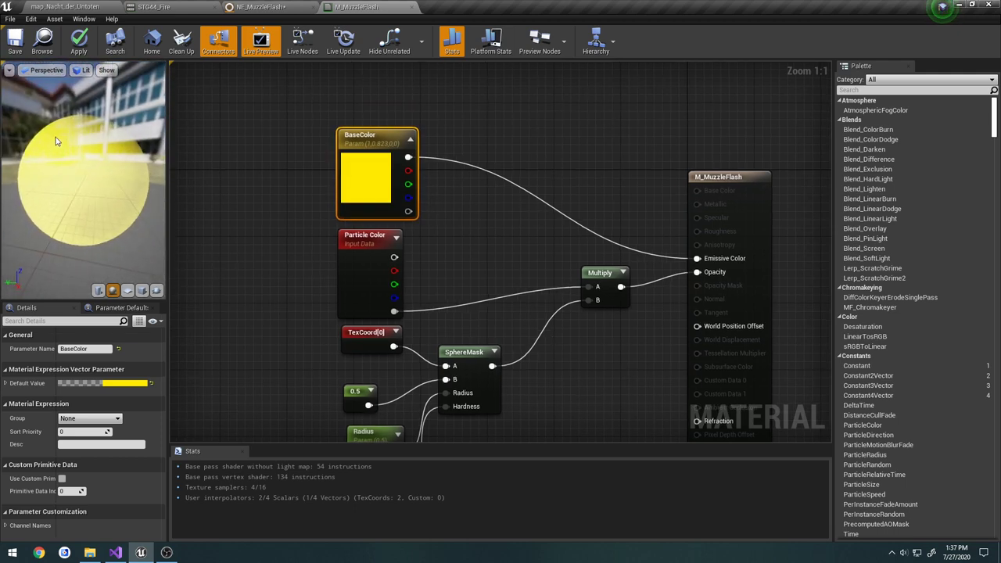
mouse_move(14, 41)
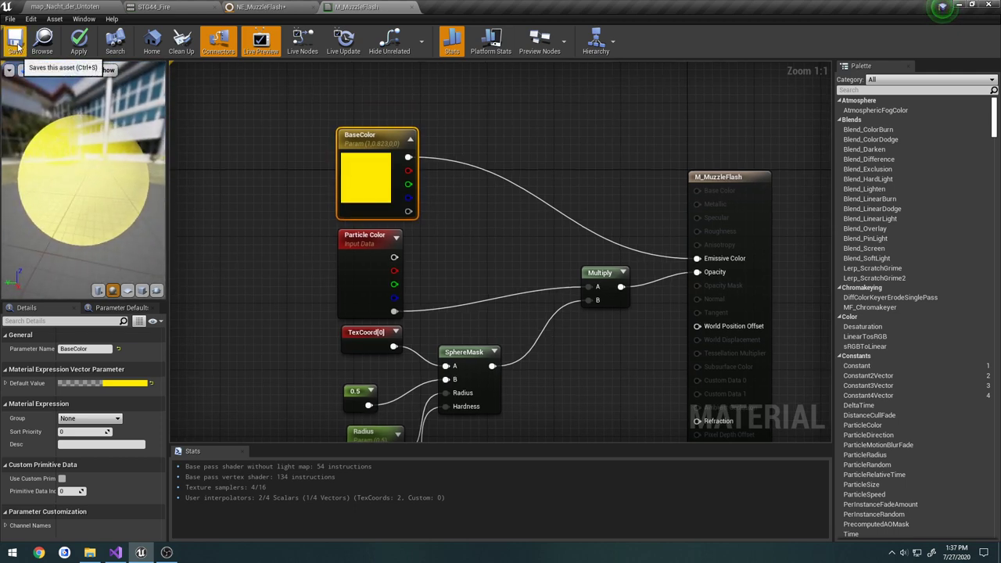
left_click(14, 39)
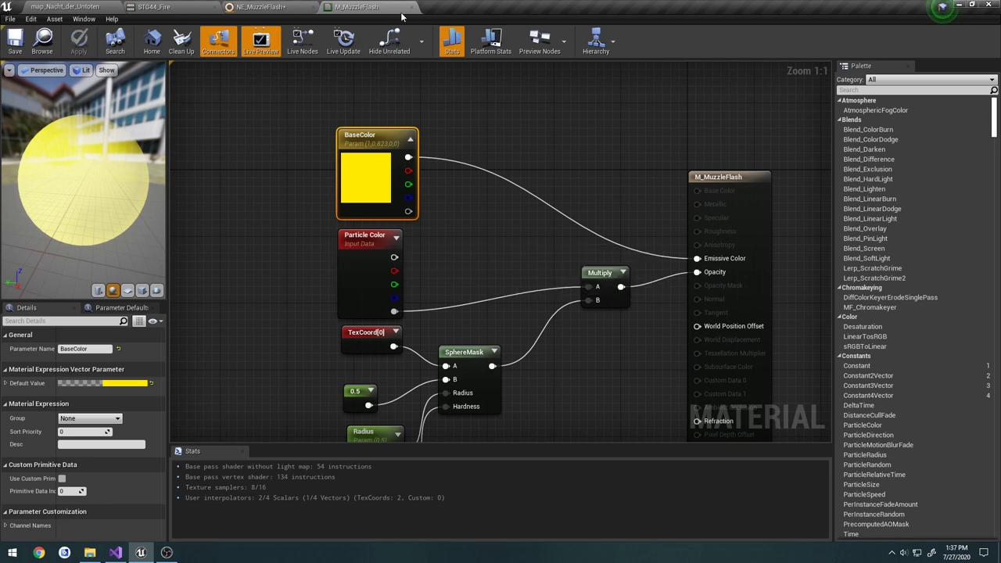
- Set NE_MuzzleFlash's Sprite Renderer material to M_MuzzleFlash
left_click(258, 7)
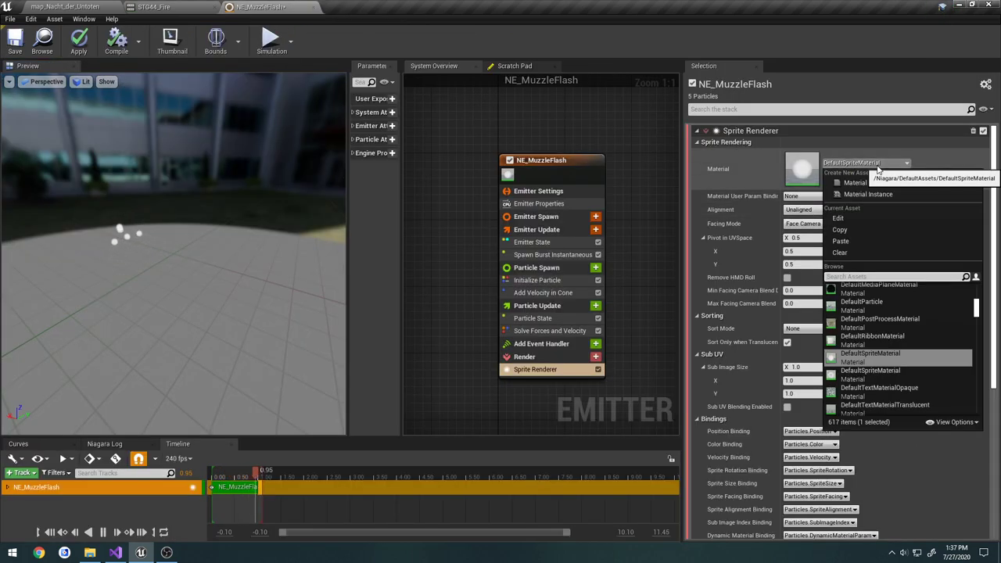
type("muzzl")
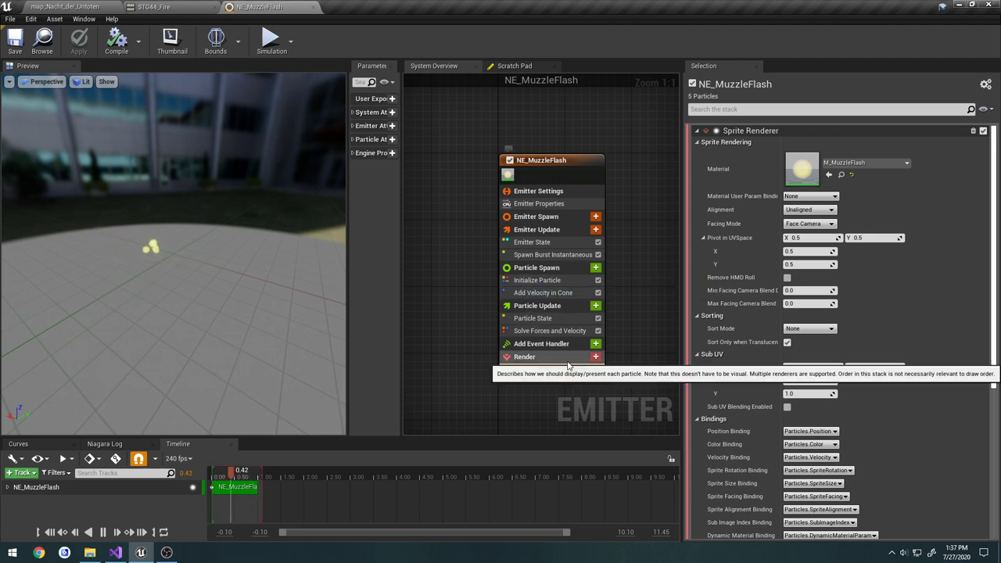
- Add a Light Renderer and a Particle Update Color module to NE_MuzzleFlash
left_click(595, 356)
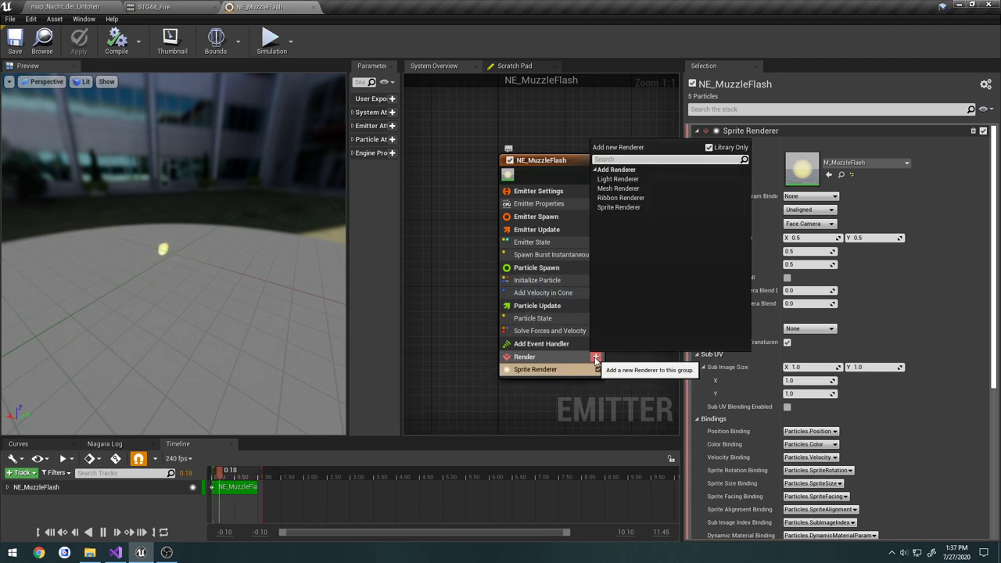
left_click(617, 178)
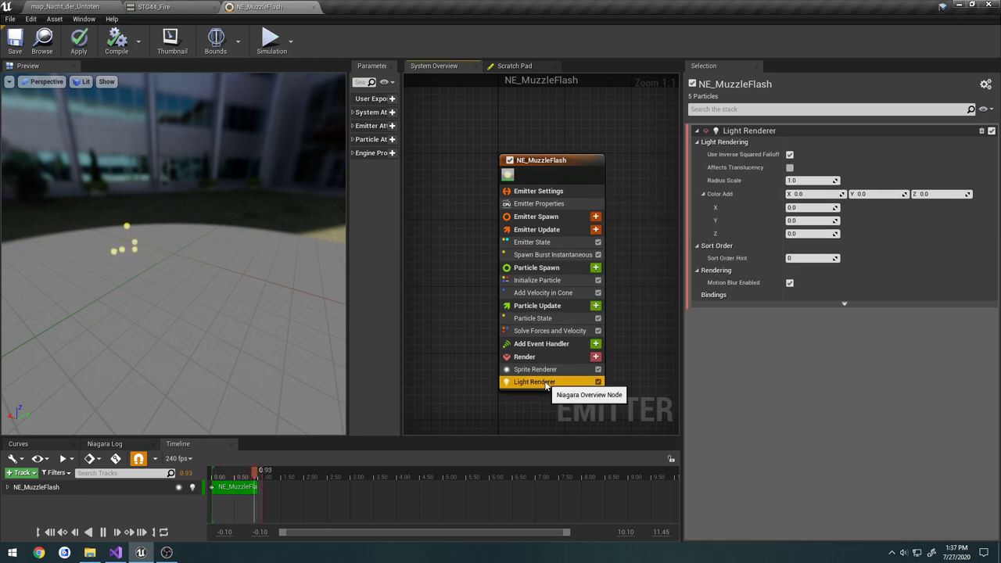
mouse_move(545, 306)
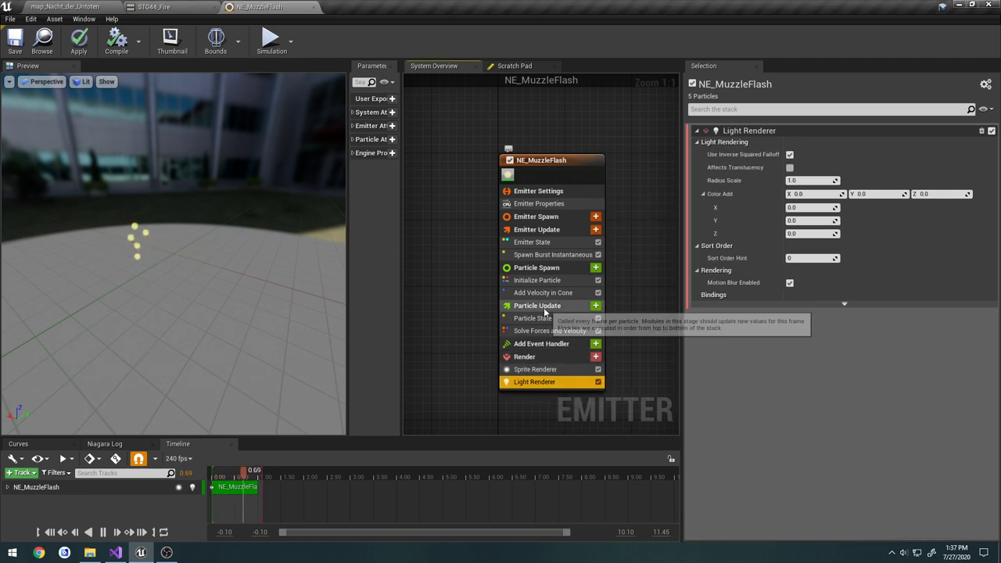
left_click(595, 305)
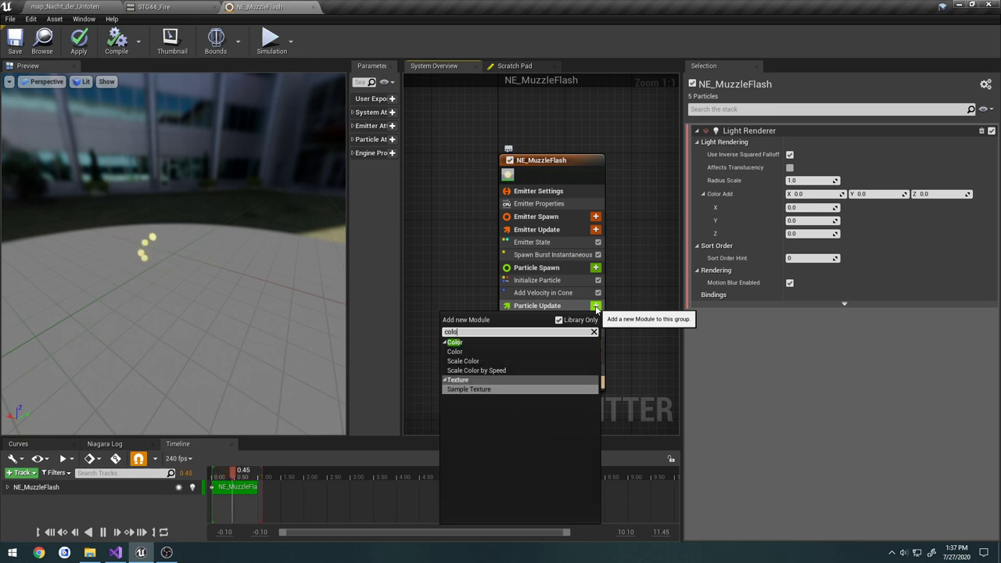
left_click(454, 351)
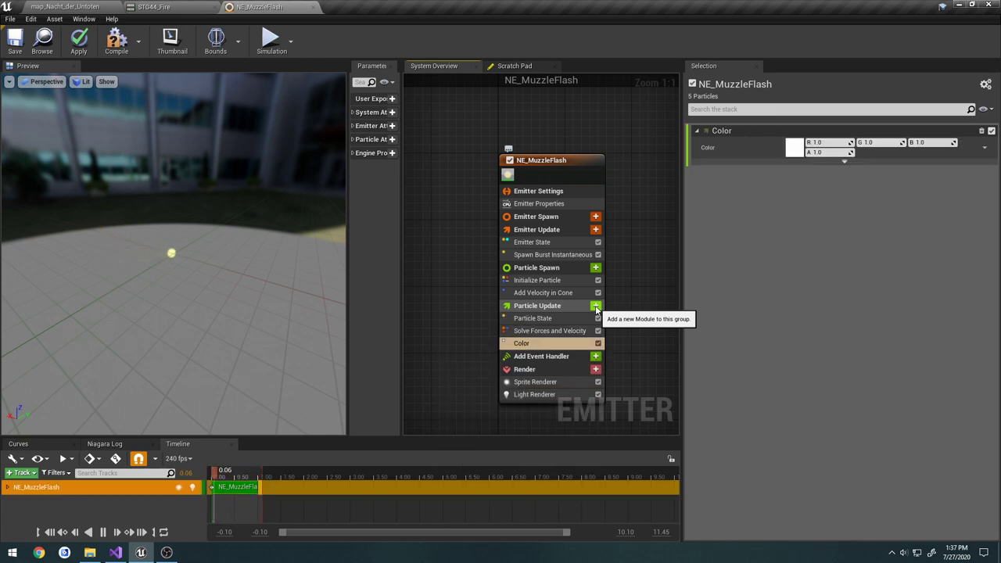
mouse_move(533, 317)
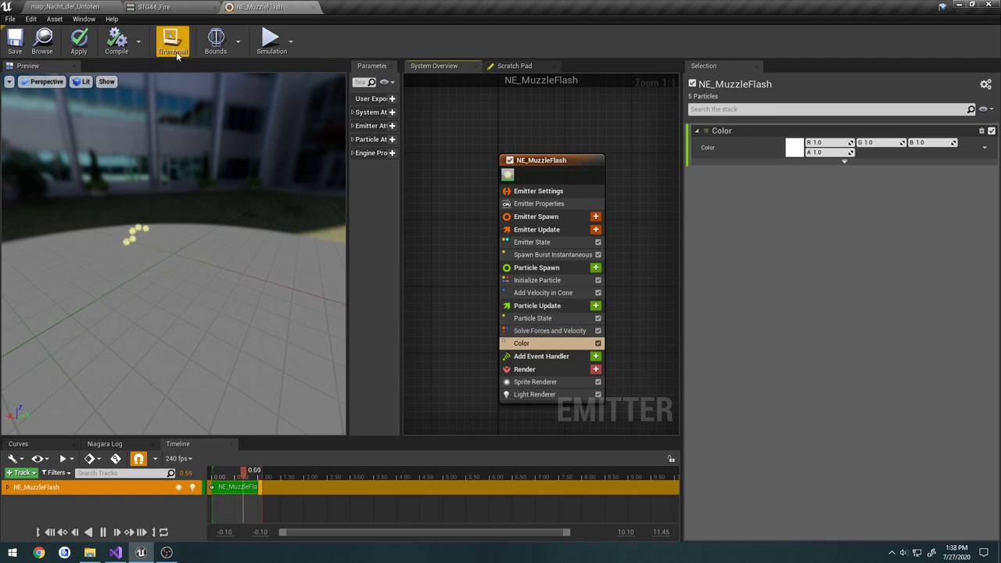
- Set the Color module's particle colour to yellow with a value of 1000
left_click(356, 7)
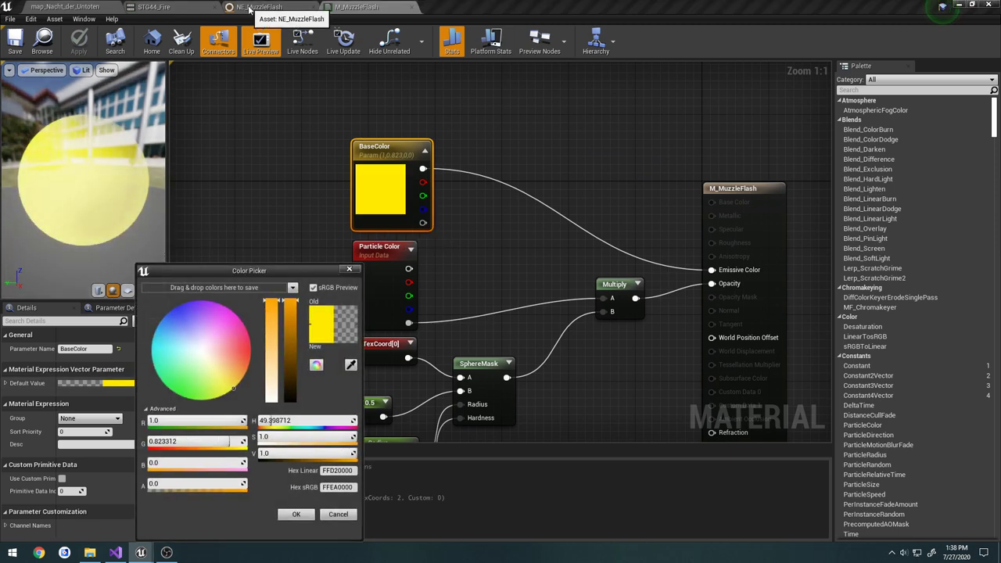
left_click(258, 7)
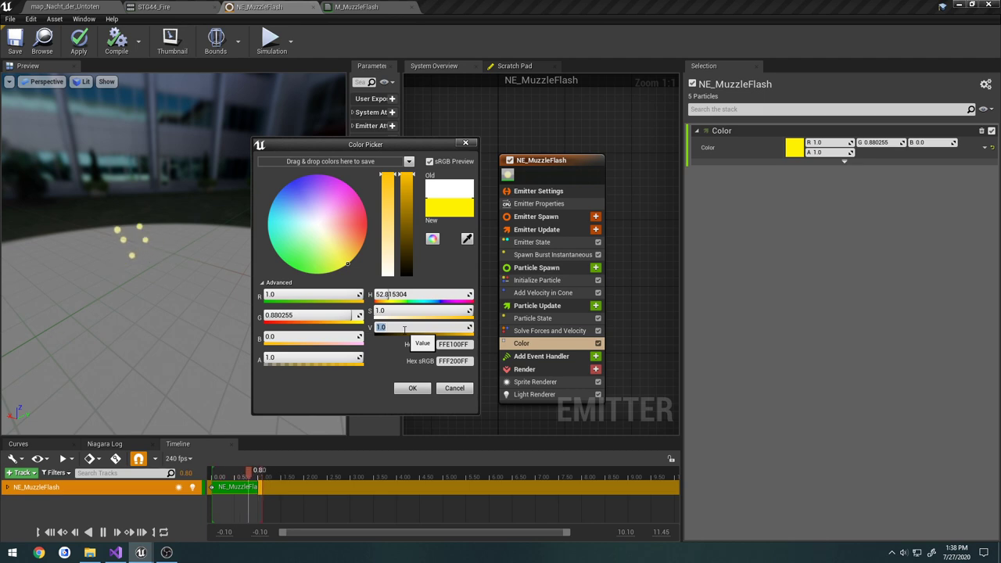
type("1000.0")
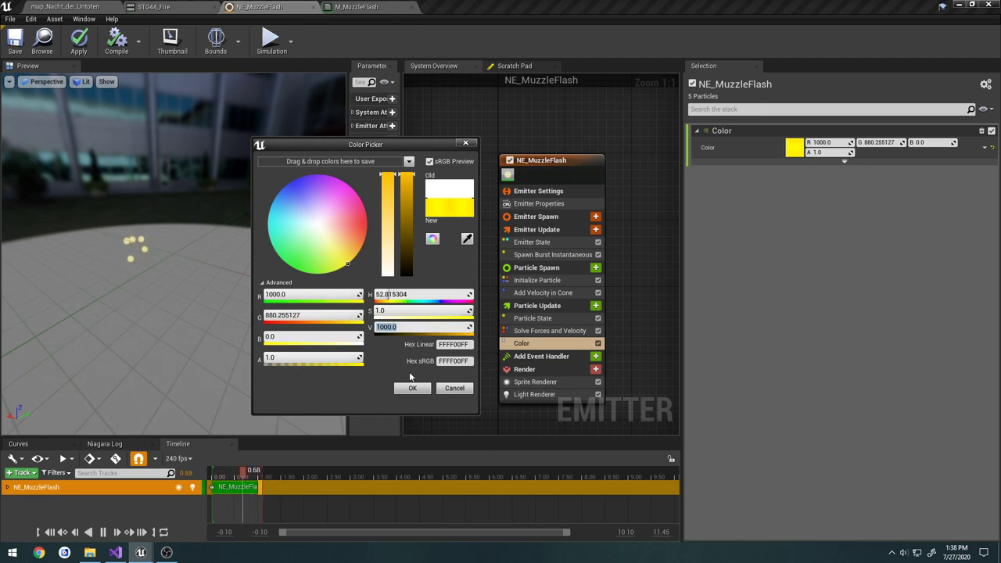
left_click(535, 394)
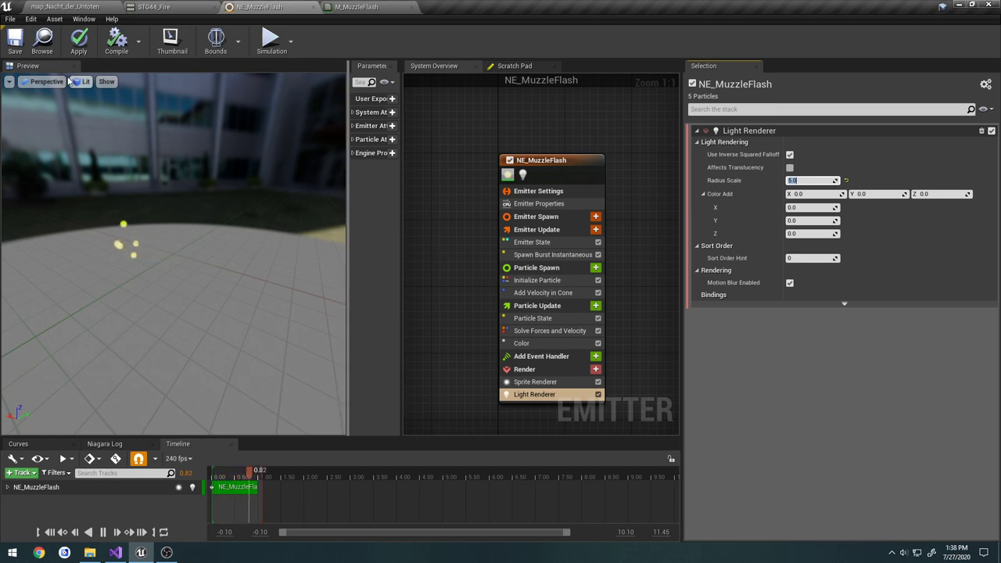
mouse_move(14, 39)
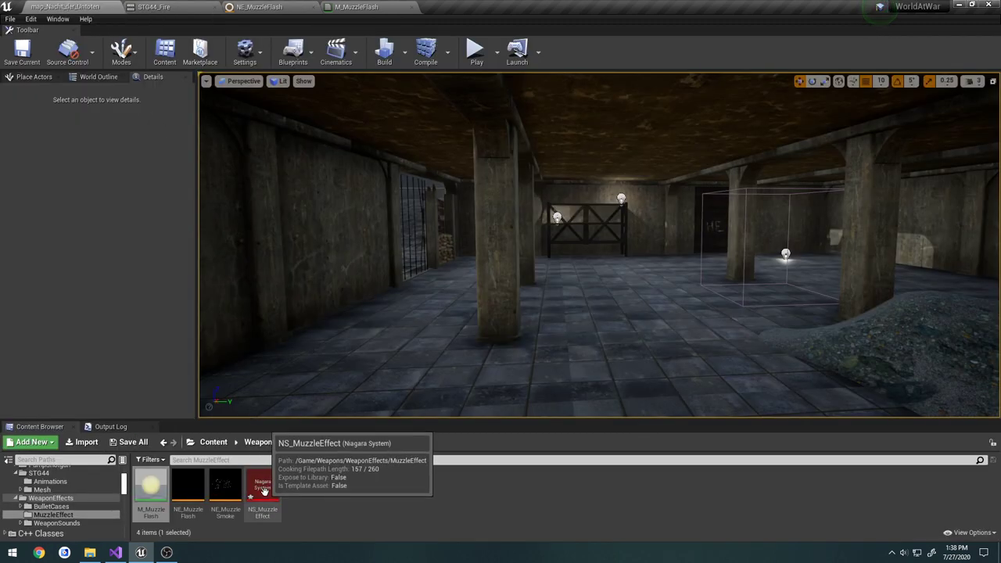
- Add NE_MuzzleFlash to NS_MuzzleEffect and set its loop duration and lifetime to 0.05
double_click(262, 485)
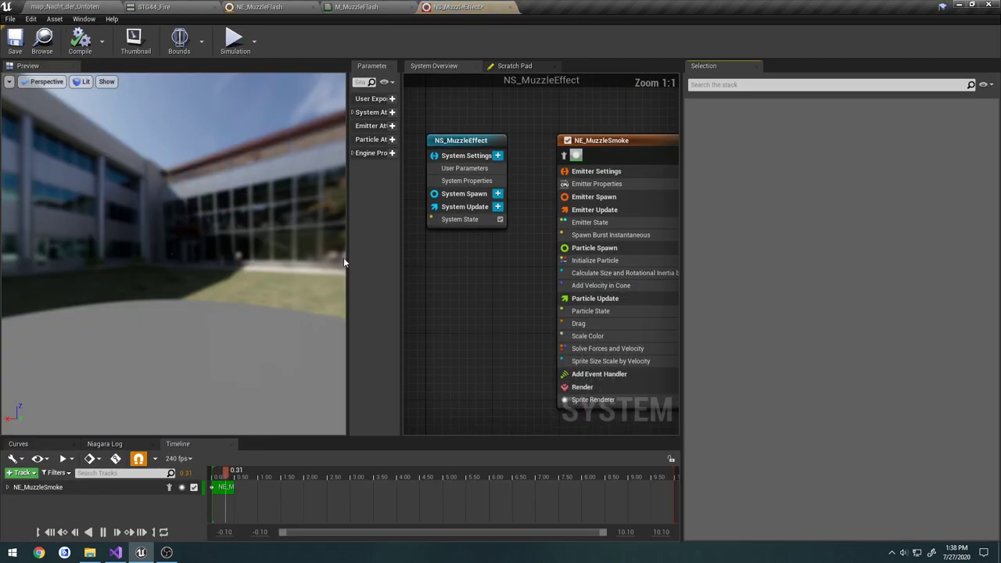
left_click(356, 8)
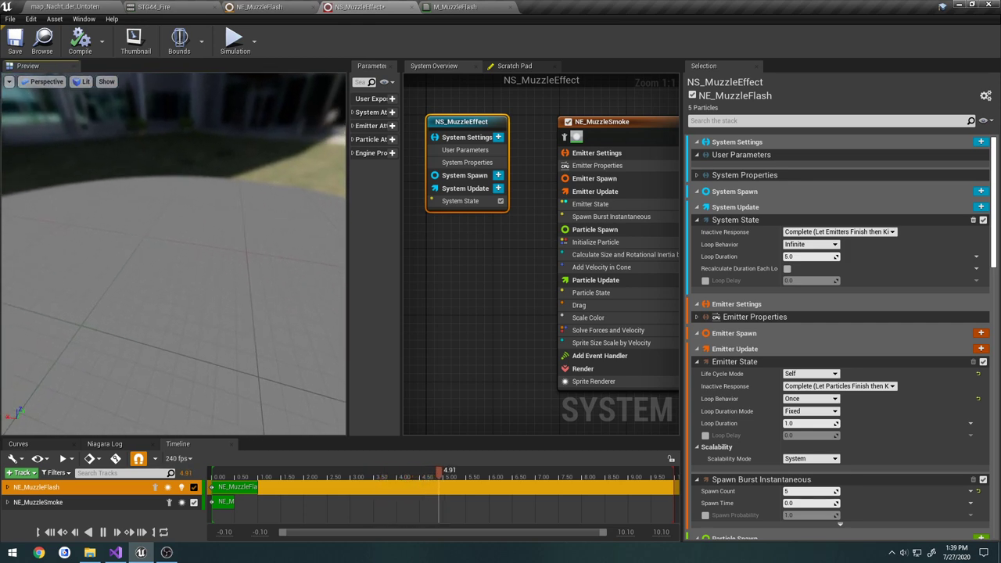
left_click(308, 470)
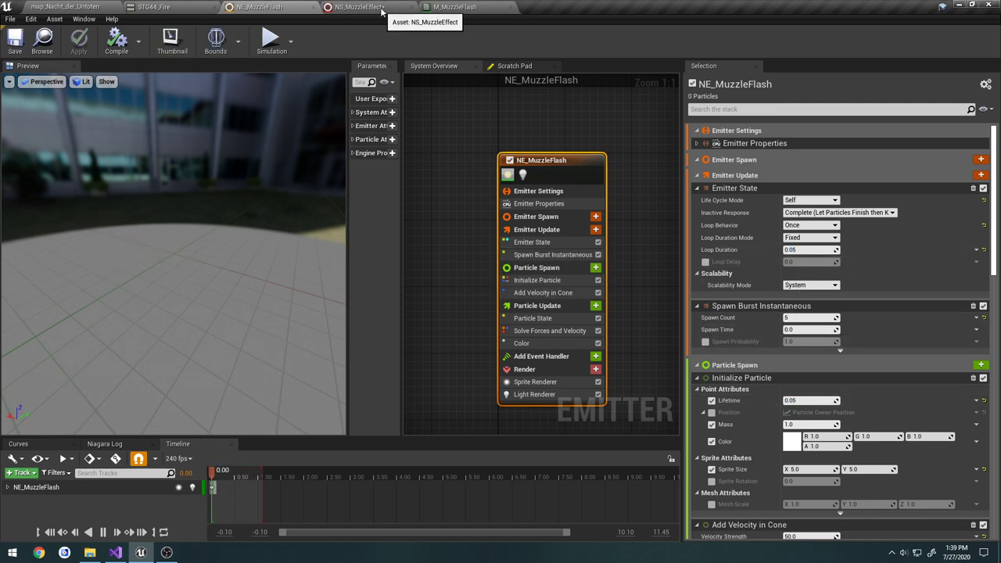
left_click(359, 7)
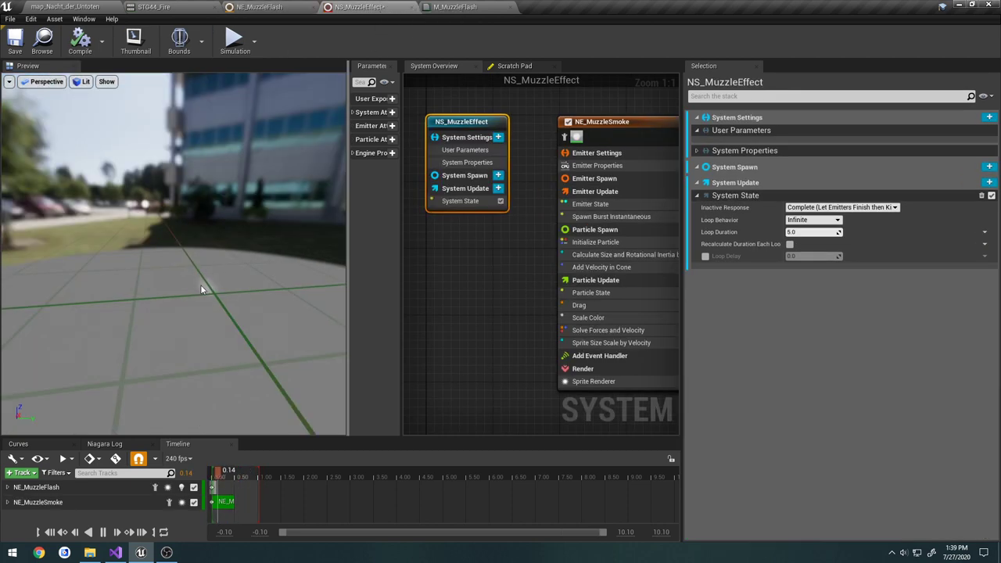
left_click(258, 7)
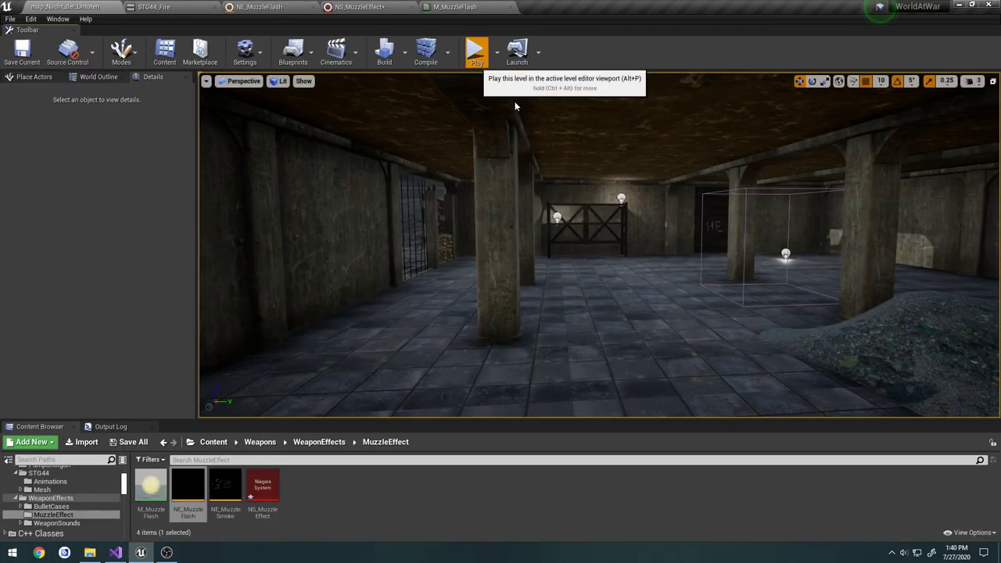
- Play the level twice, firing the STG44 to check the yellow muzzle flash
left_click(476, 51)
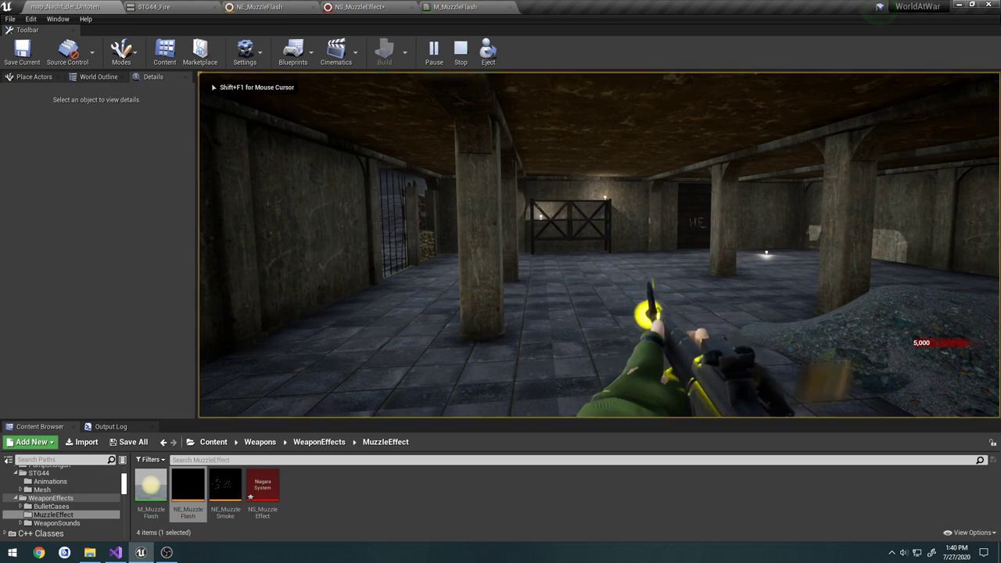
left_click(460, 51)
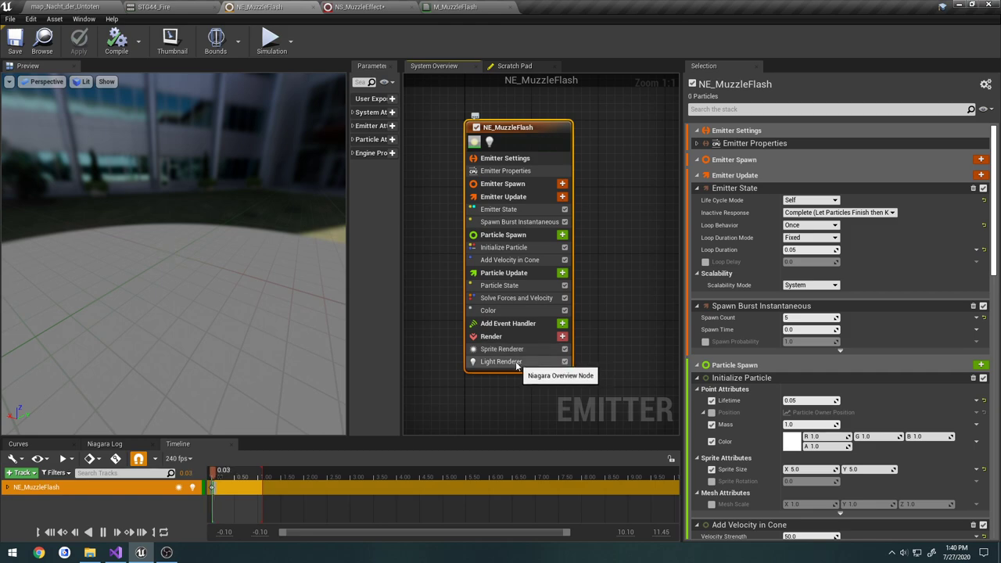
left_click(501, 361)
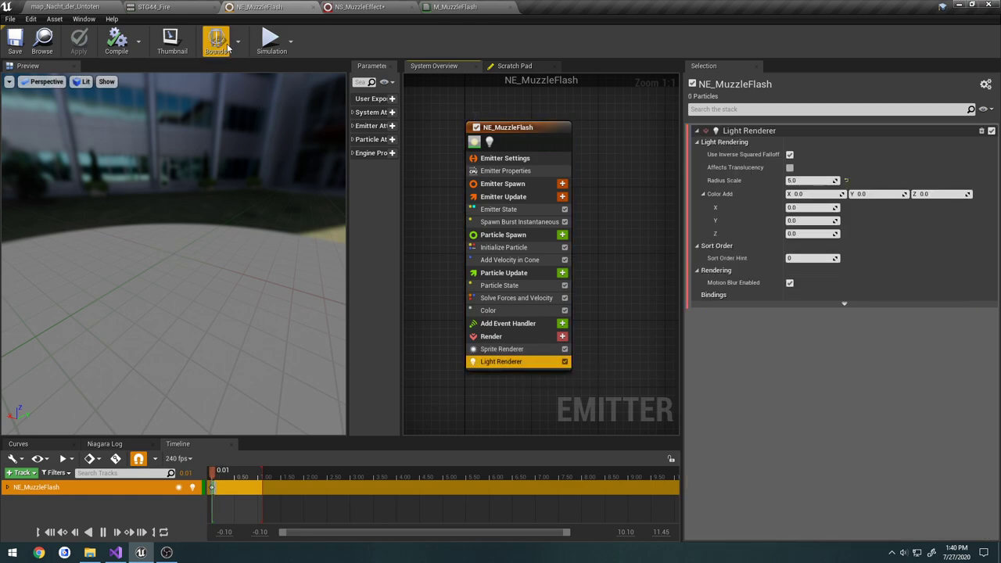
left_click(66, 6)
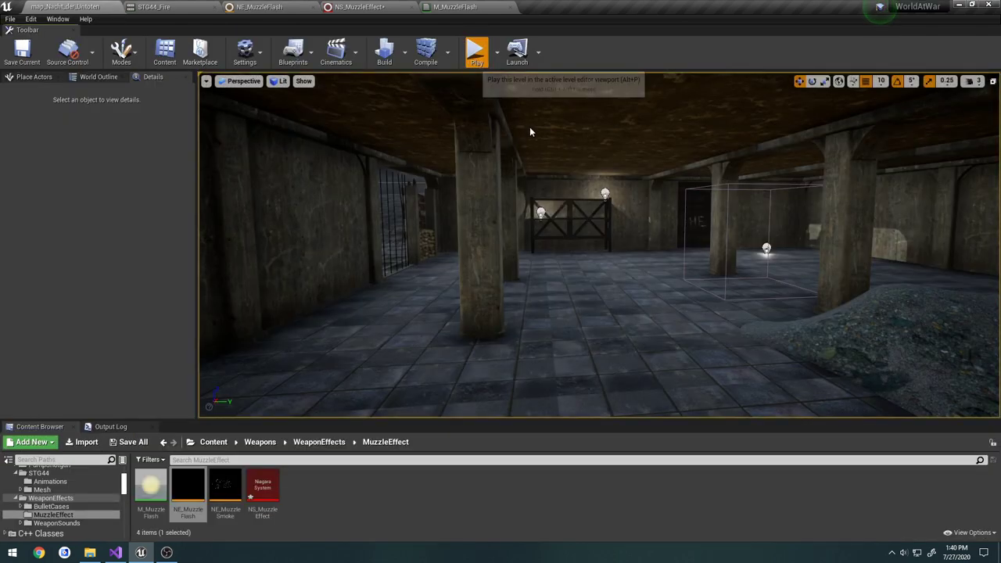
left_click(476, 51)
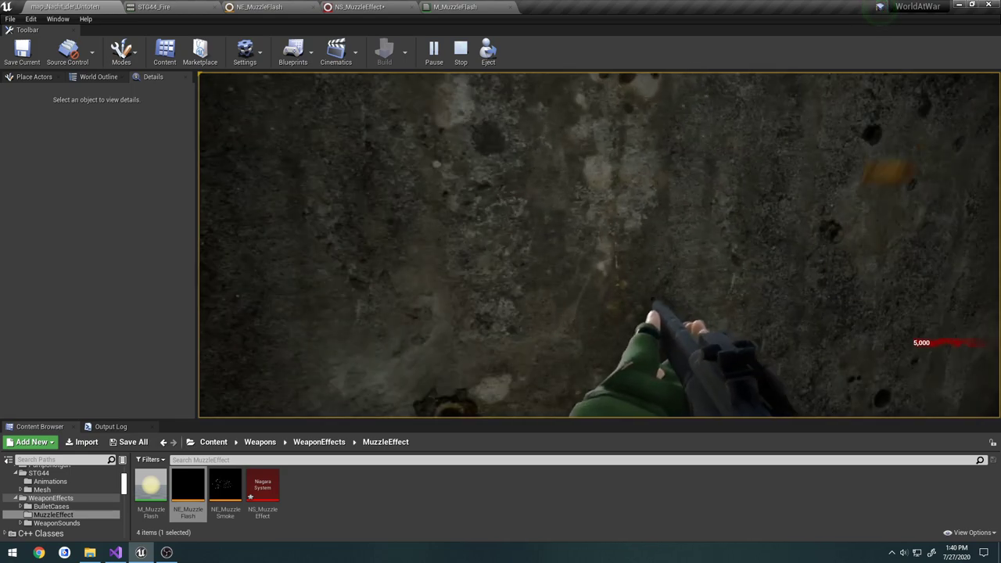
left_click(460, 50)
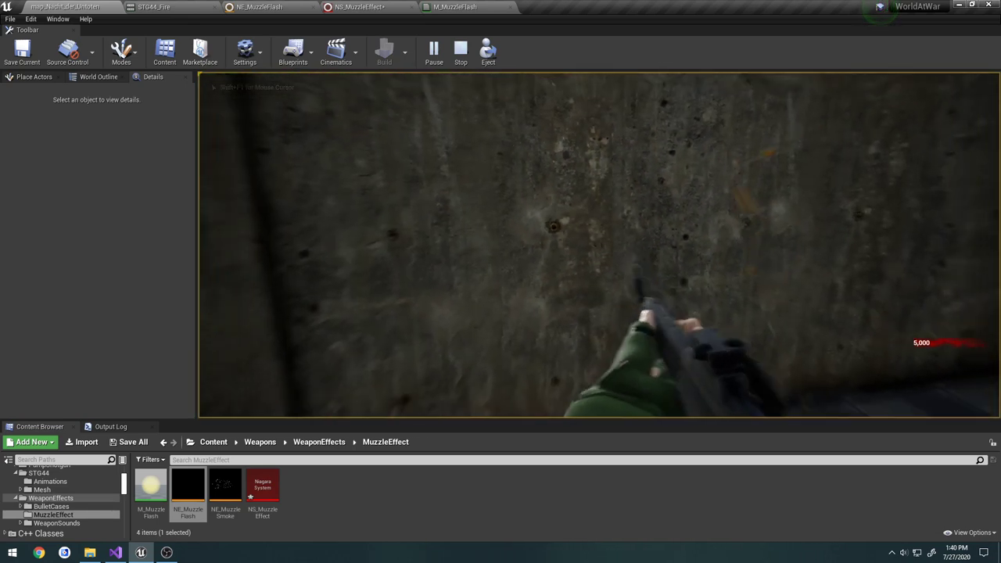
left_click(459, 53)
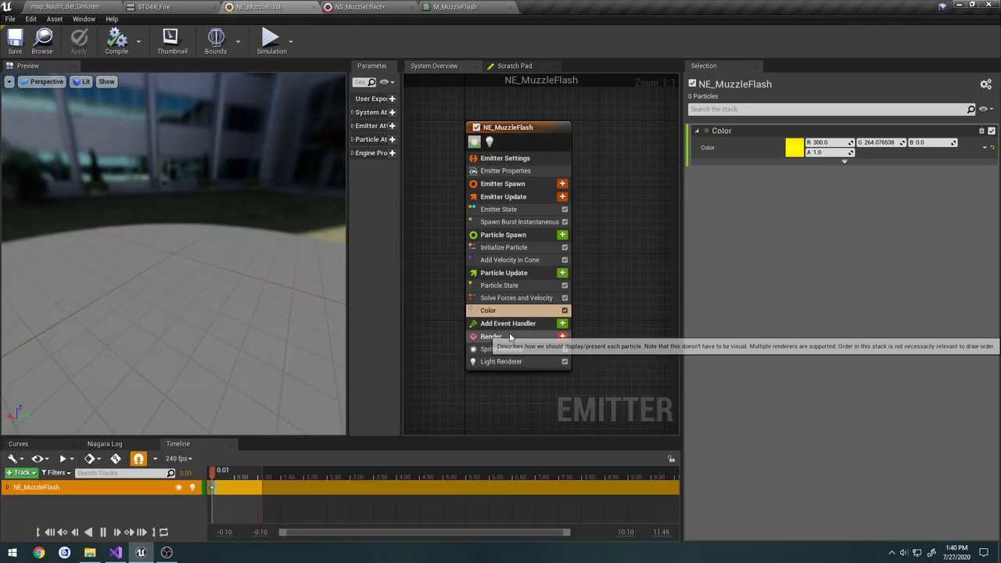
- Set the cone angle to 90 and add Scale Sprite Size by Speed with its threshold
left_click(516, 298)
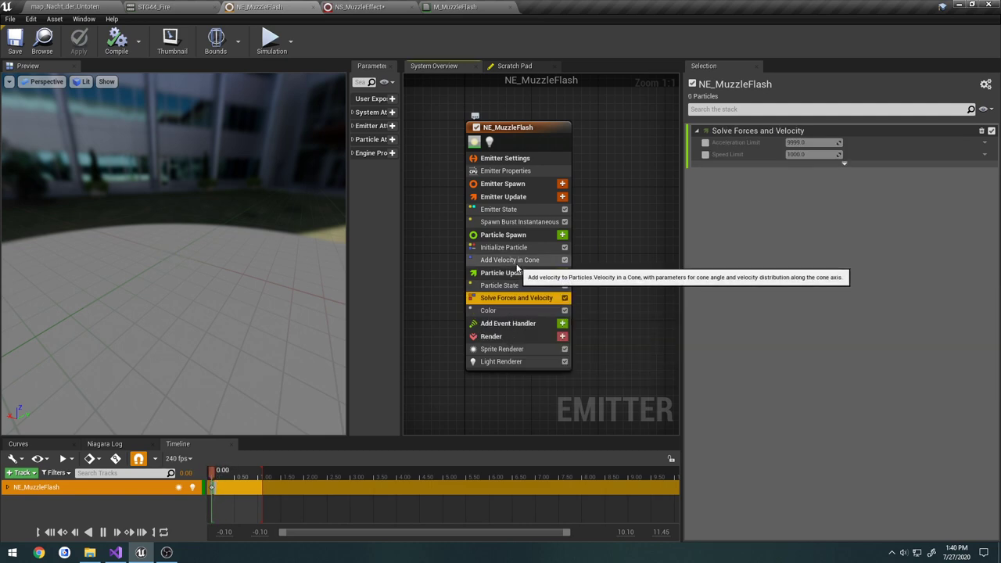
left_click(510, 260)
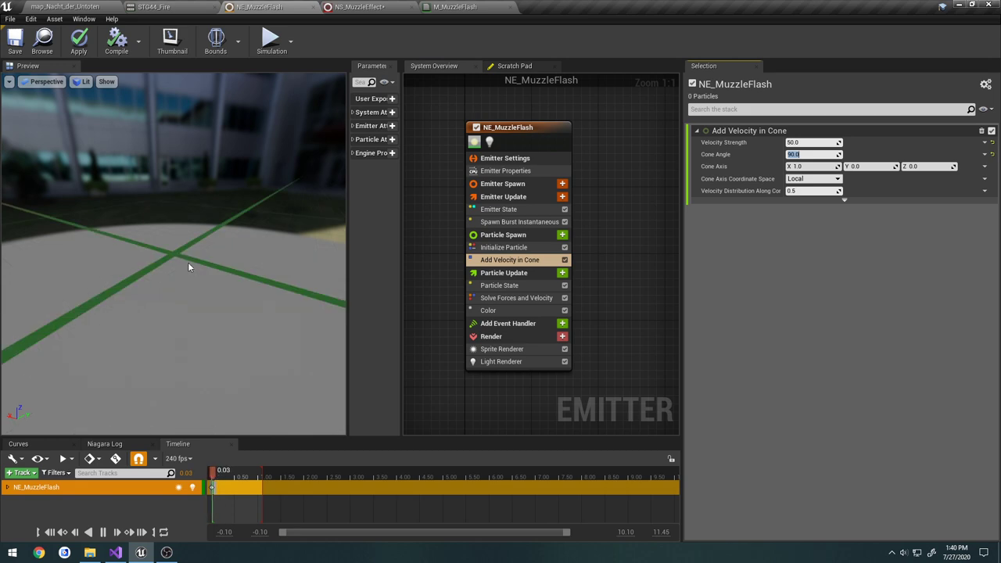
mouse_move(521, 309)
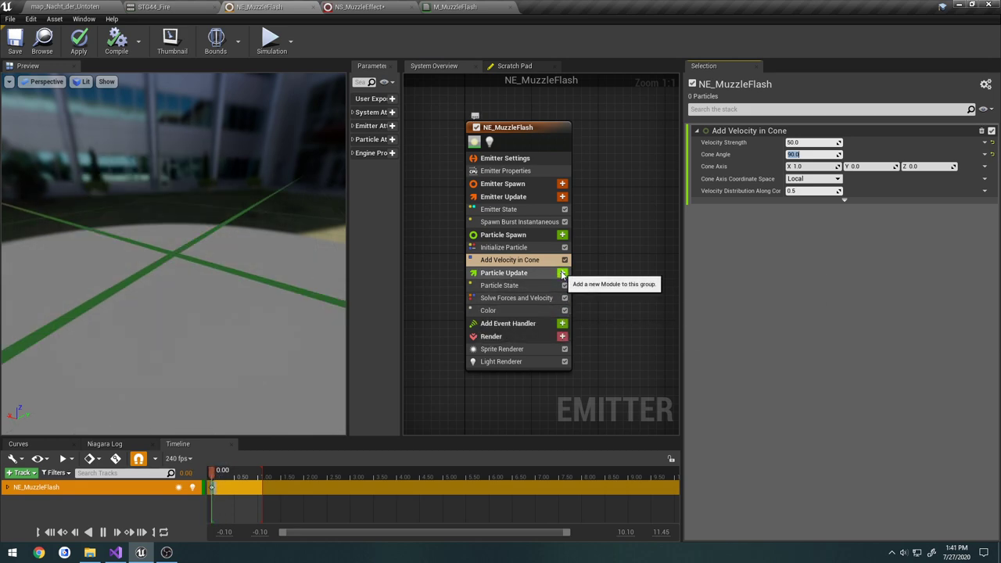
left_click(562, 234)
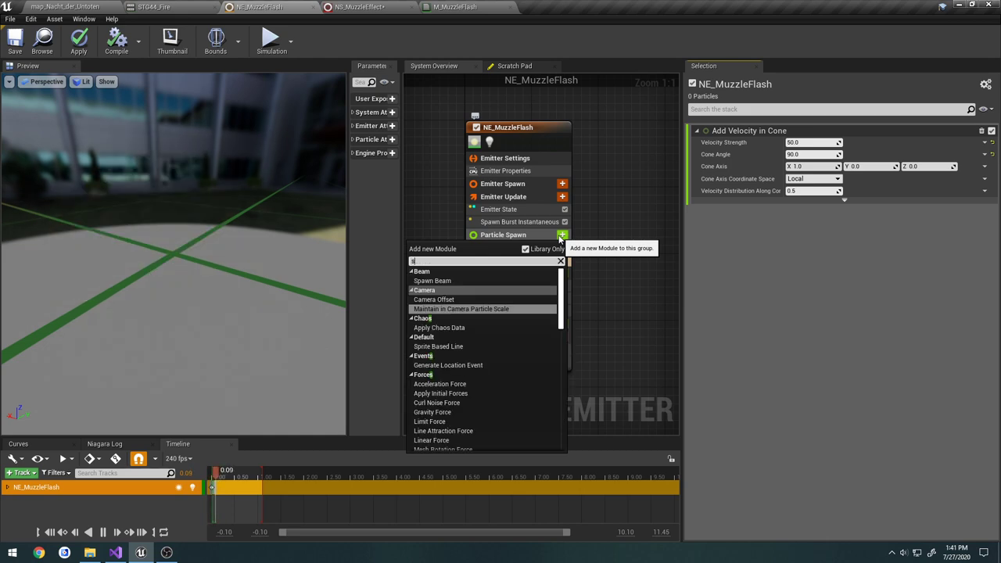
type("size")
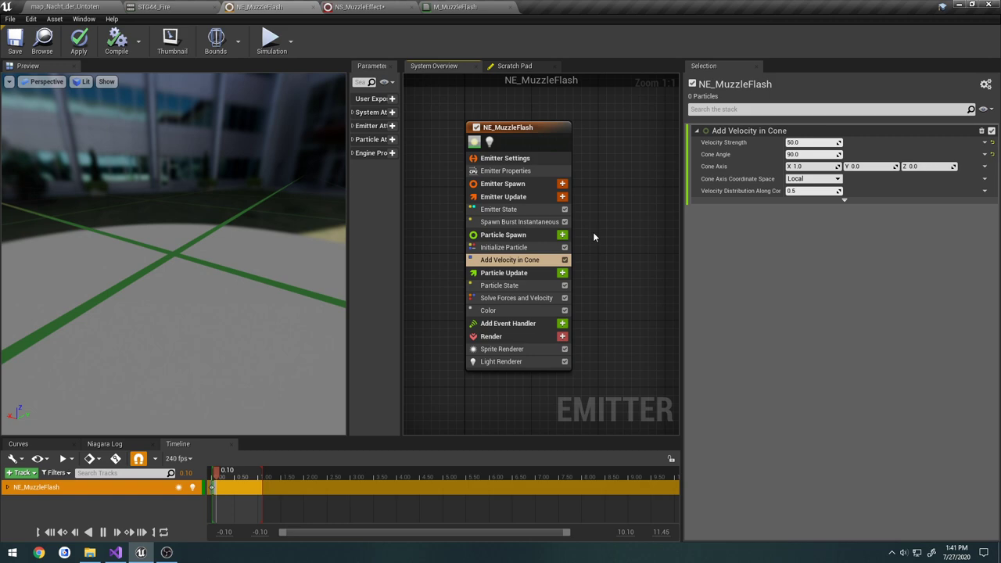
left_click(562, 272)
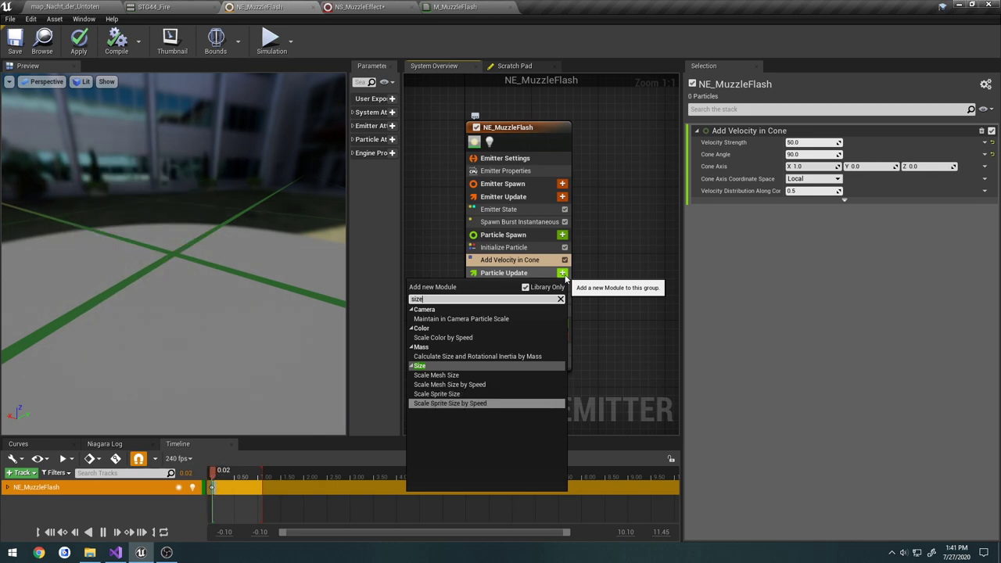
left_click(449, 402)
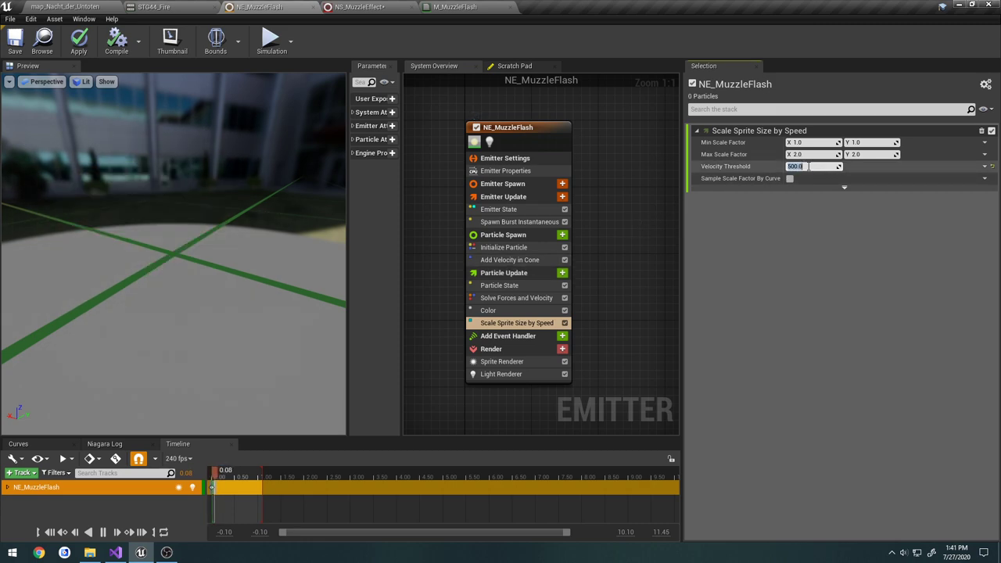
left_click(510, 260)
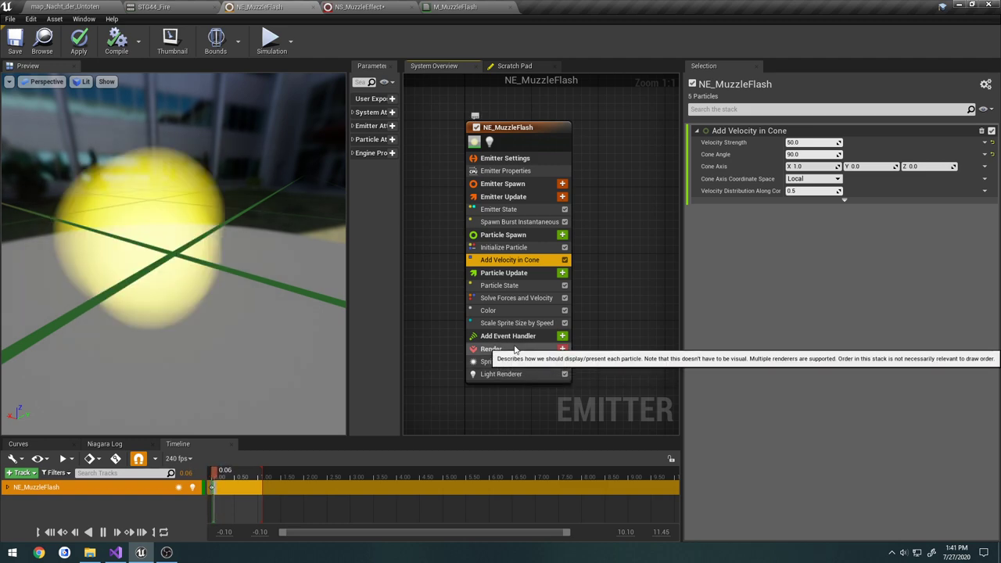
left_click(517, 323)
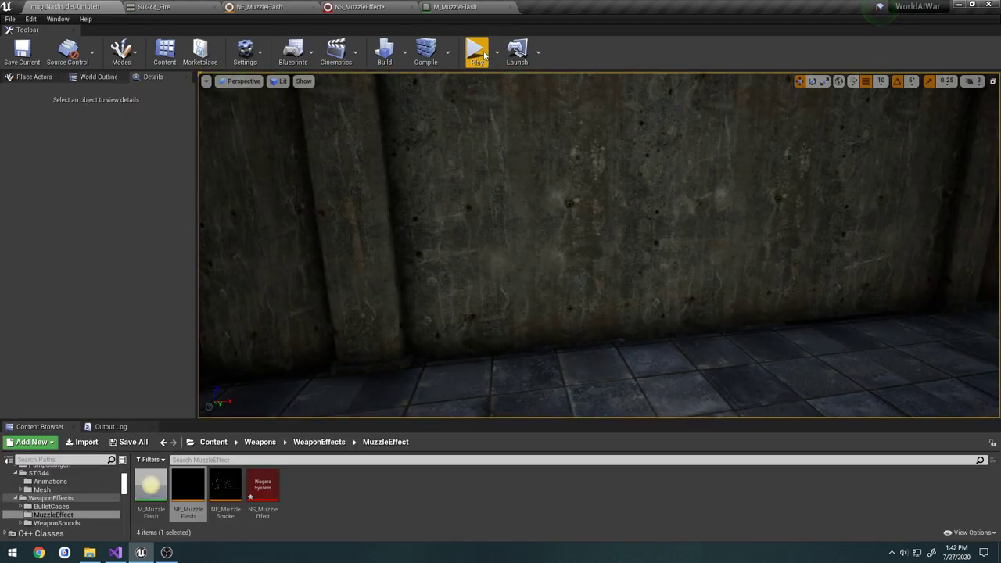
- Play-test firing the rifle while setting sprite scale min 0.05, max 1.0, threshold 50
left_click(477, 51)
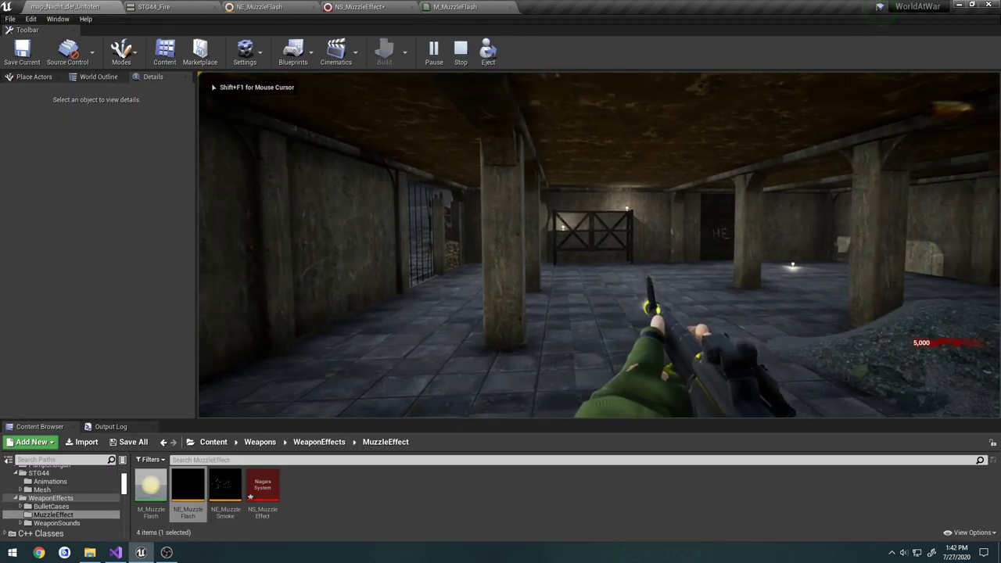
left_click(460, 50)
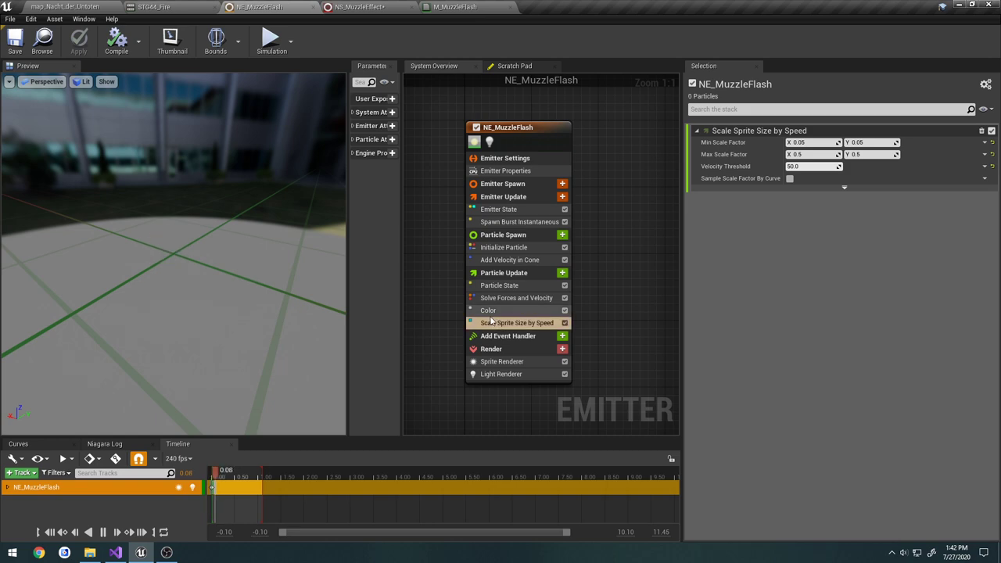
left_click(488, 311)
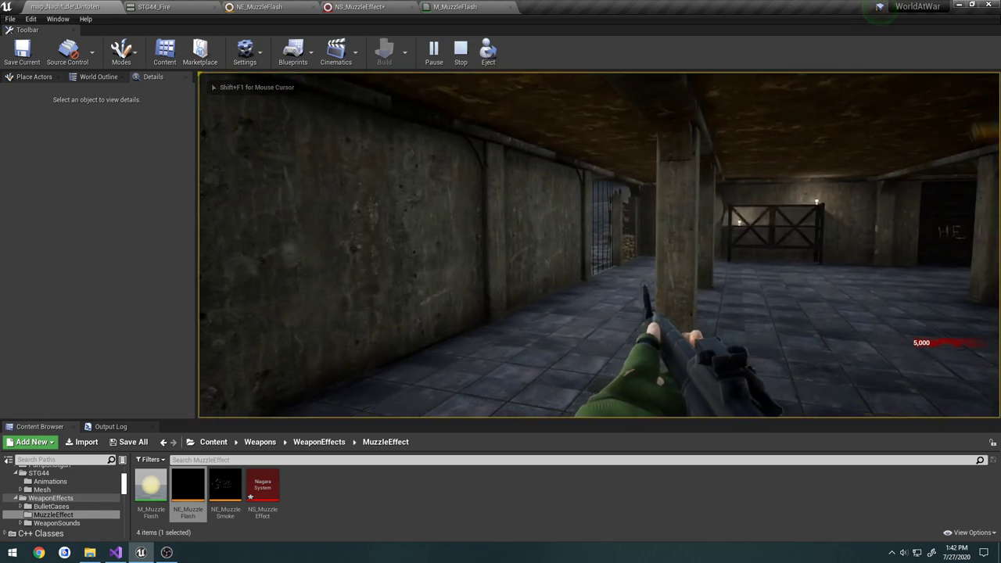
left_click(258, 8)
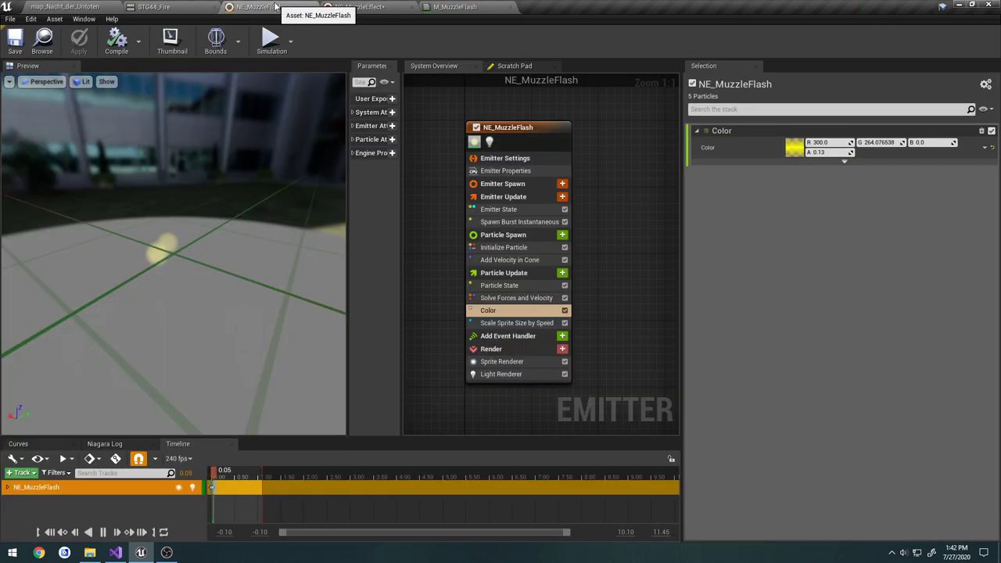
mouse_move(516, 323)
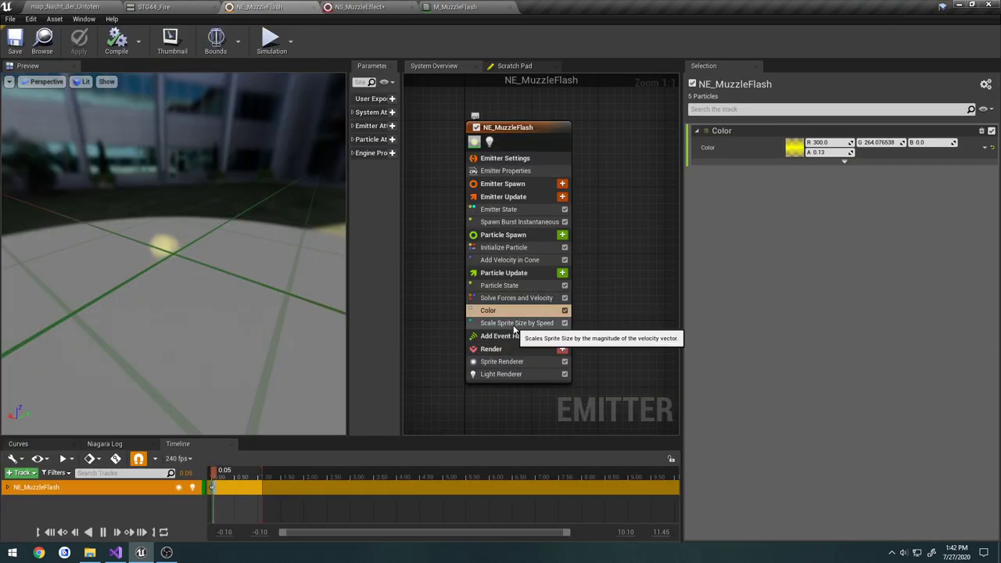
left_click(517, 323)
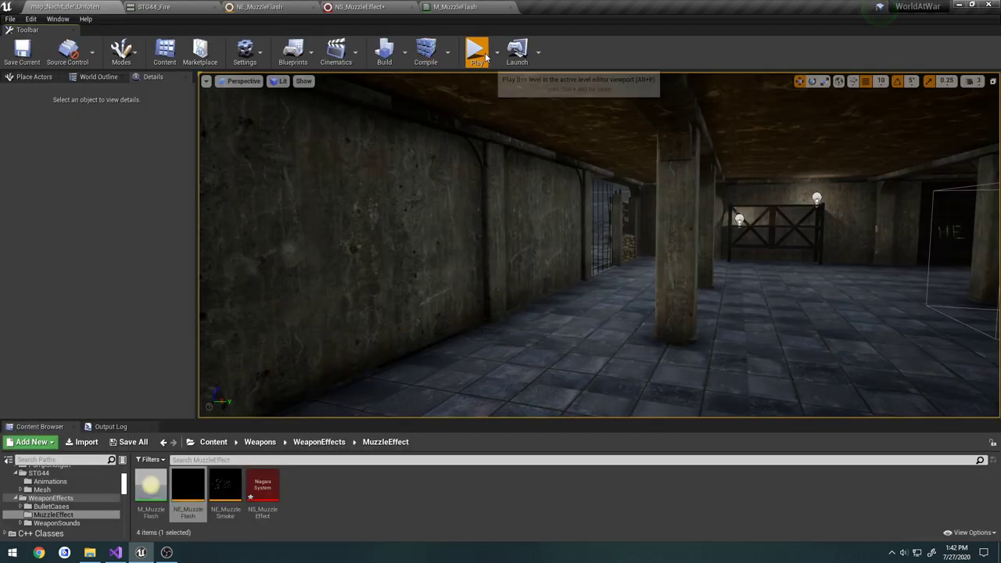
left_click(477, 51)
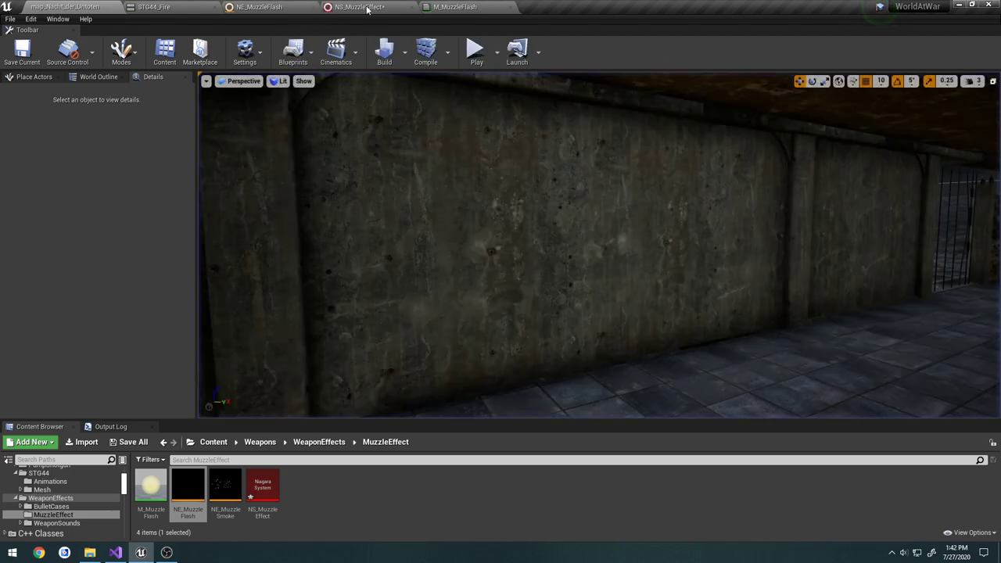
left_click(258, 7)
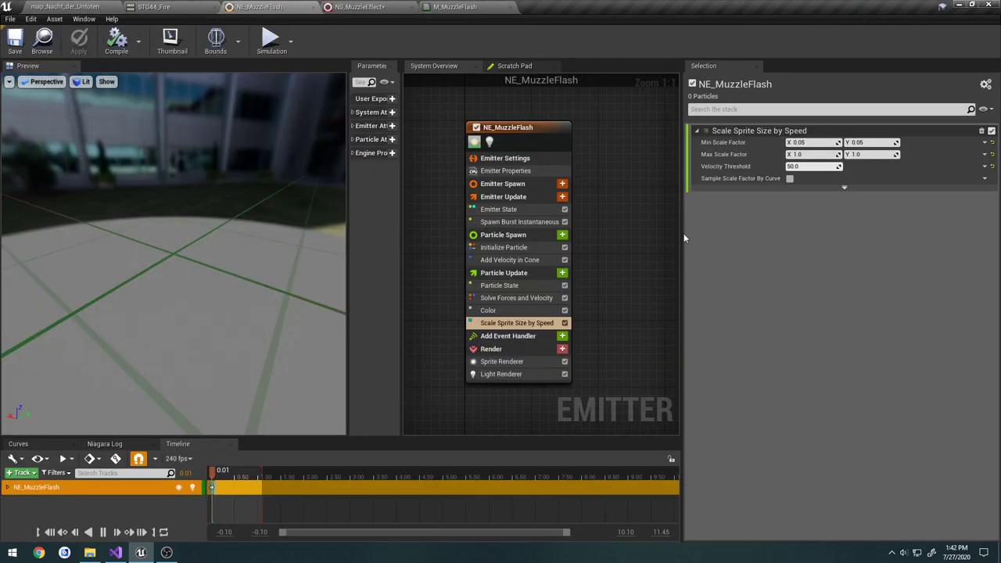
- Inspect NE_MuzzleFlash's emitter stack (burst of 3, 0.05 lifetime), then close the emitter
left_click(508, 127)
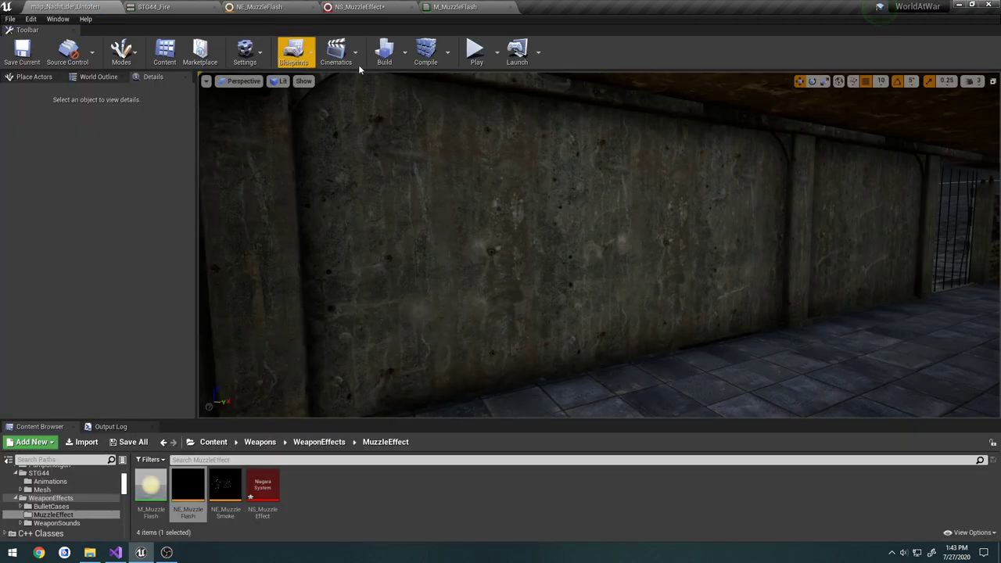
left_click(475, 51)
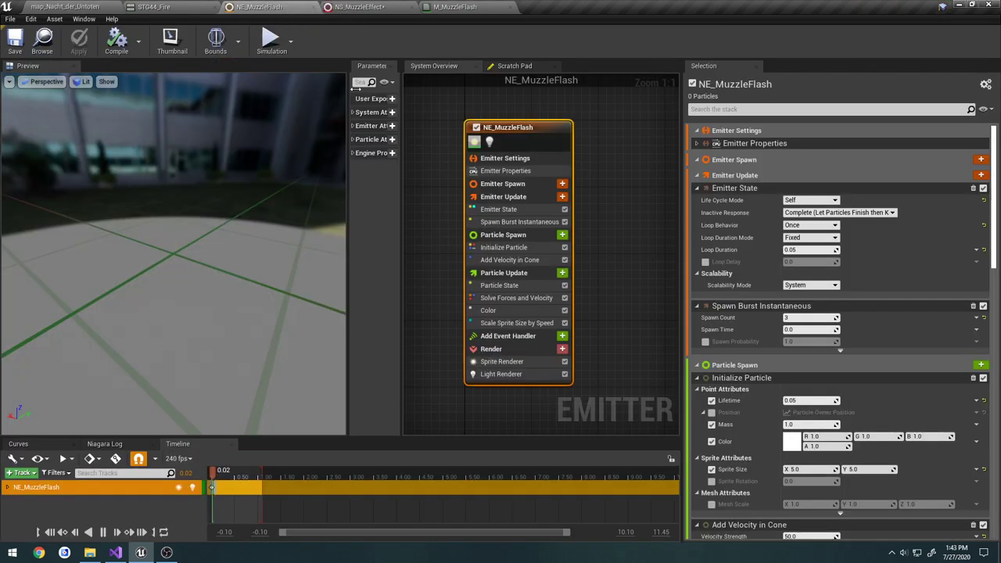
scroll("down", 3)
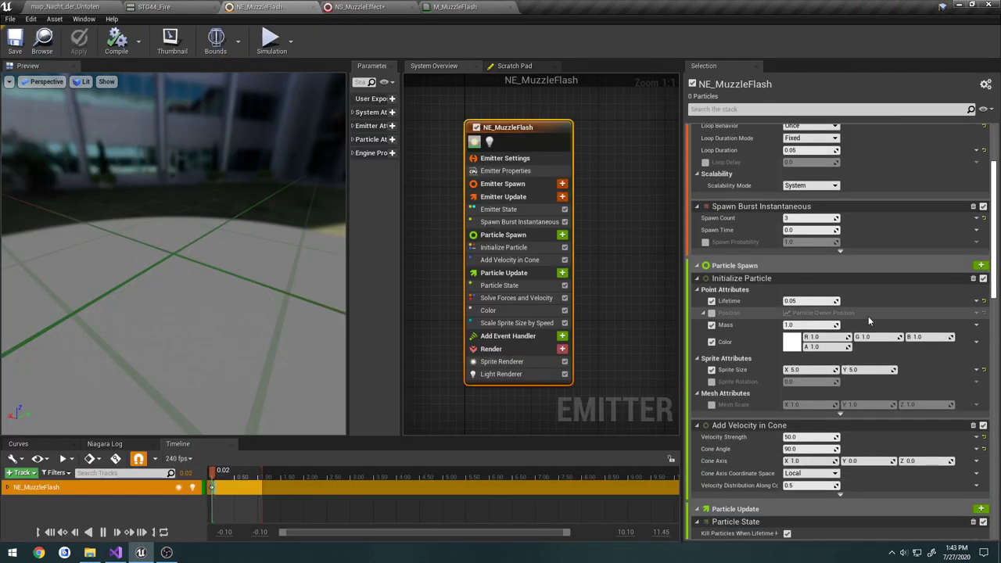
scroll("down", 3)
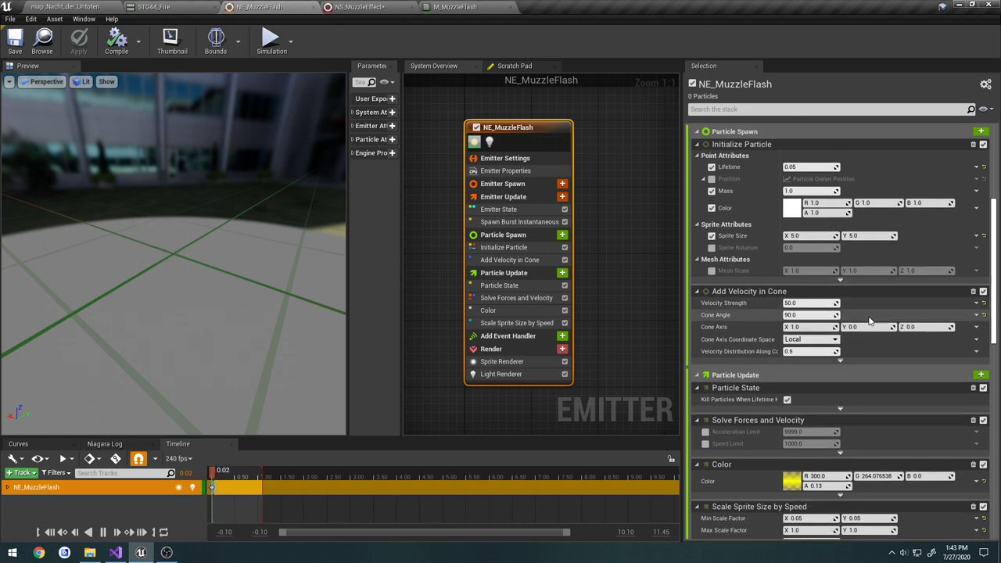
scroll("down", 3)
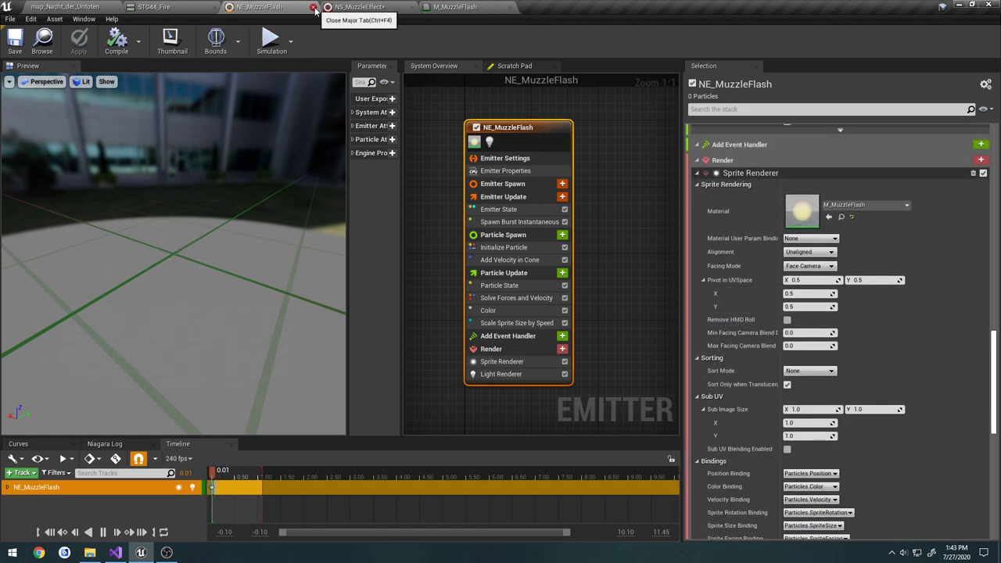
left_click(316, 7)
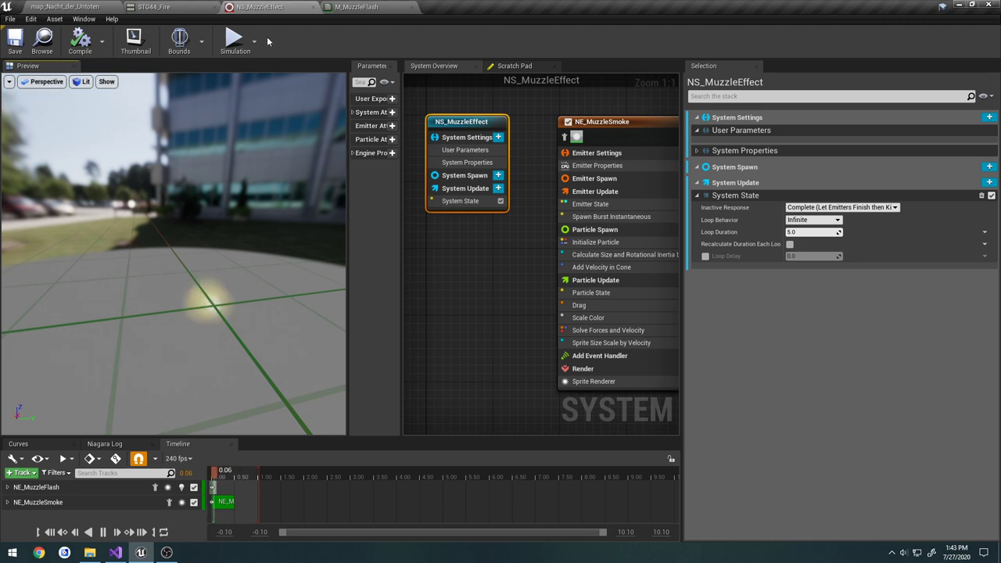
- Close NS_MuzzleEffect, run a two-player play session with rearranged preview windows, then stop
left_click(154, 7)
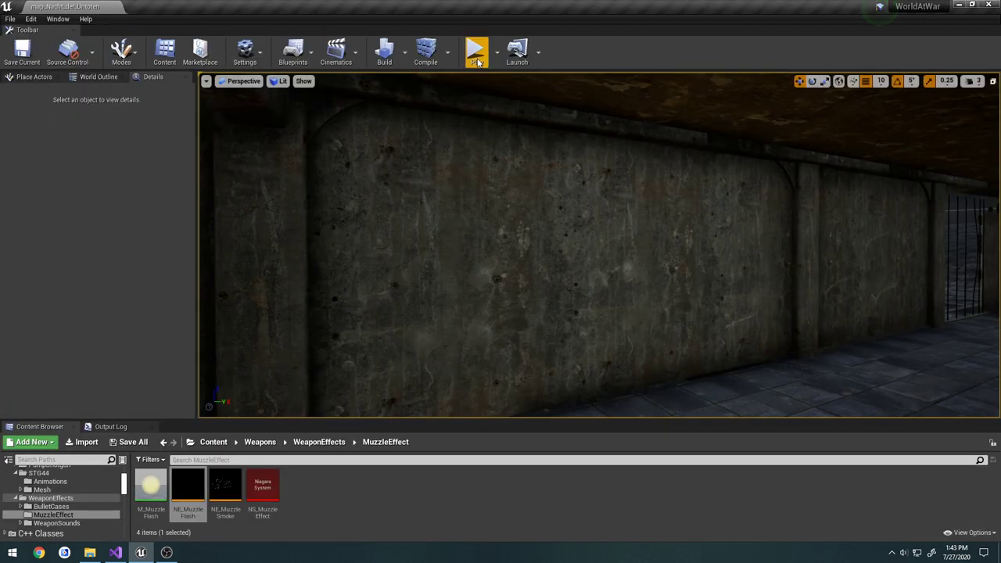
left_click(495, 52)
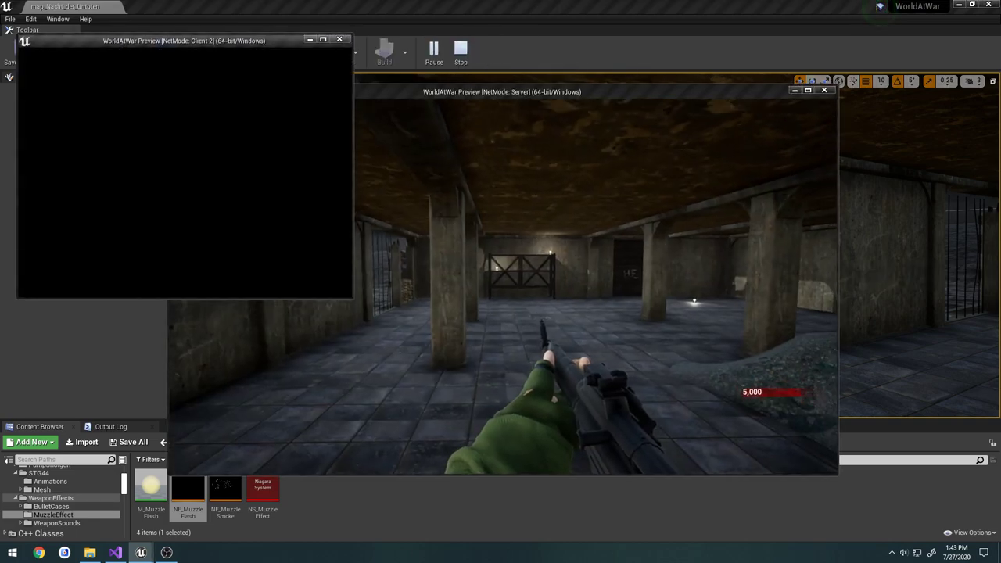
left_click_drag(501, 92, 590, 111)
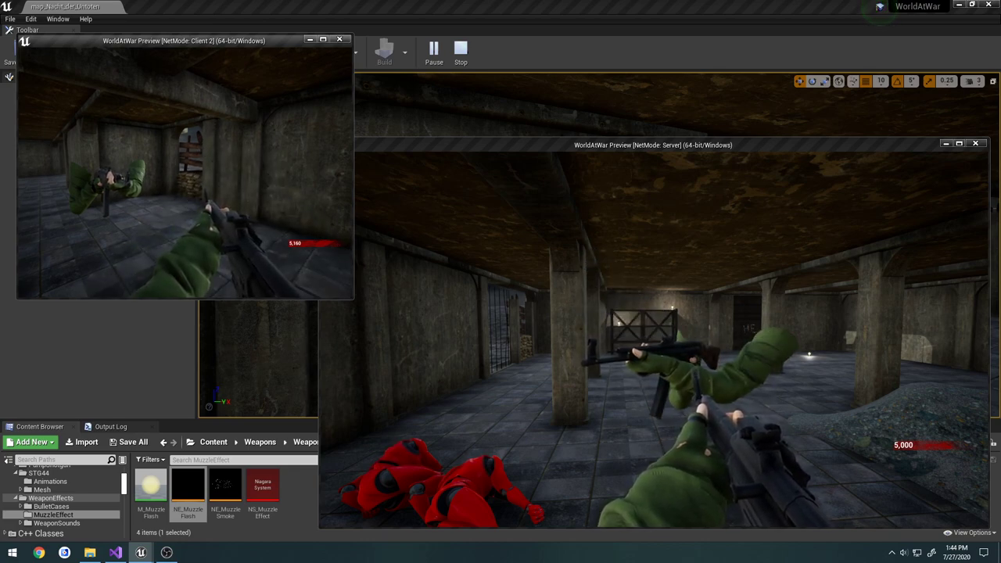
left_click(460, 51)
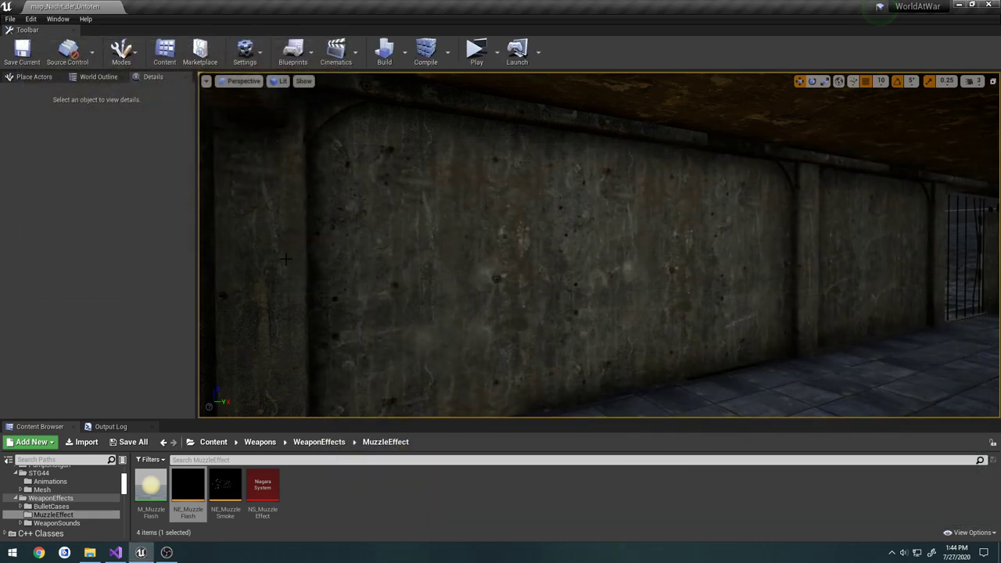
mouse_move(48, 481)
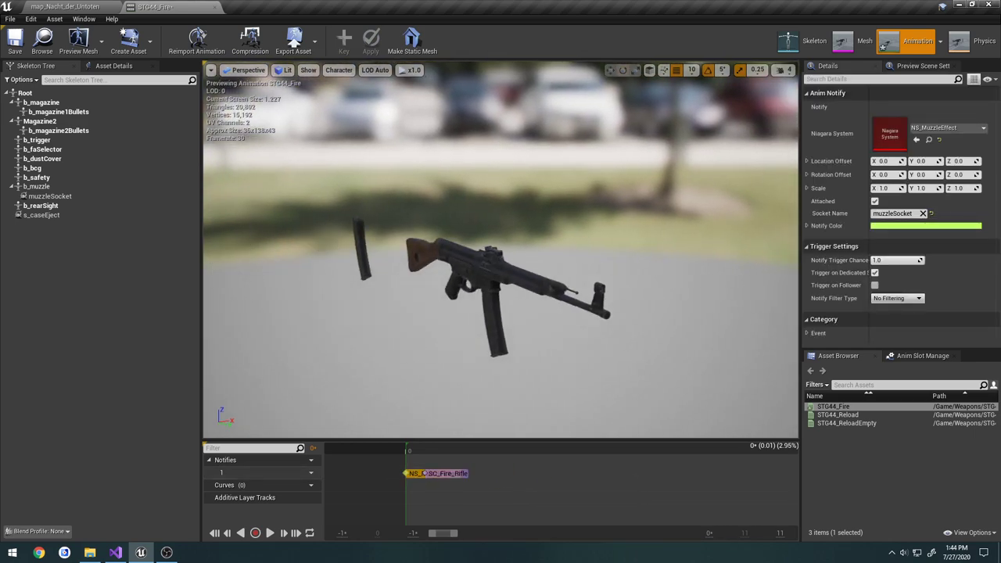
- Select STG44_Fire's Niagara notify to confirm NS_MuzzleEffect on muzzleSocket
left_click(434, 473)
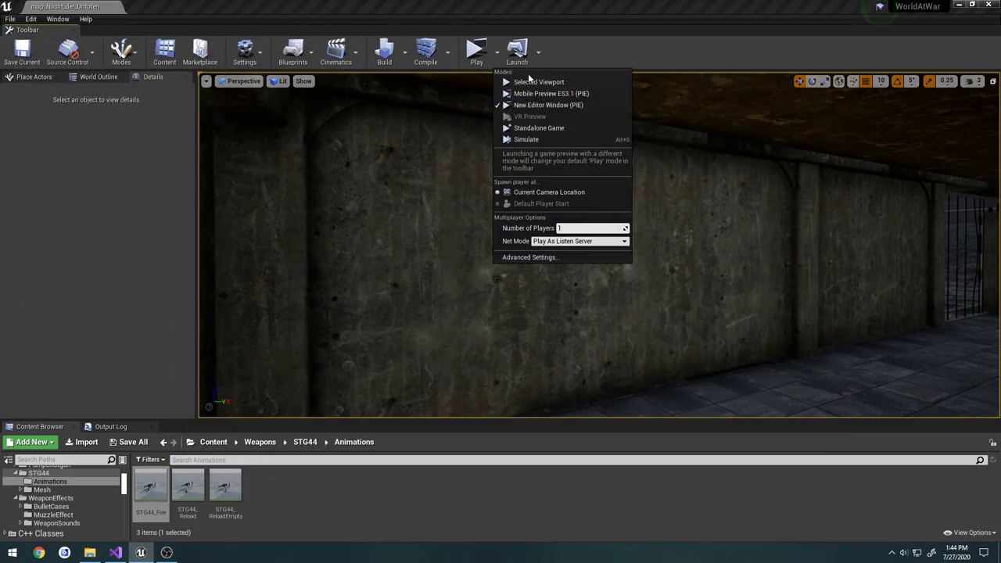
- Run a brief single-player test, then open M1Carbine_Fire from Weapons > M1Carbine > Animations
left_click(548, 104)
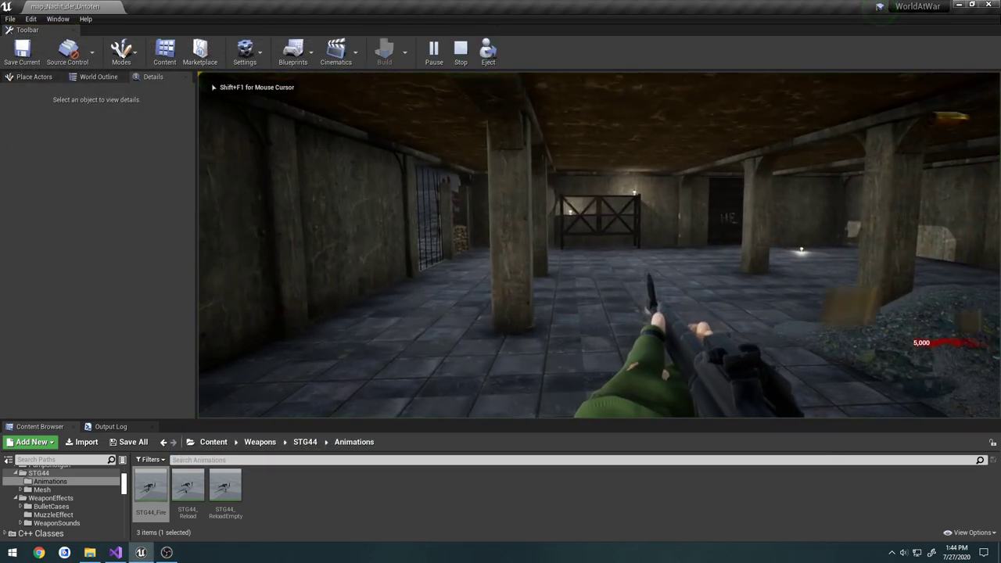
left_click(460, 50)
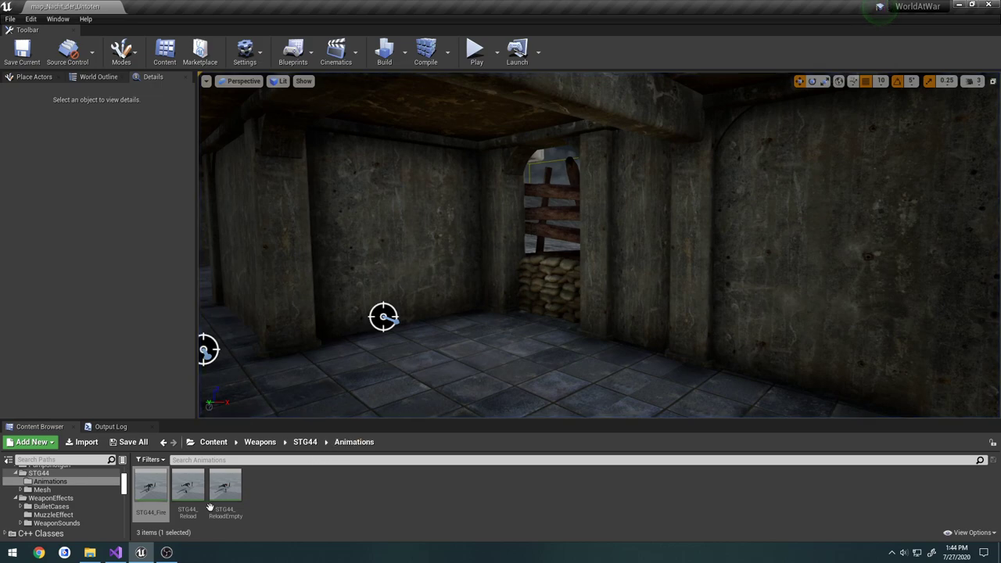
scroll("up", 3)
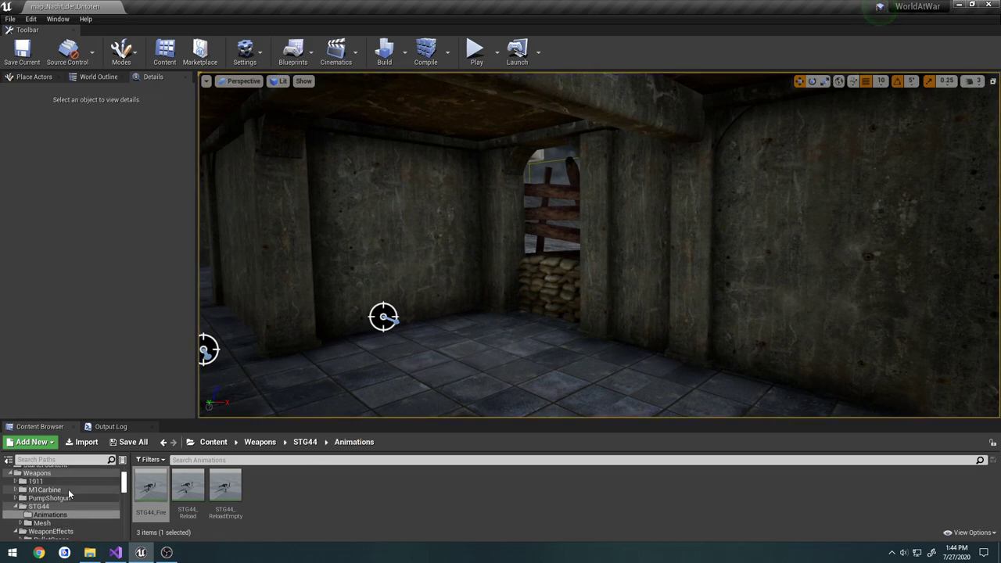
left_click(45, 490)
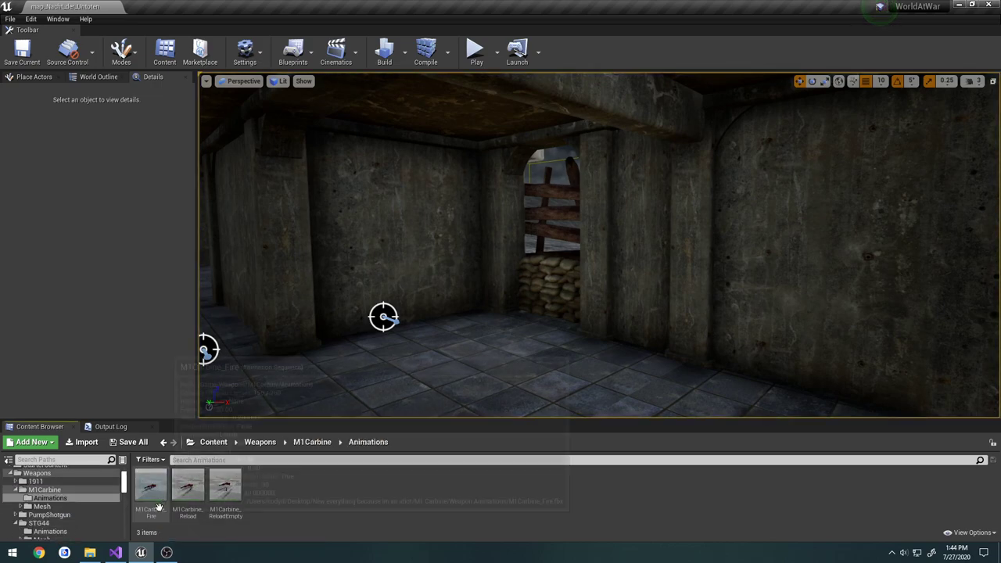
double_click(150, 485)
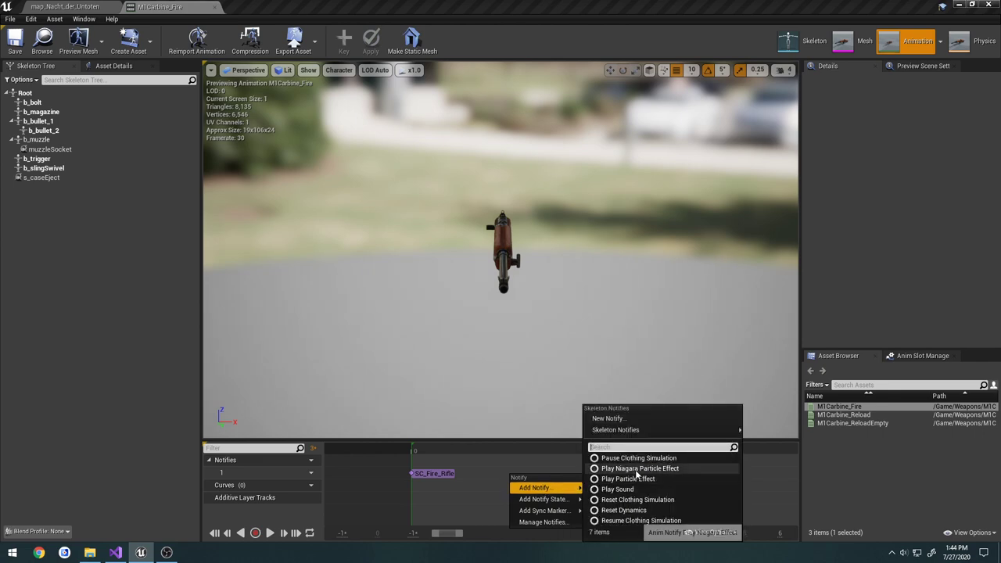
- Add a Play Niagara Particle Effect notify using NS_MuzzleEffect with Socket Name muzzleSocket
left_click(639, 468)
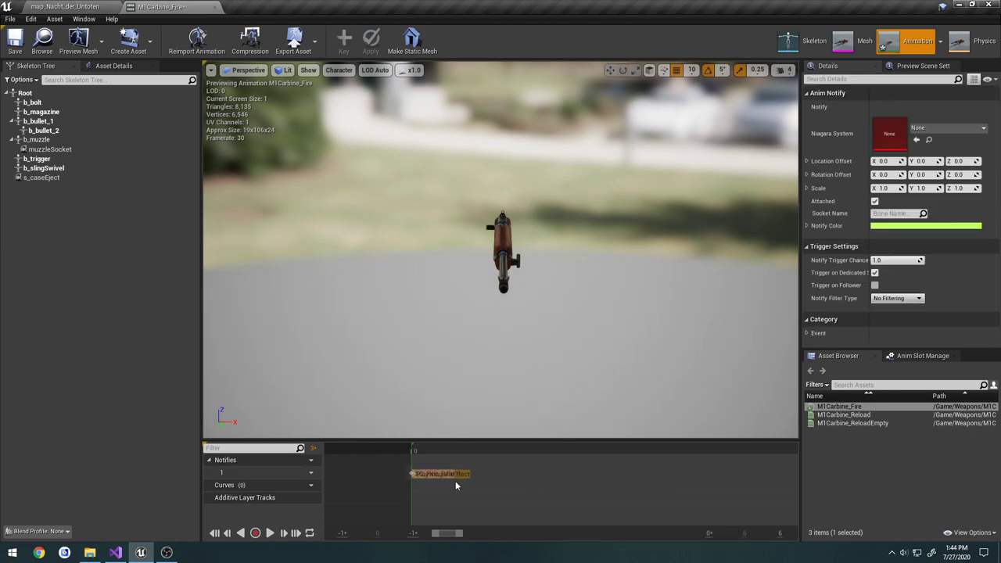
left_click(946, 127)
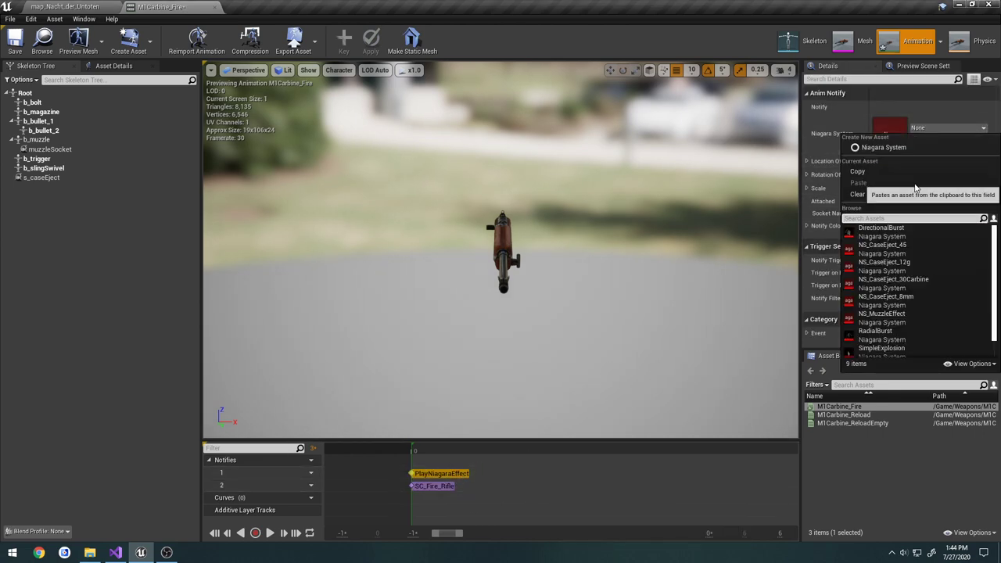
type("muz")
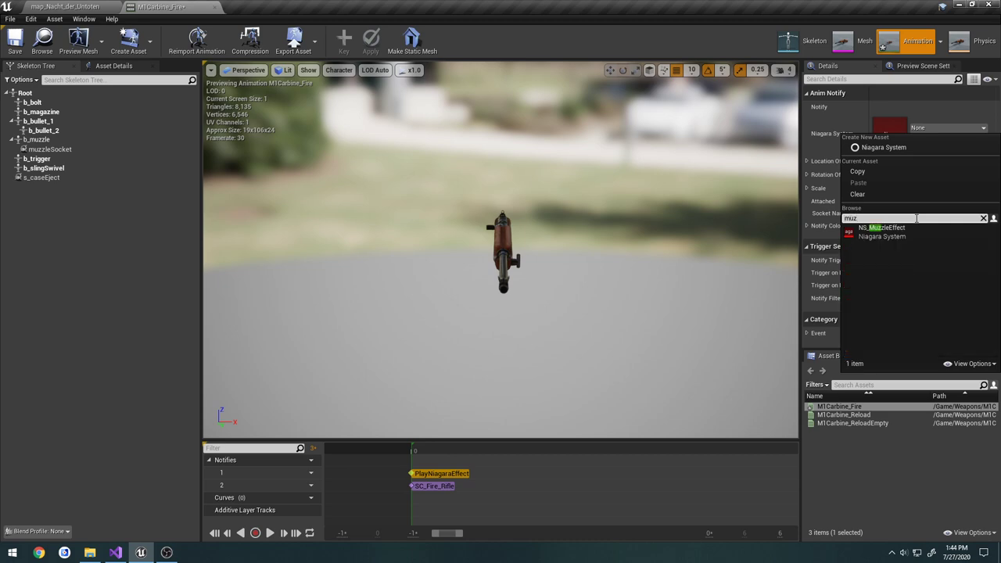
left_click(882, 228)
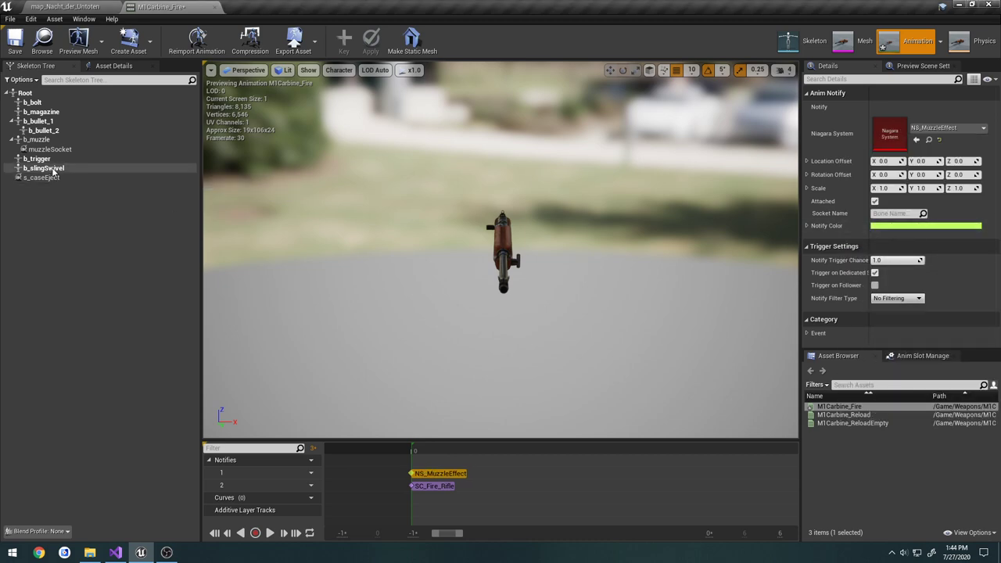
left_click(51, 149)
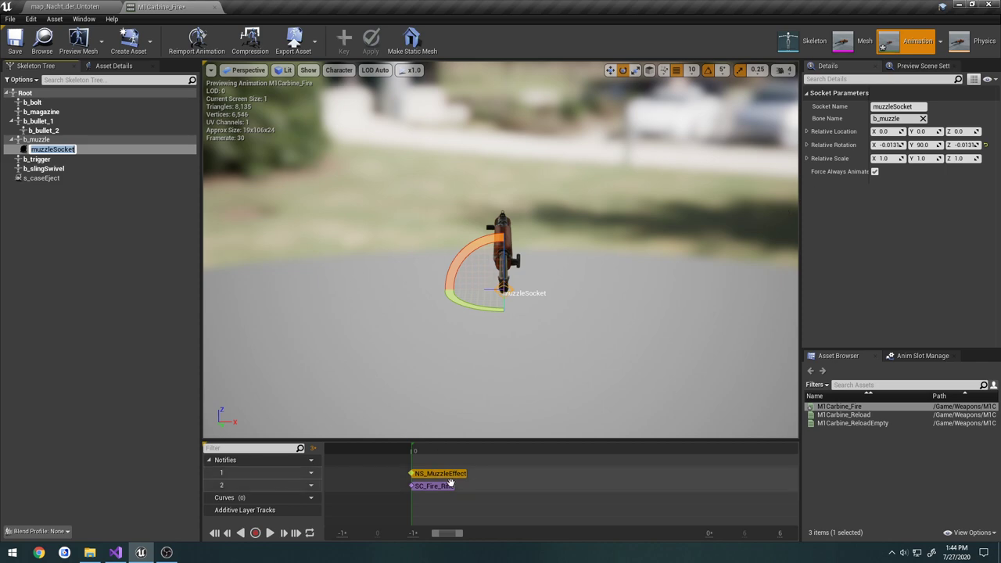
left_click(438, 473)
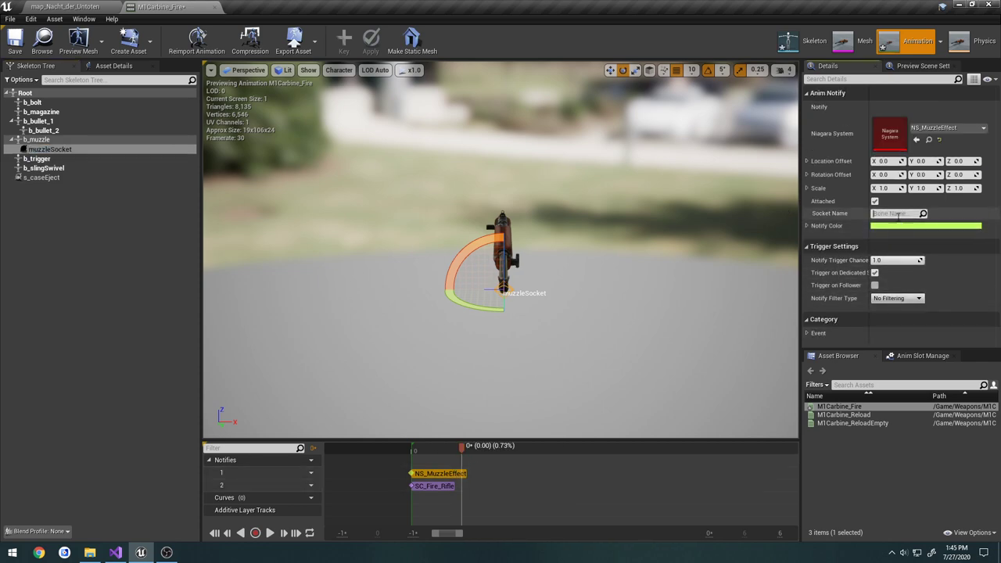
type("muzzleSocket")
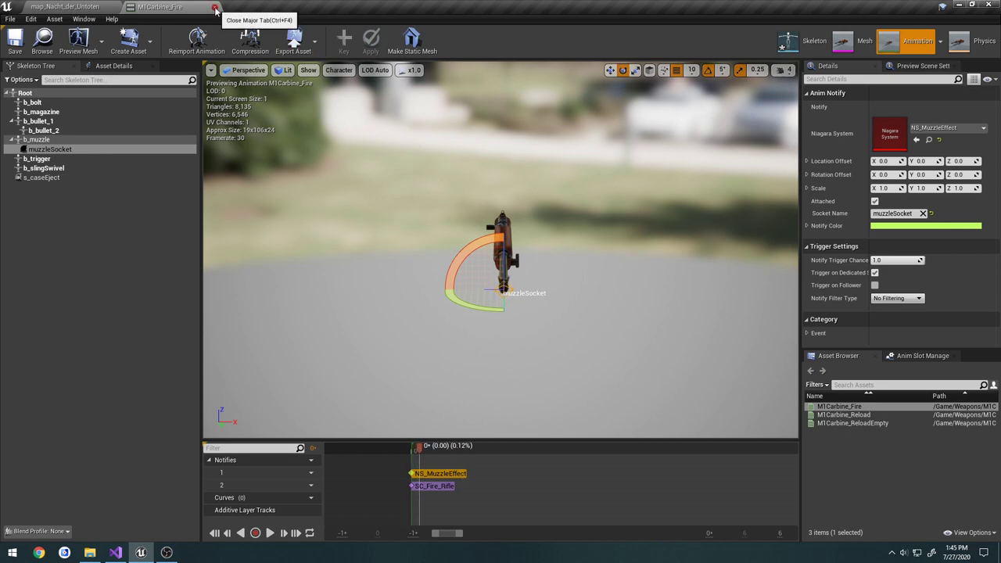
- Close M1Carbine_Fire and browse to the Weapons/WeaponEffects/MuzzleEffect folder
left_click(216, 7)
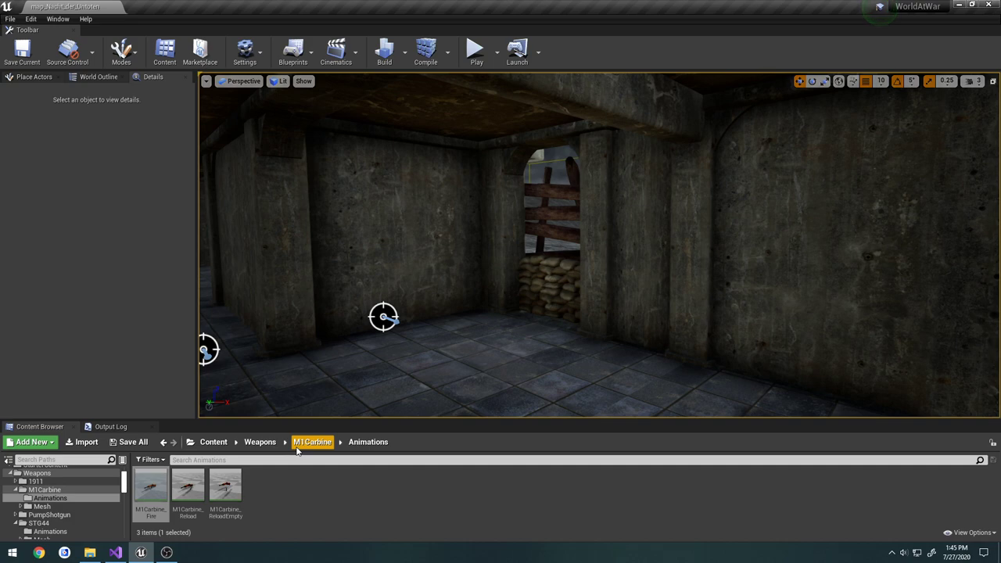
left_click(50, 506)
type("EffectPistol")
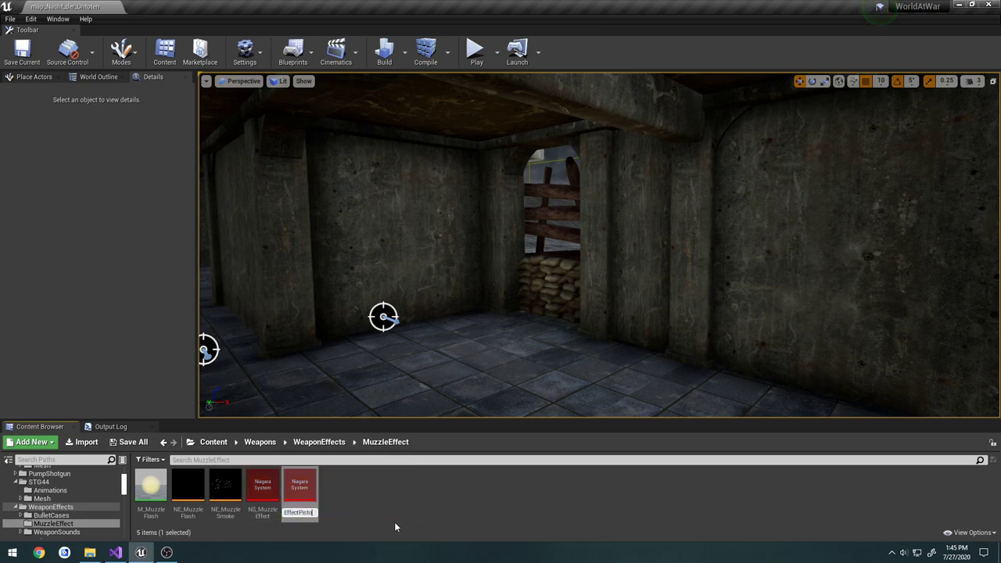
- In NS_MuzzleEffectPistol, lower NE_MuzzleSmoke spawn count and NE_MuzzleFlash sprite size and lifetime, then save
double_click(299, 484)
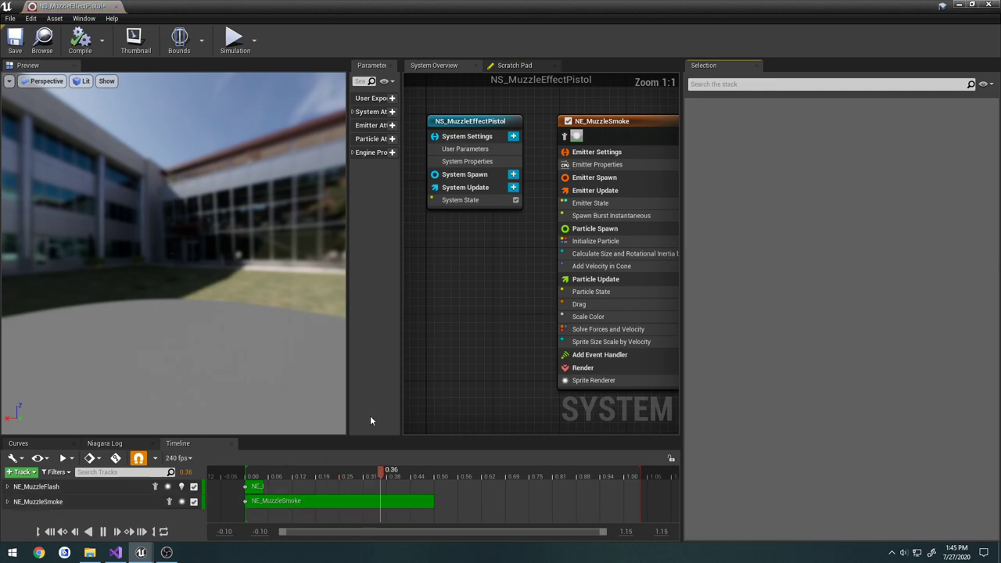
left_click(618, 120)
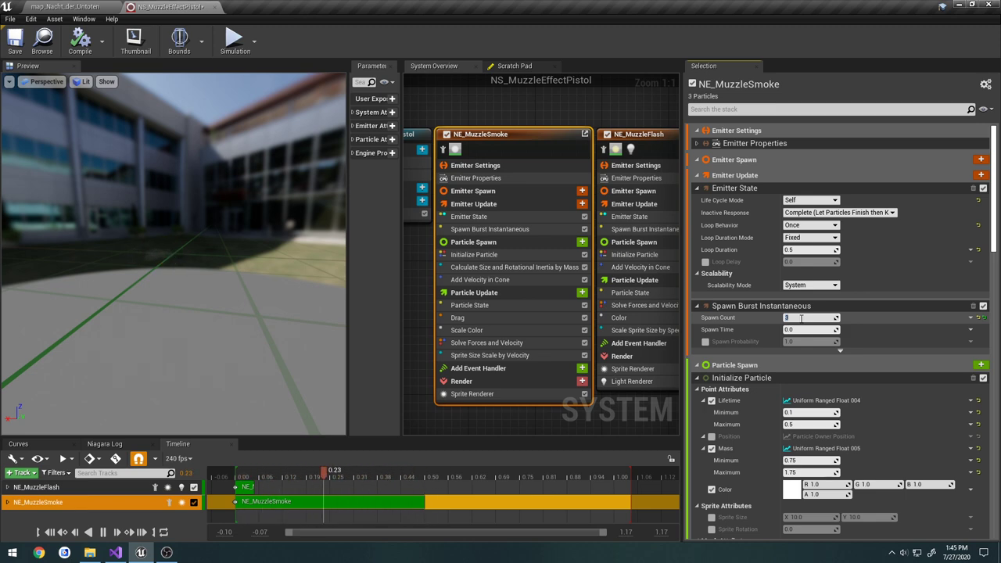
left_click(637, 133)
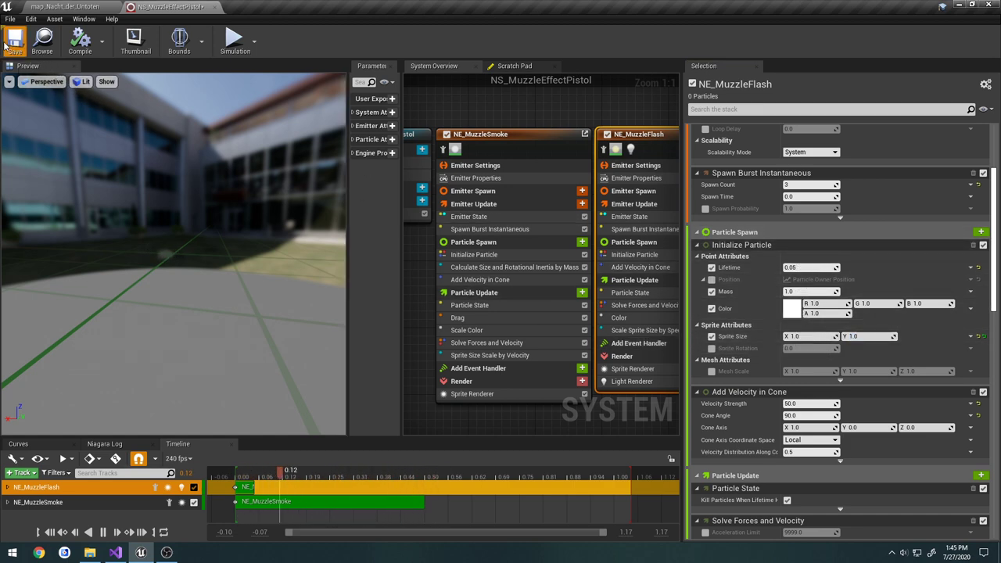
left_click(66, 7)
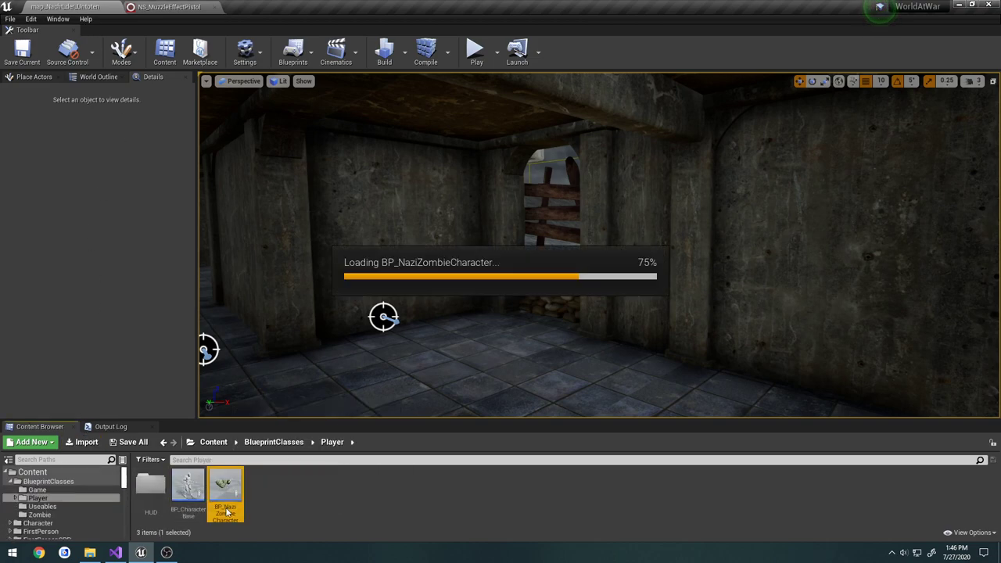
- Set BP_NaziZombieCharacter's Starting Weapon Class to BP_Colt1911 and run a quick play-test
double_click(226, 489)
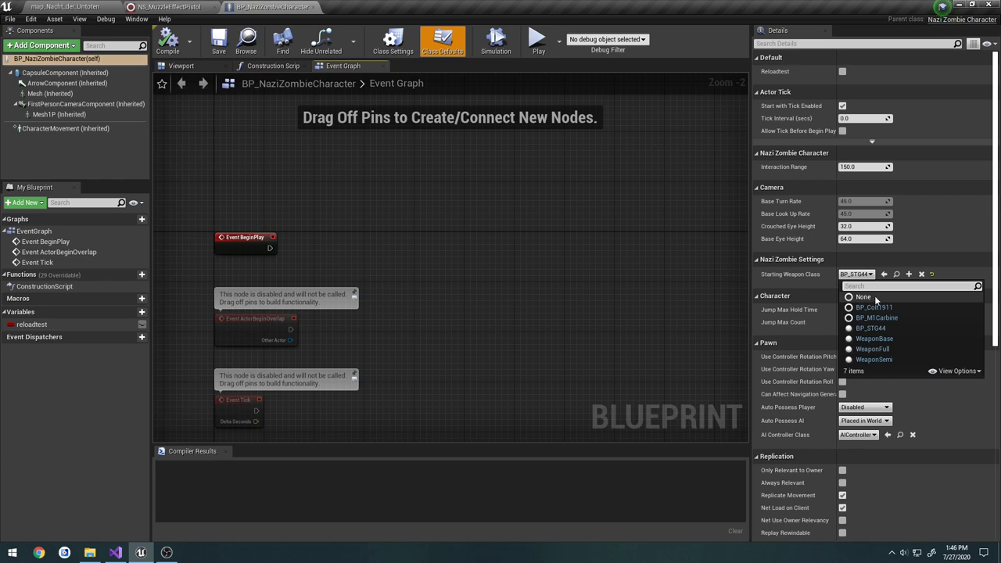
left_click(876, 306)
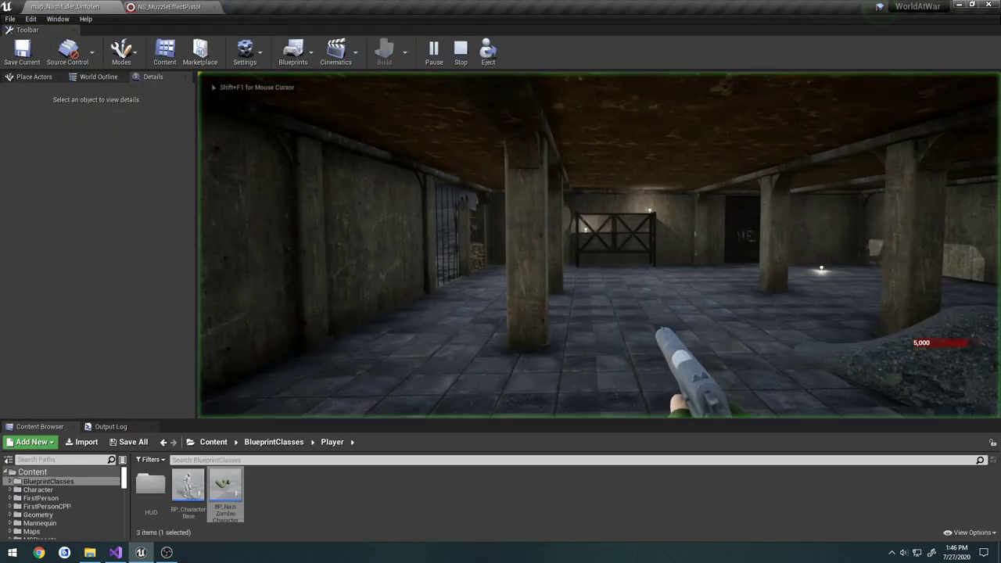
left_click(460, 51)
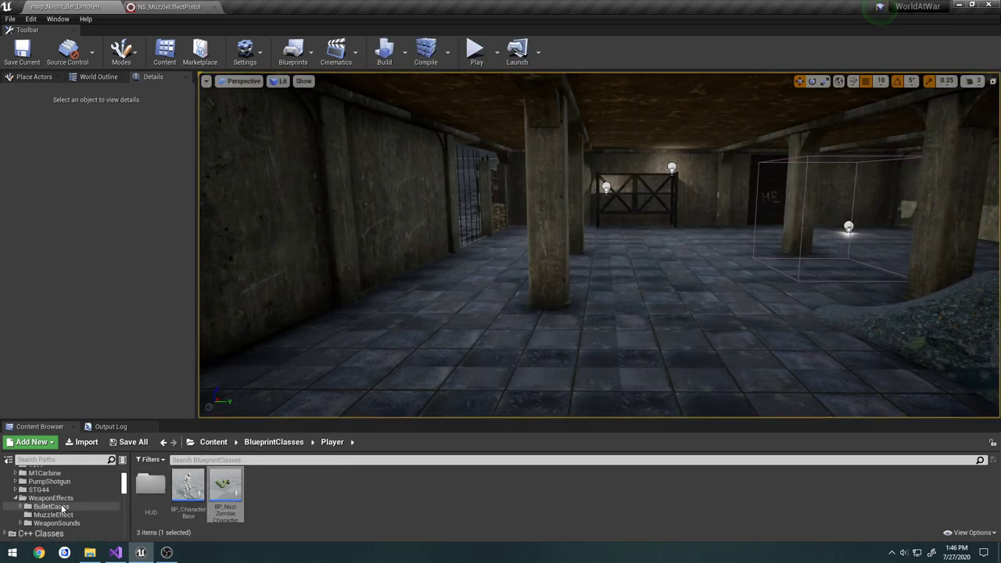
scroll("up", 3)
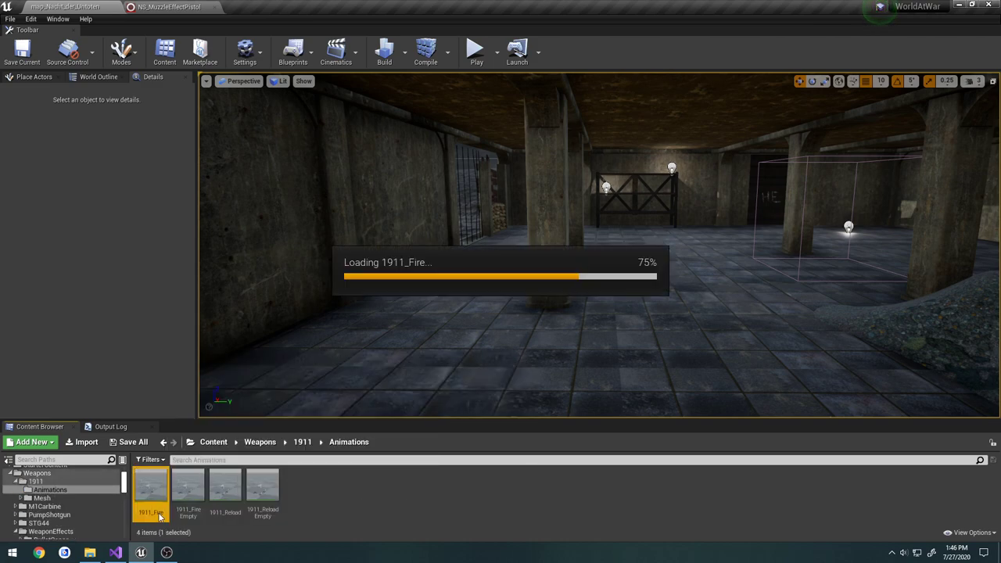
- Add a Play Niagara Particle Effect notify to 1911_Fire's track using NS_MuzzleEffectPistol, socket muzzleSocket
double_click(151, 484)
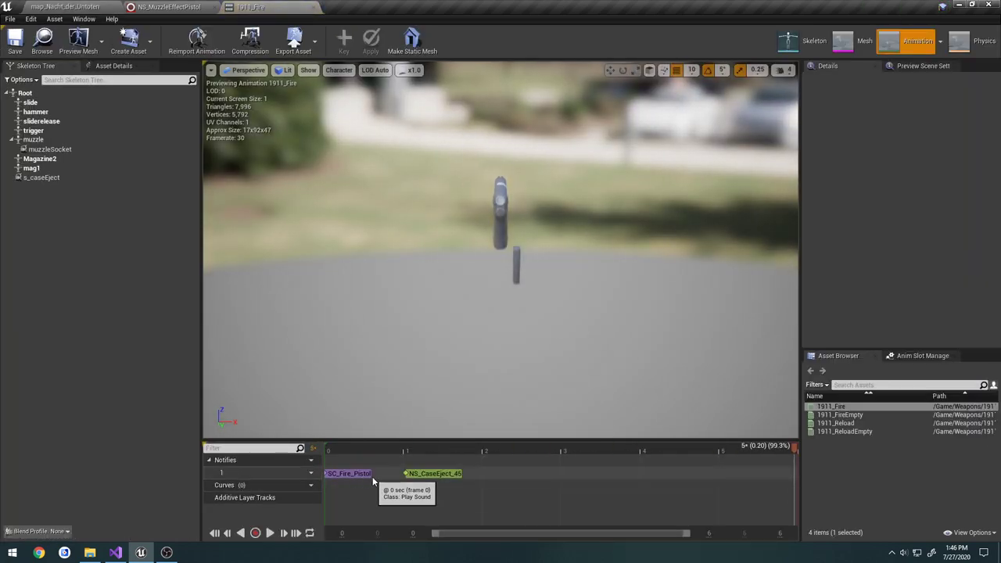
right_click(422, 477)
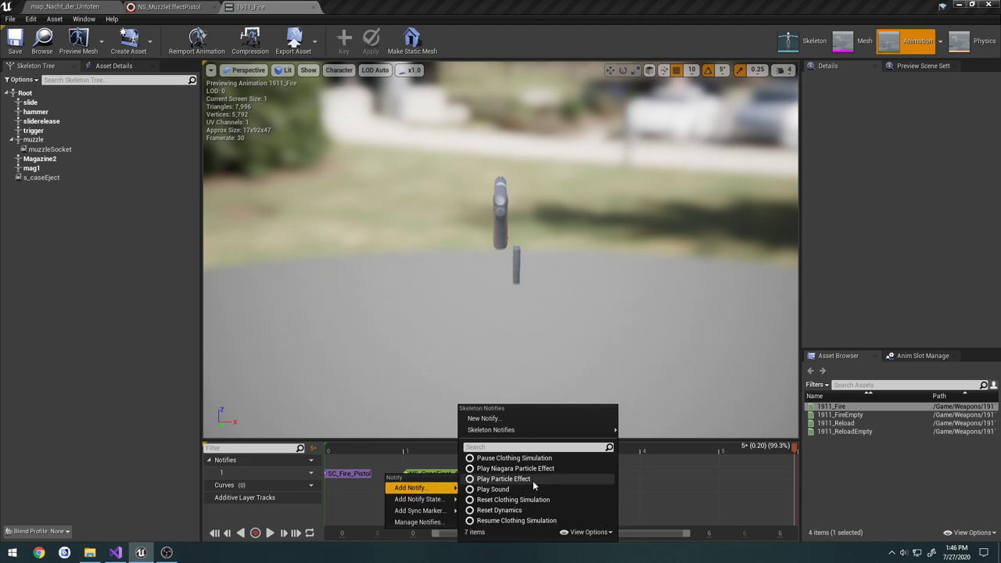
left_click(514, 467)
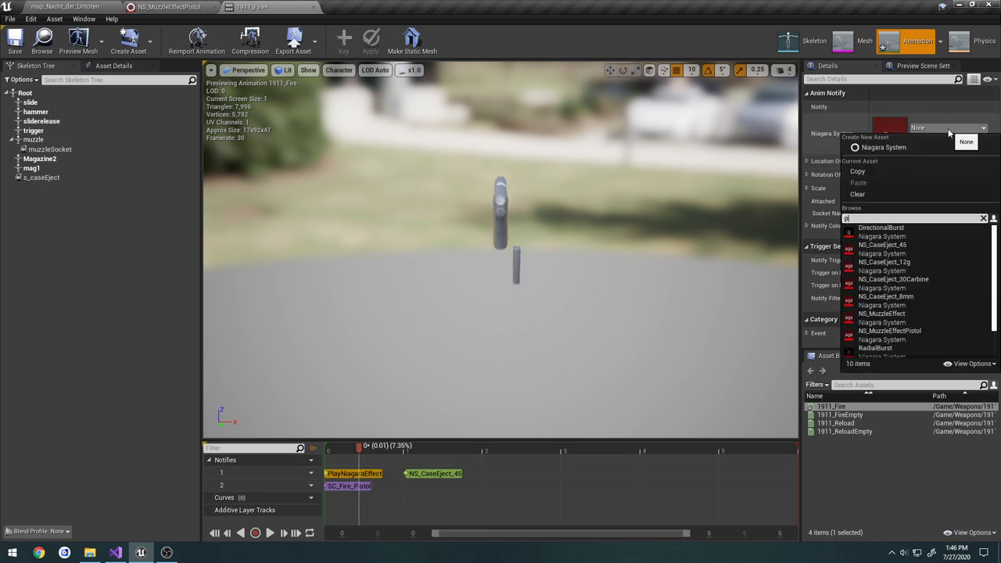
left_click(889, 330)
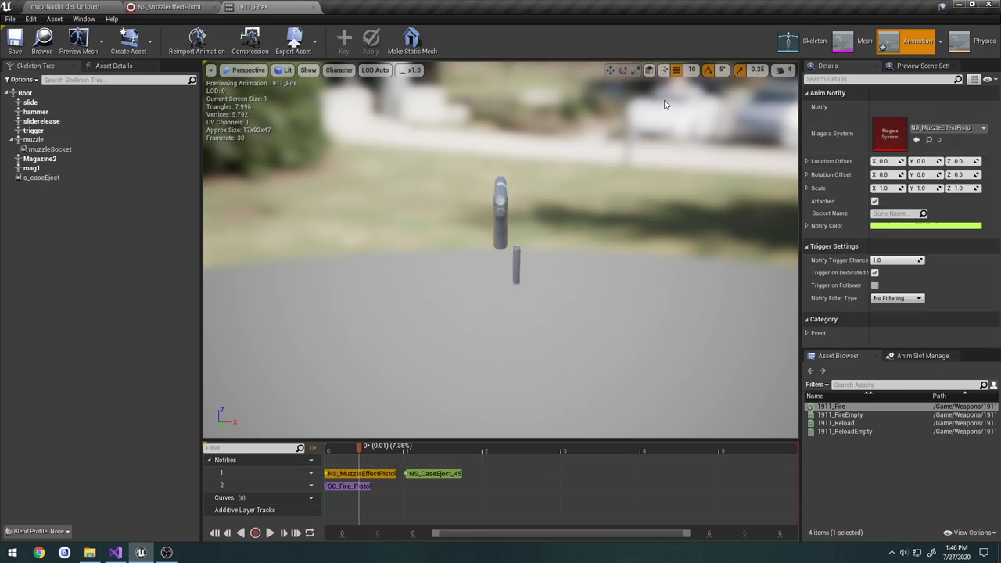
left_click(53, 148)
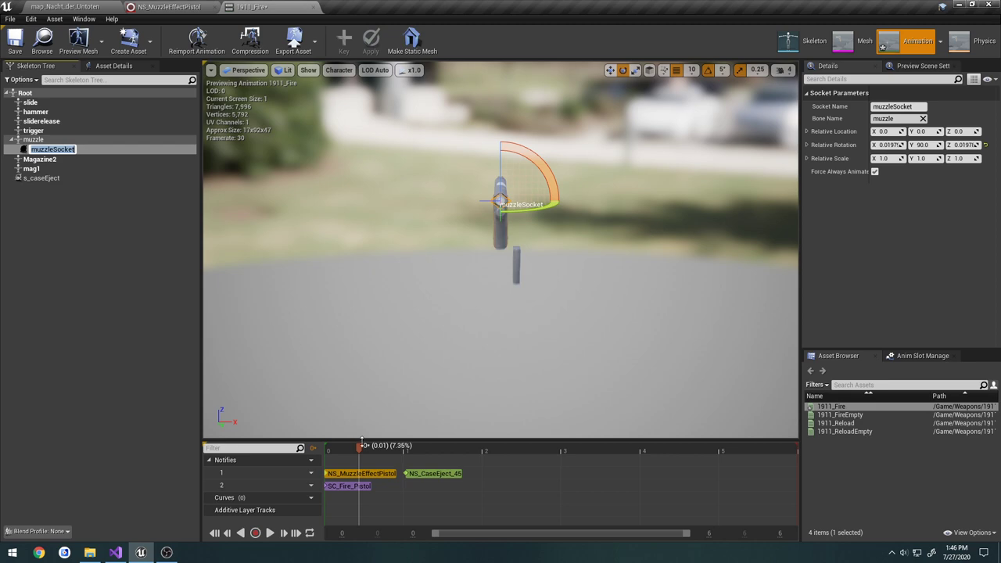
left_click(360, 475)
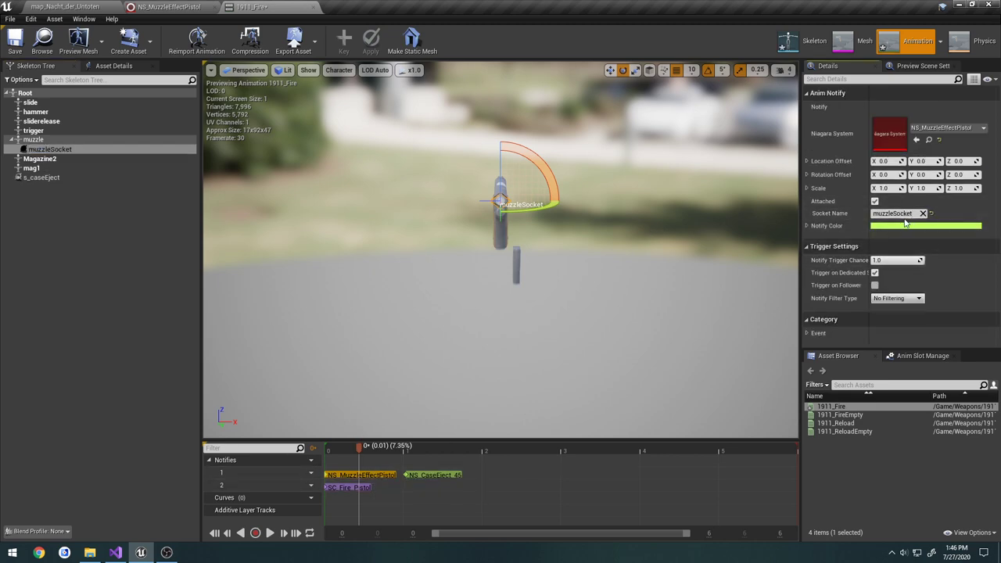
- Return to the level map and run a short play session firing the Colt 1911
left_click(74, 6)
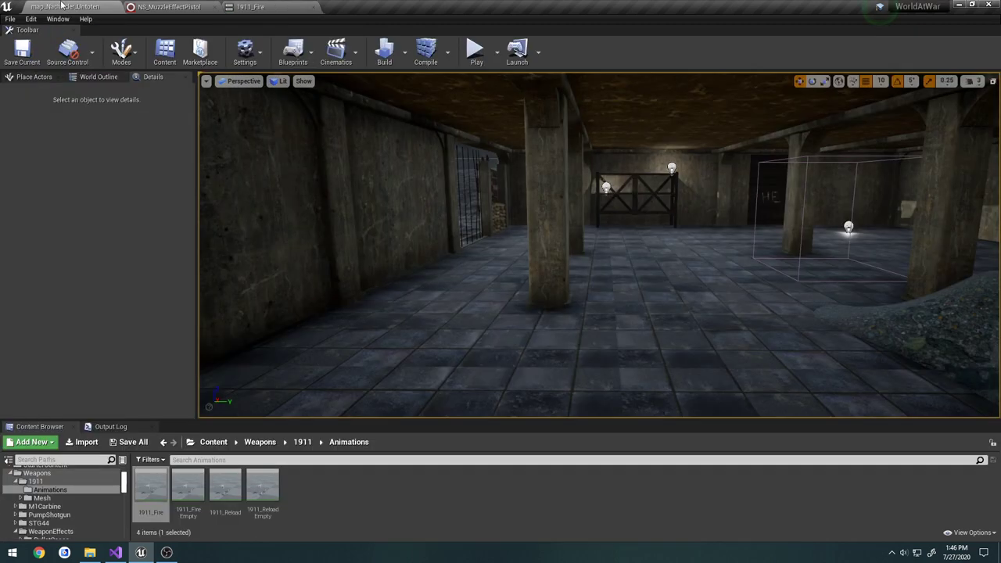
left_click(475, 50)
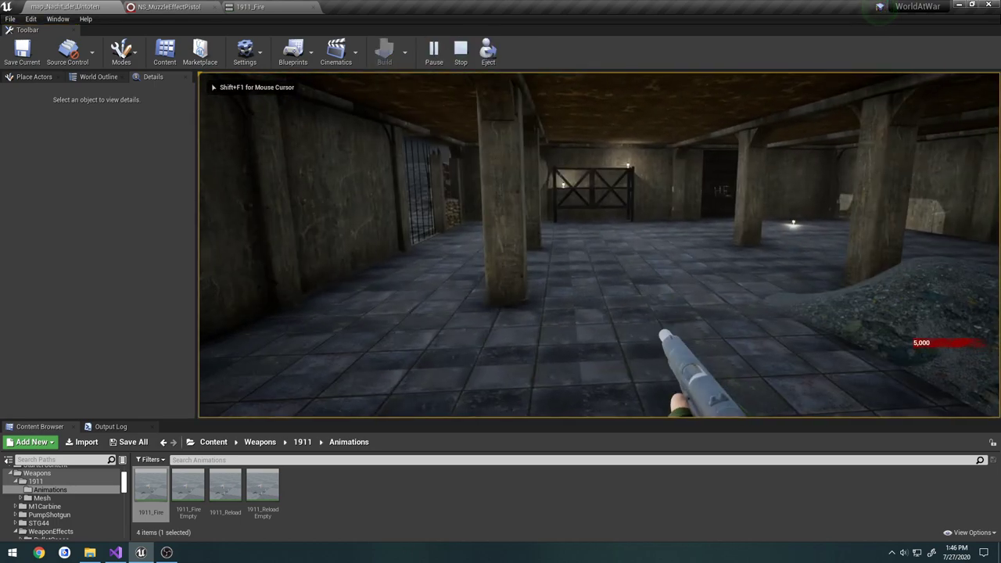
left_click(168, 6)
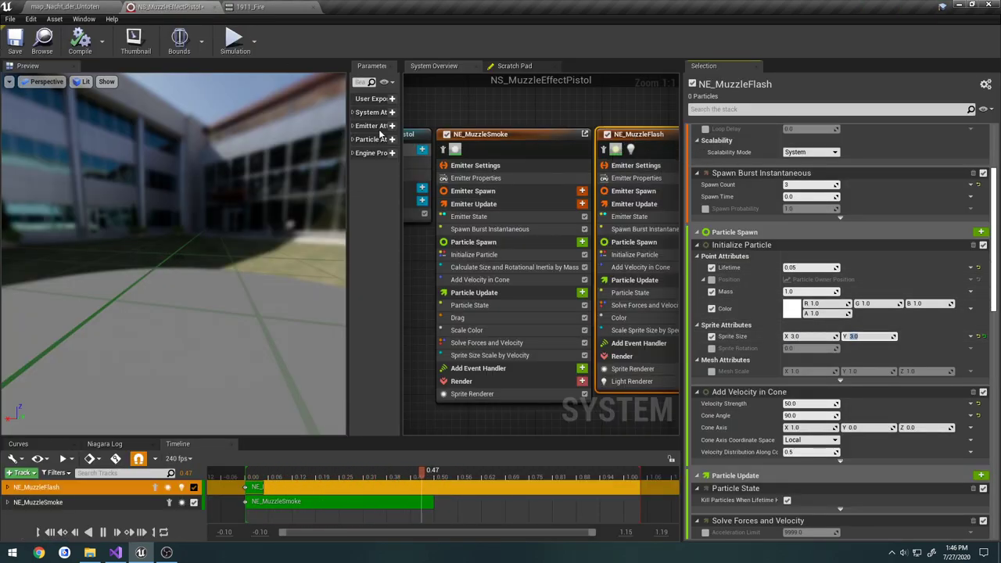
- Set NE_MuzzleFlash sprite size to 2.0 in NS_MuzzleEffectPistol, save, and close the editor
left_click(250, 7)
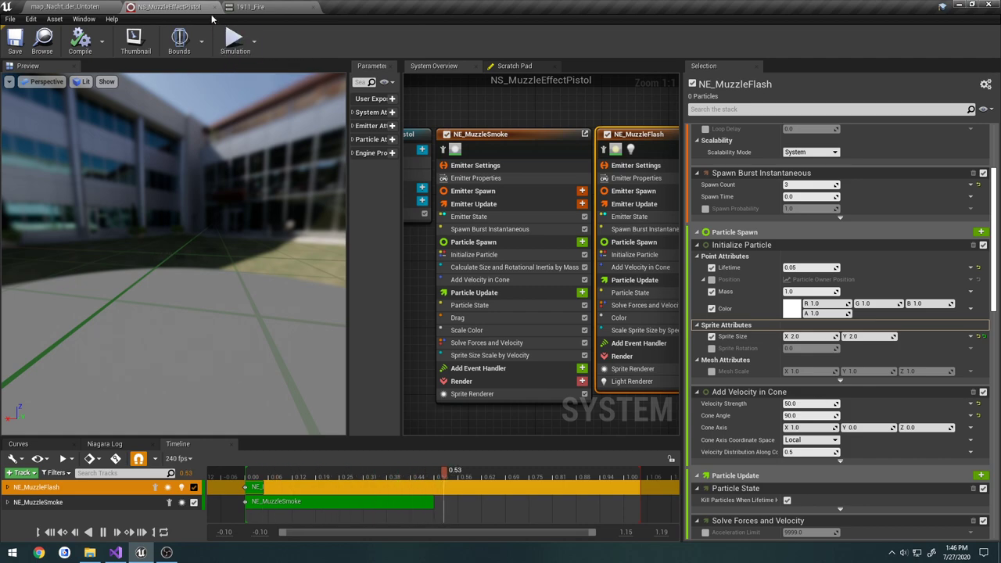
left_click(250, 7)
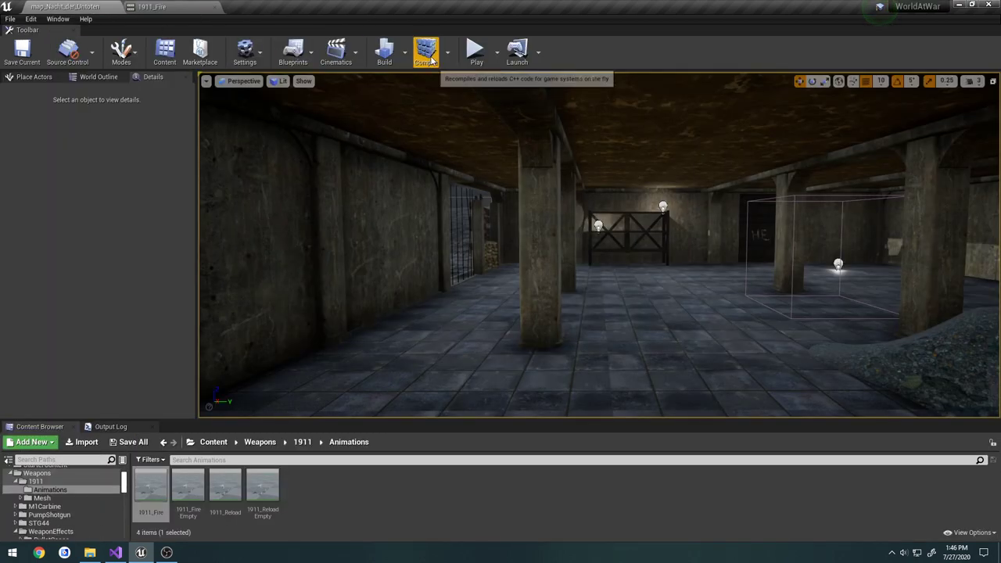
- Add a Play Niagara Particle Effect notify to 1911_FireEmpty using NS_MuzzleEffectPistol
double_click(187, 485)
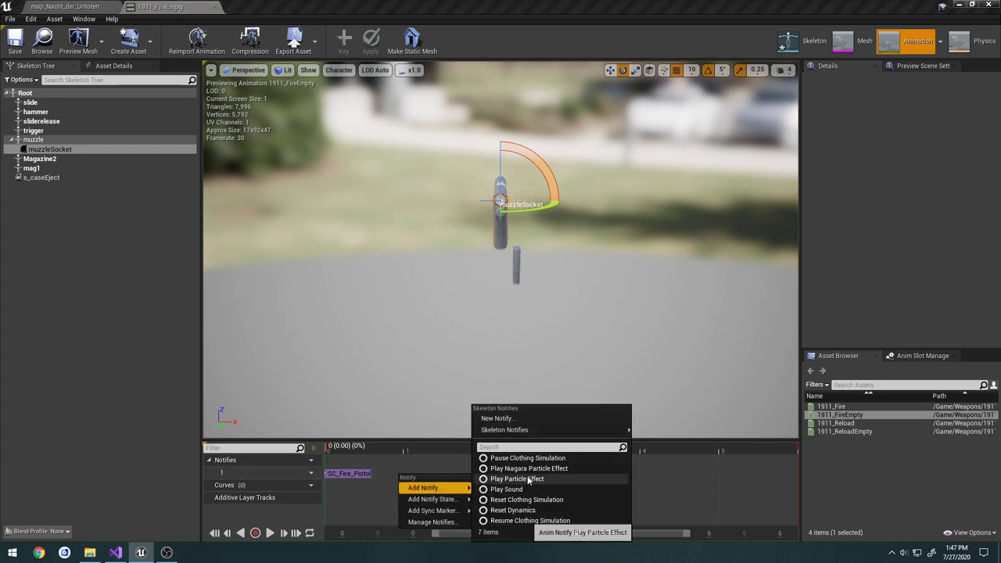
left_click(528, 458)
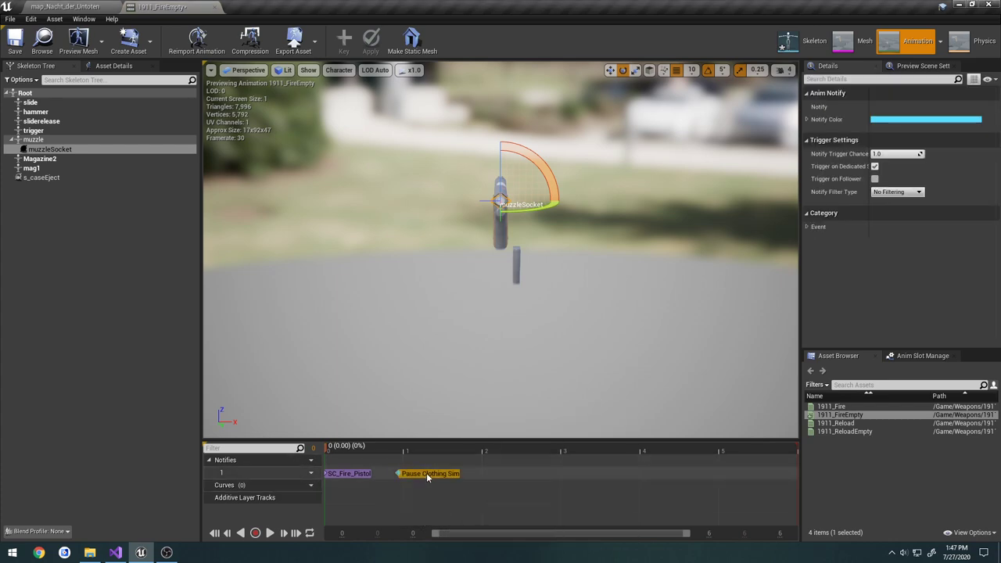
left_click(430, 473)
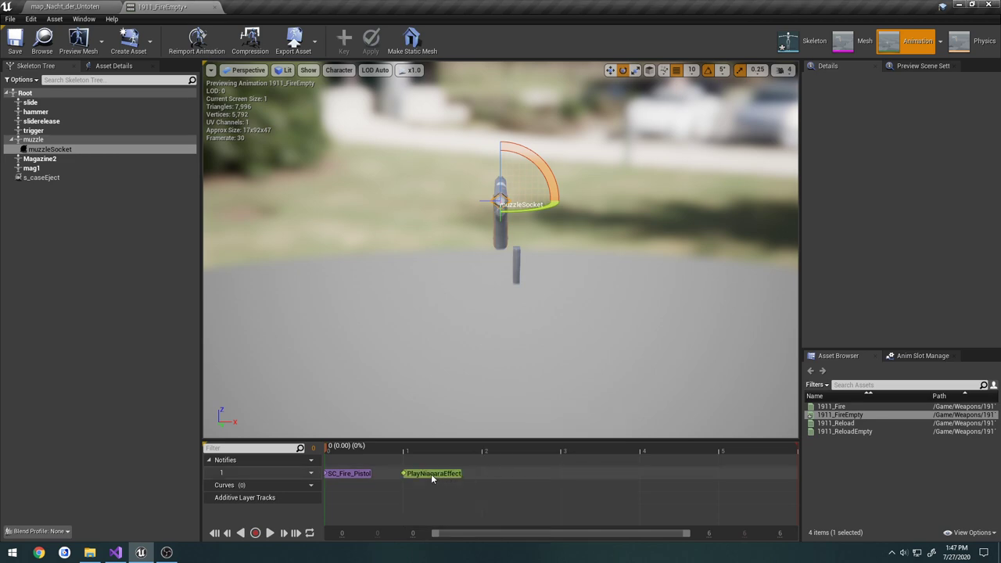
left_click(433, 473)
type("pi")
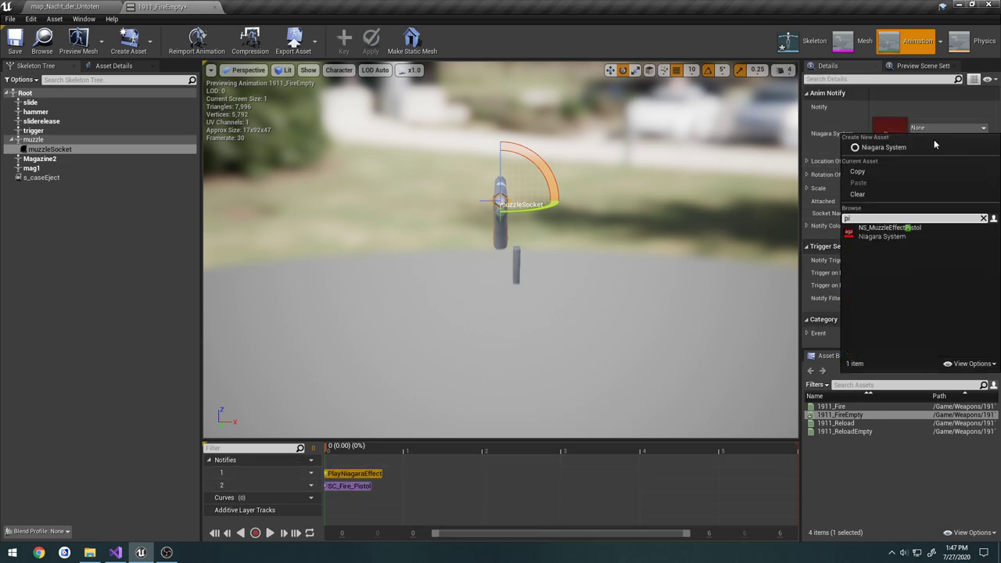
left_click(890, 227)
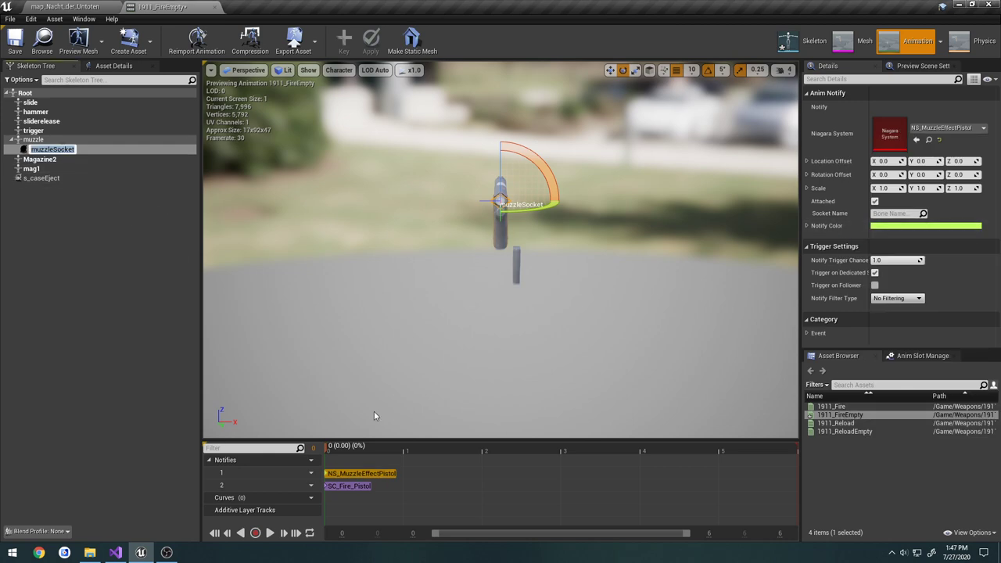